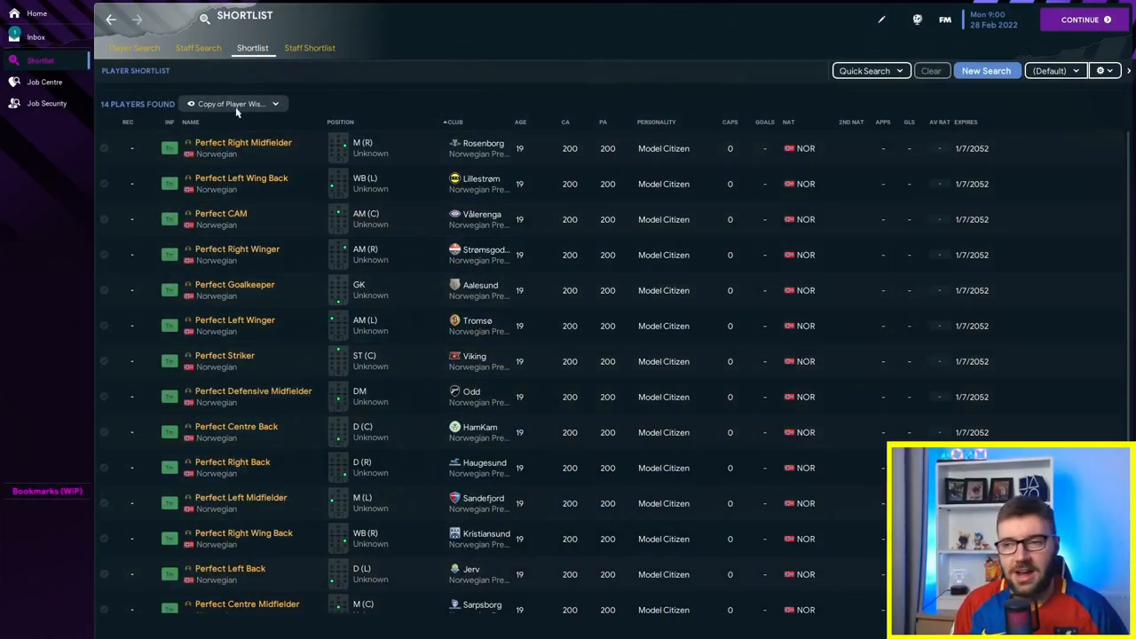
Step: View the Perfect Right Midfielder, then confirm Perfect Striker's attribute details with mental attributes at 20
click(242, 142)
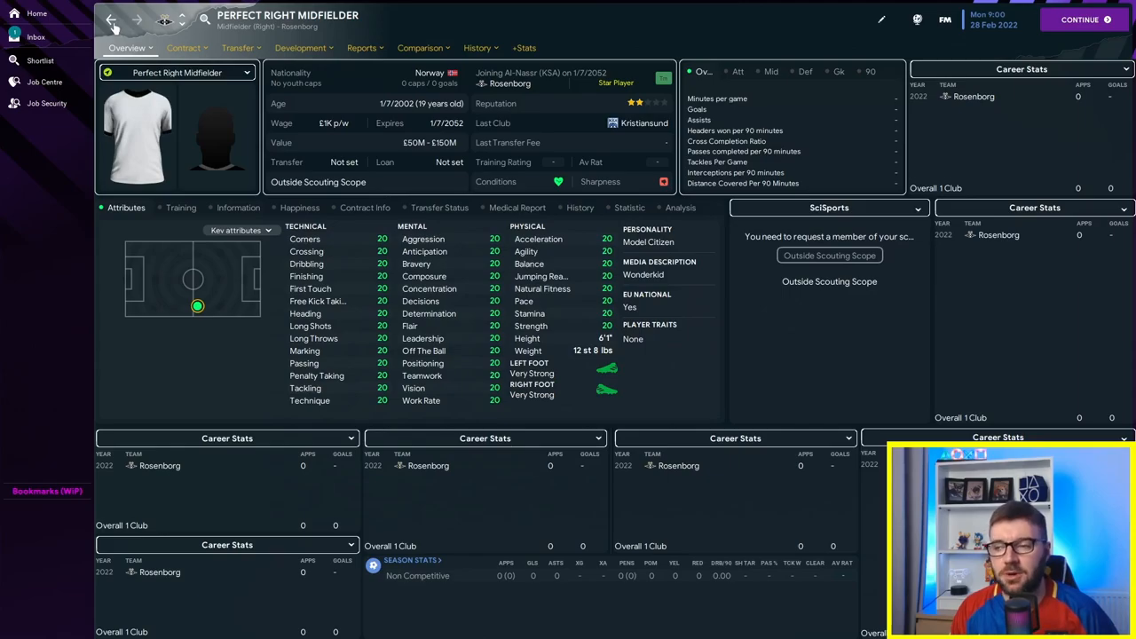
click(32, 69)
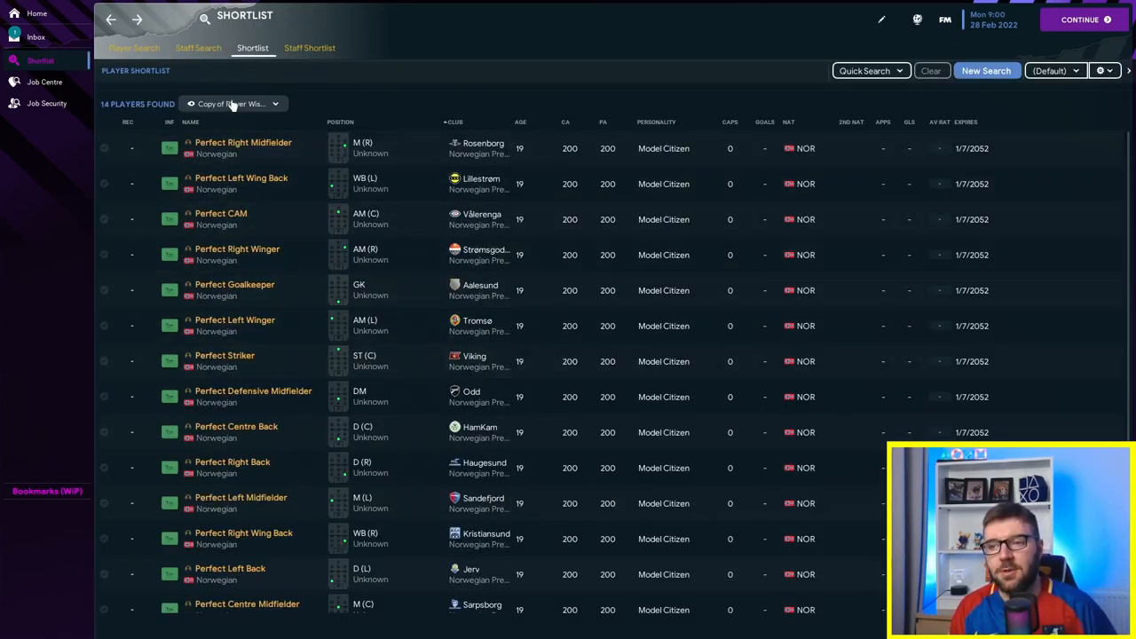
mouse_move(328, 491)
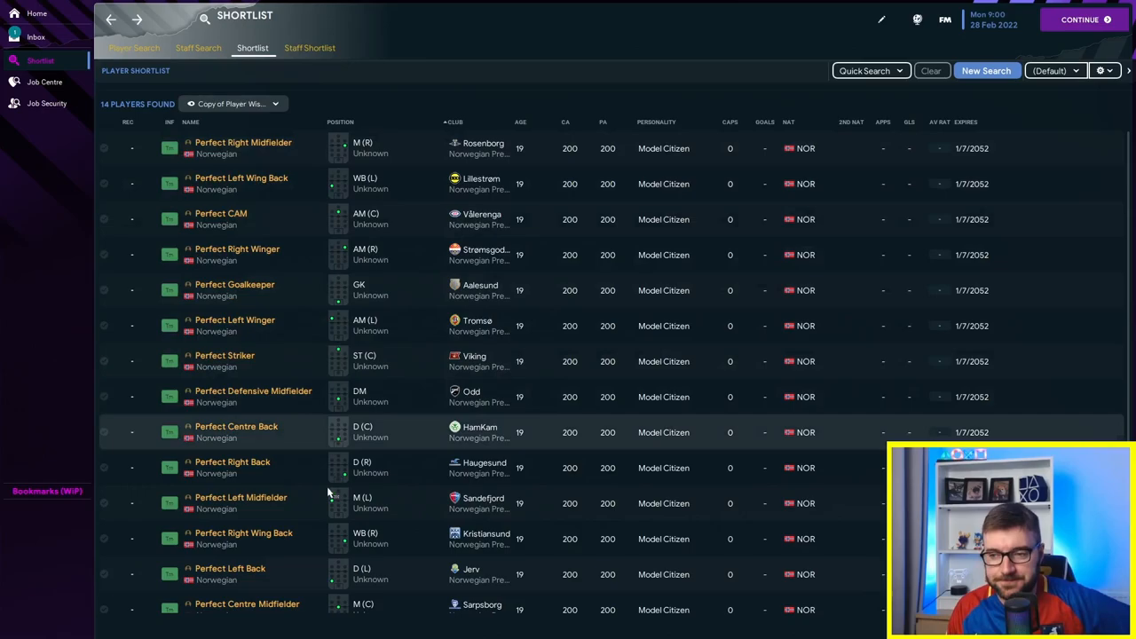
click(341, 121)
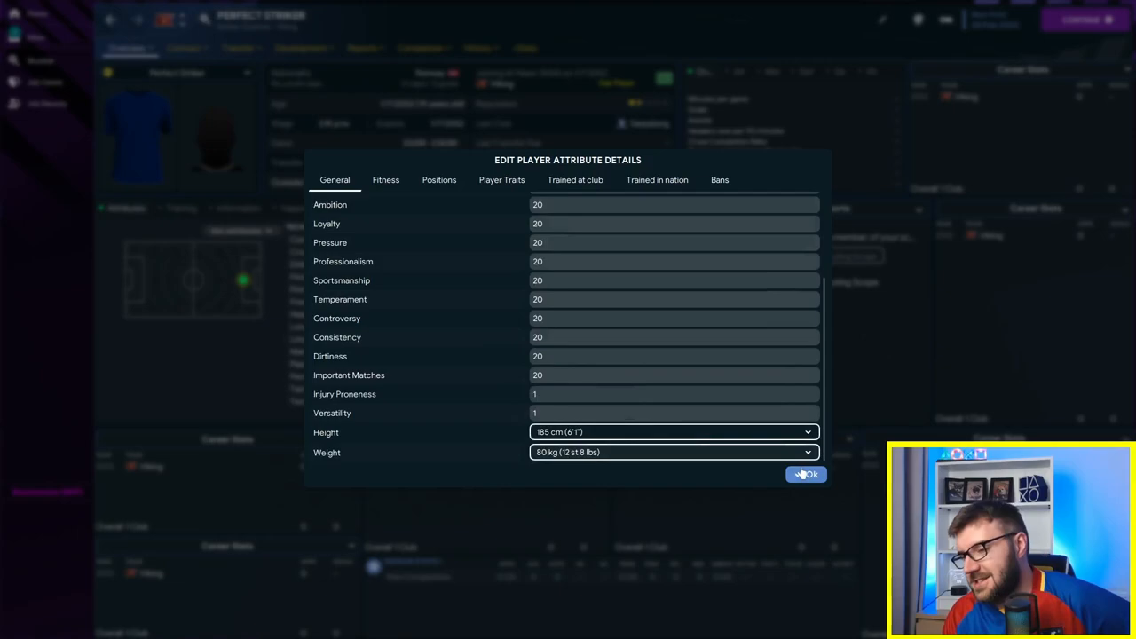
click(808, 474)
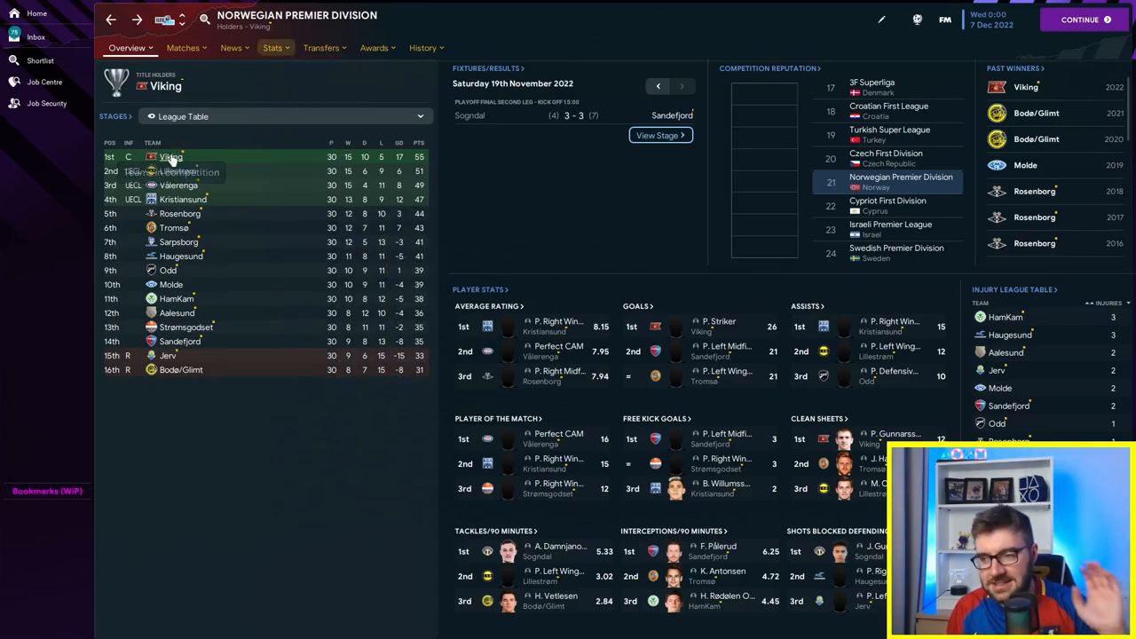
mouse_move(172, 163)
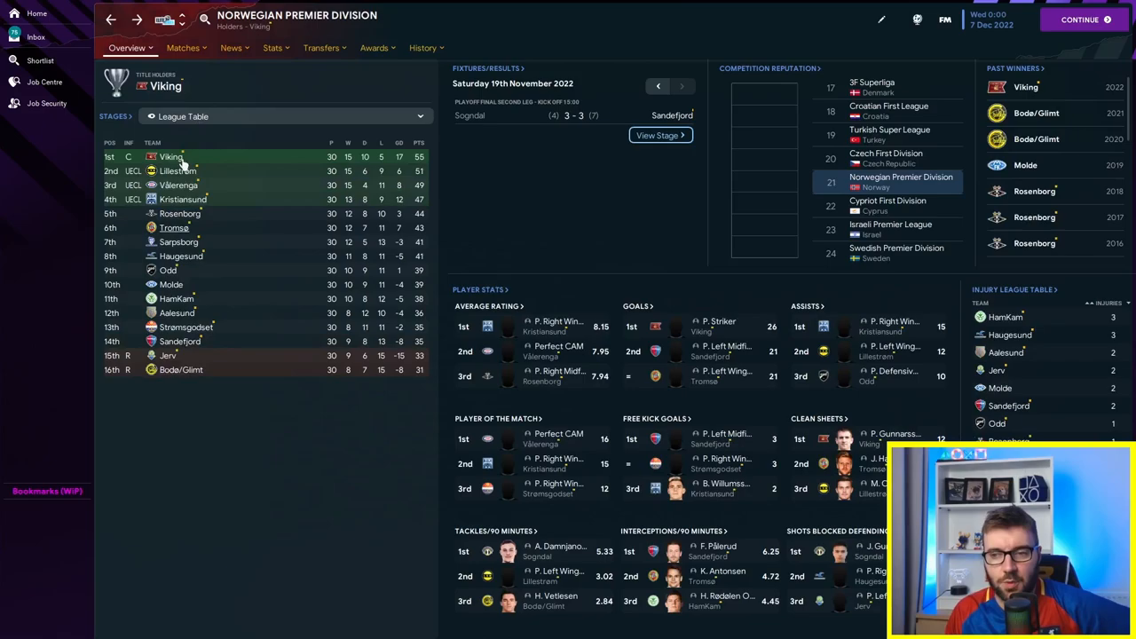
mouse_move(167, 355)
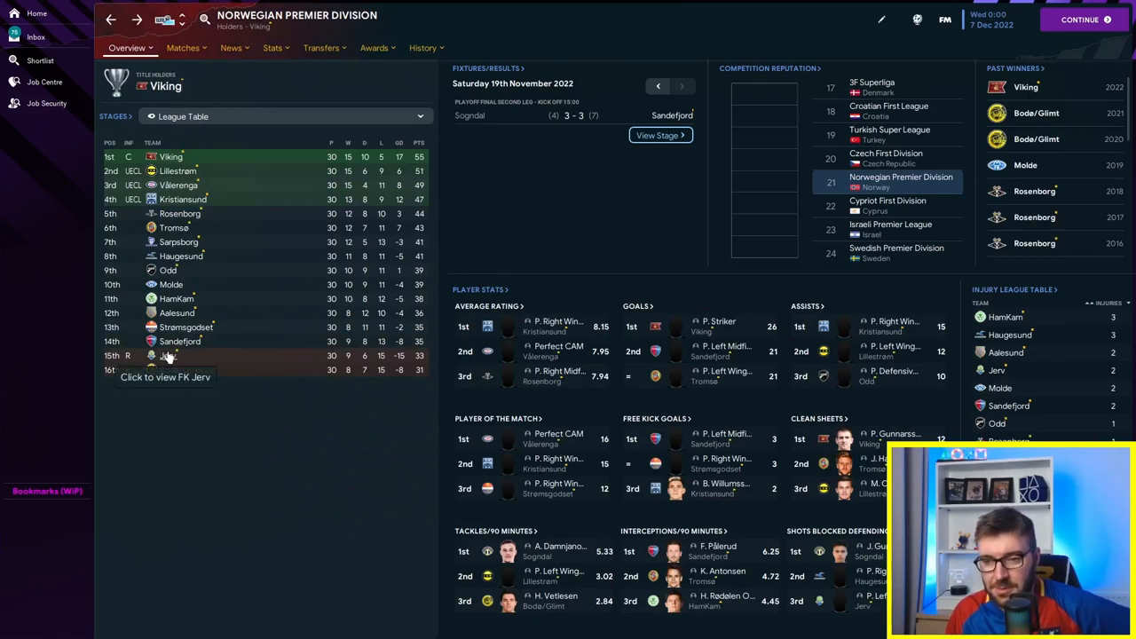
mouse_move(284, 508)
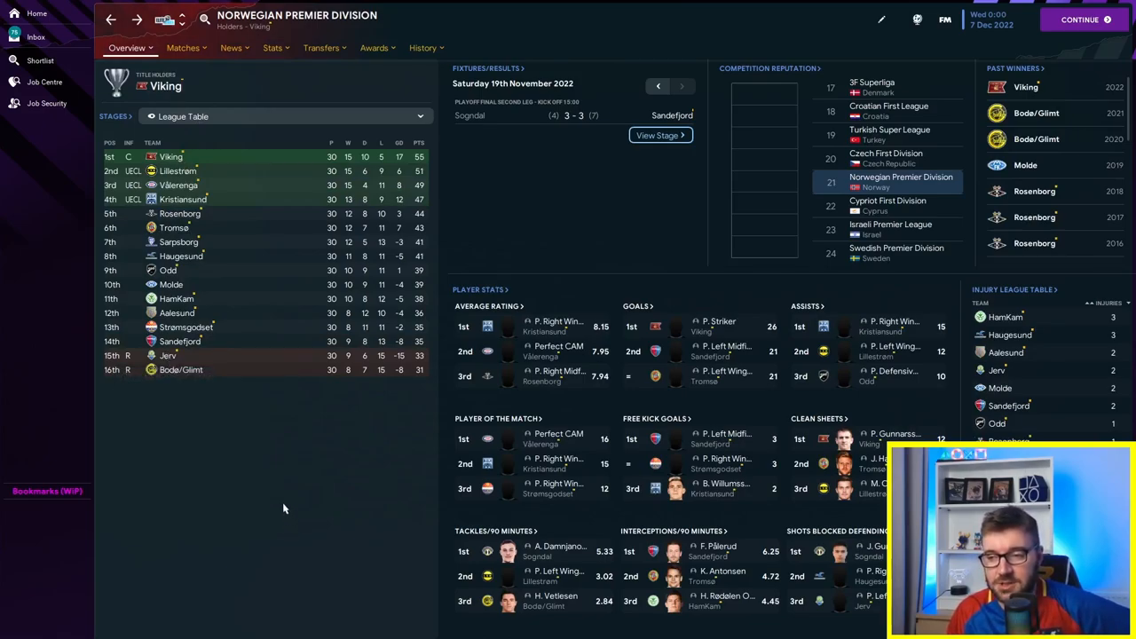
mouse_move(193, 379)
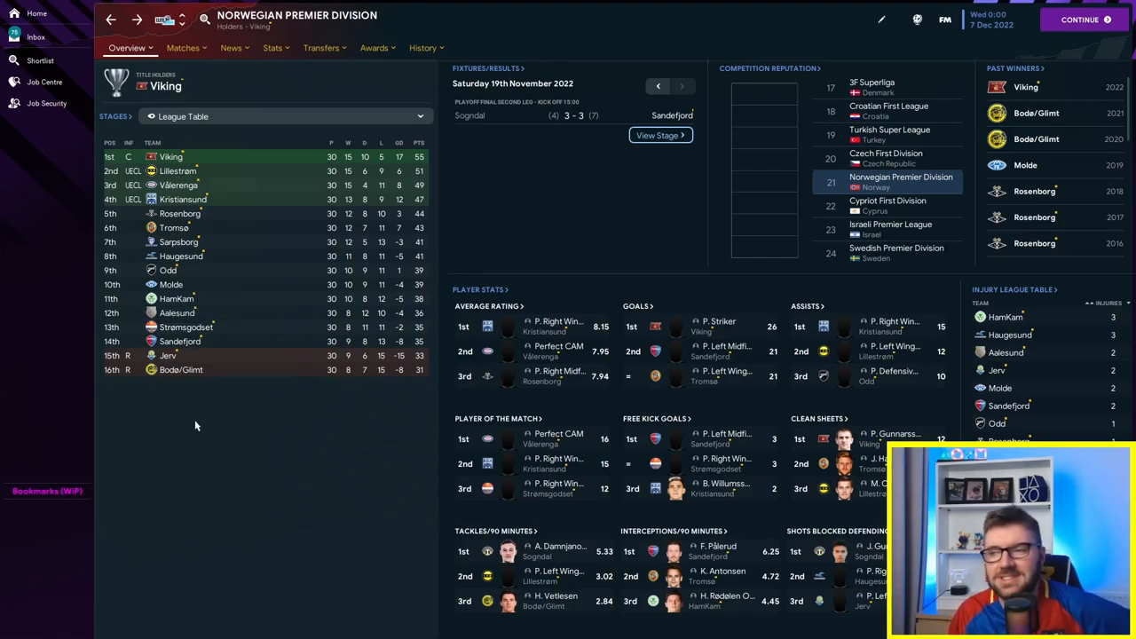
mouse_move(191, 405)
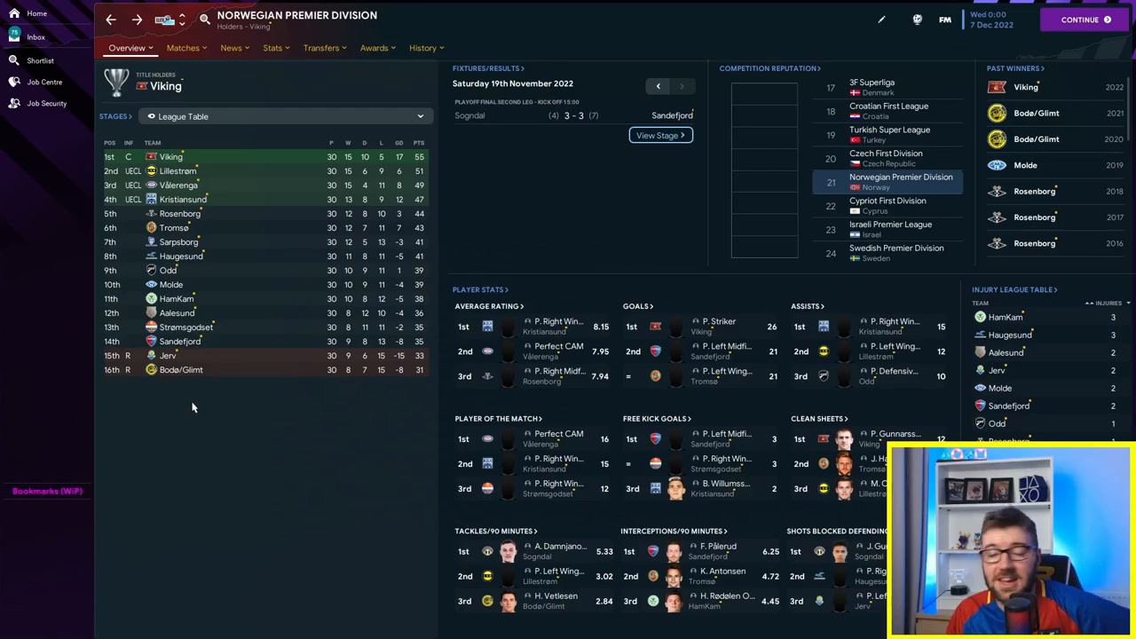
mouse_move(205, 394)
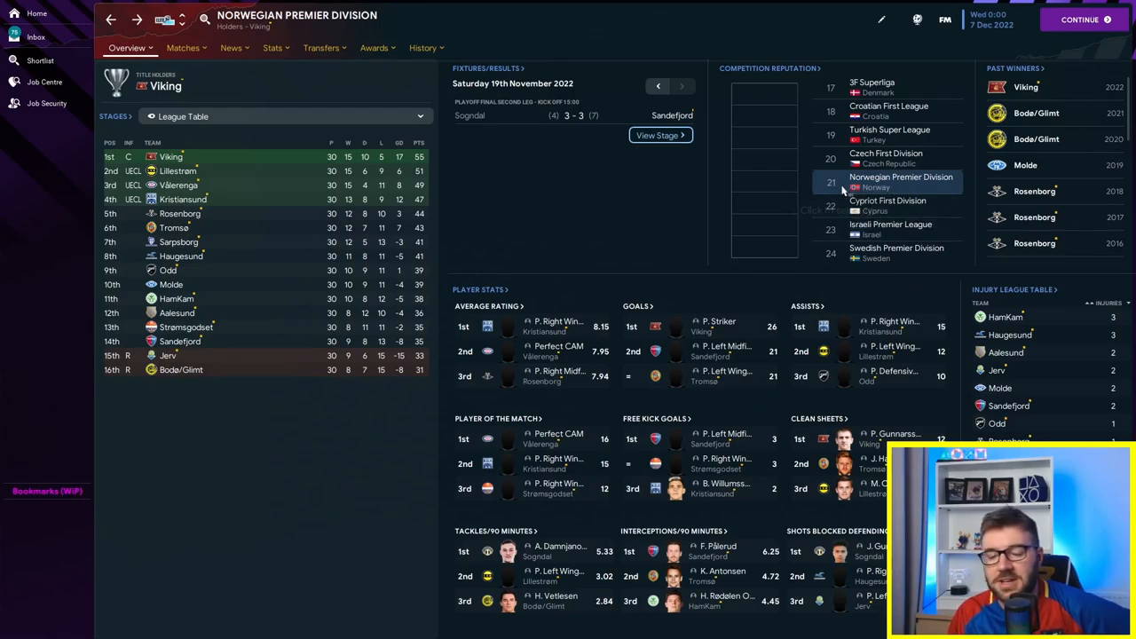
mouse_move(878, 187)
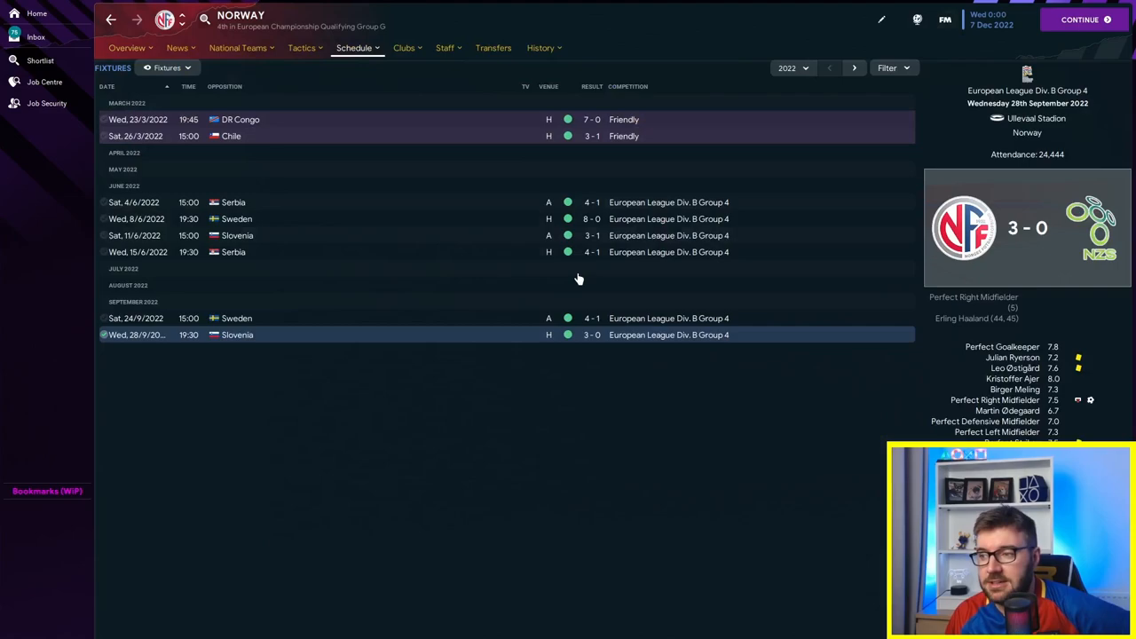
Step: Reopen the Perfect players shortlist and check the Right and Left Midfielders' profiles
click(39, 60)
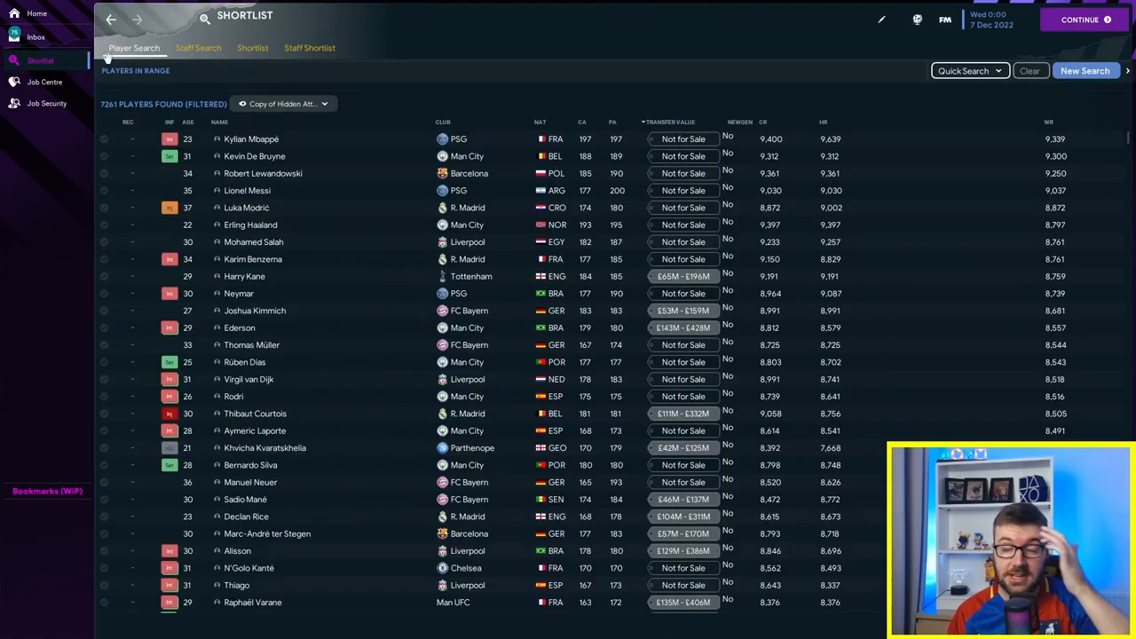
click(252, 48)
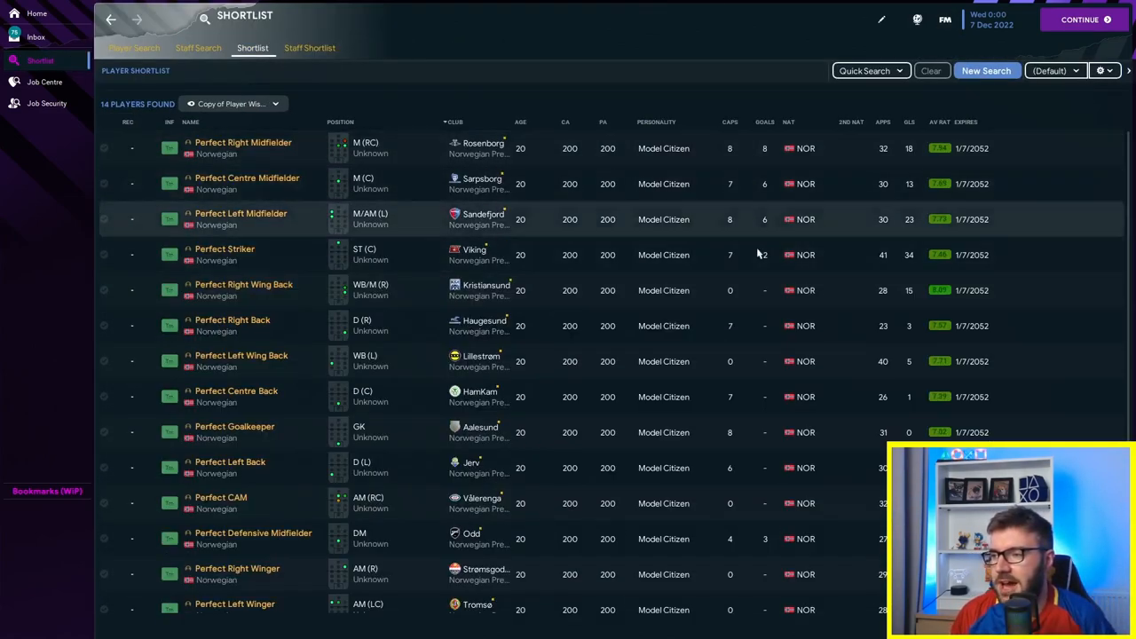
mouse_move(243, 142)
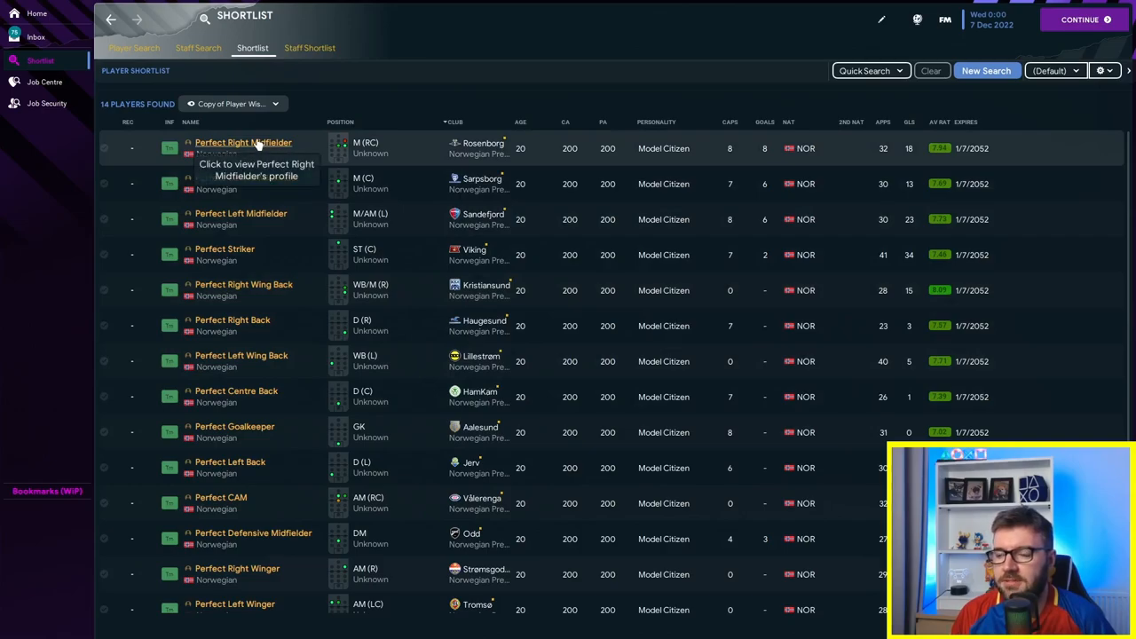
click(243, 142)
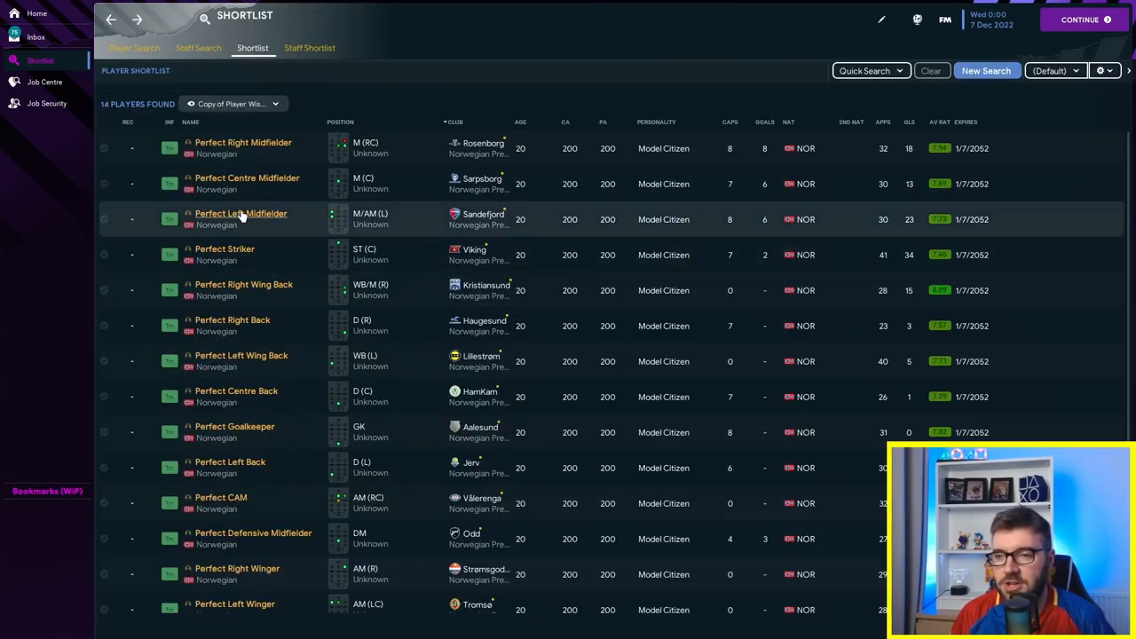
click(242, 213)
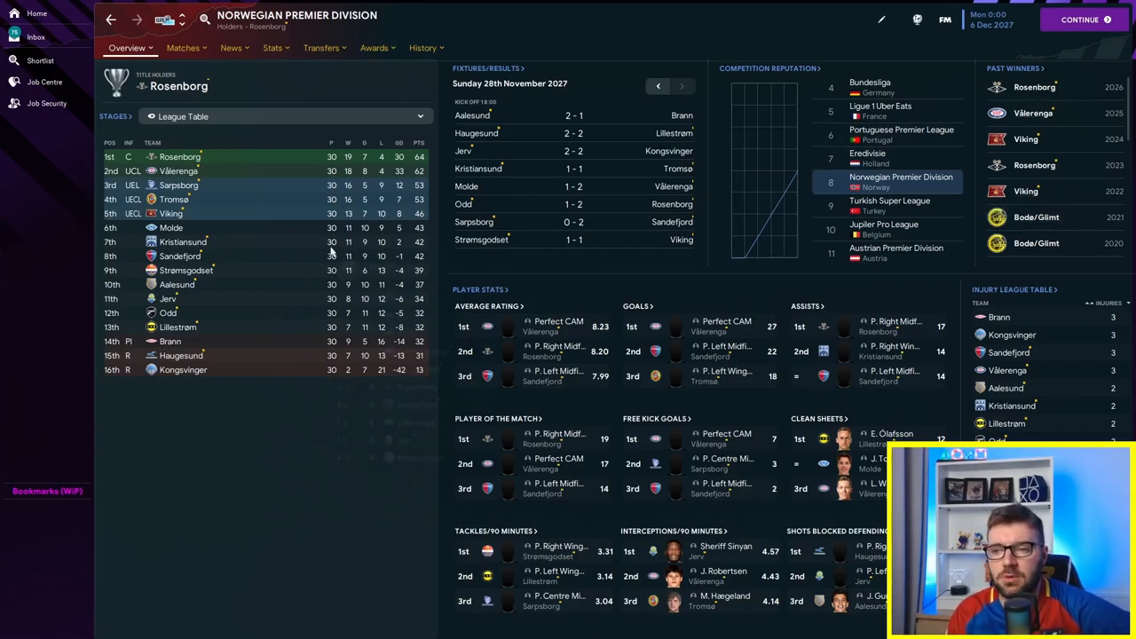
mouse_move(254, 237)
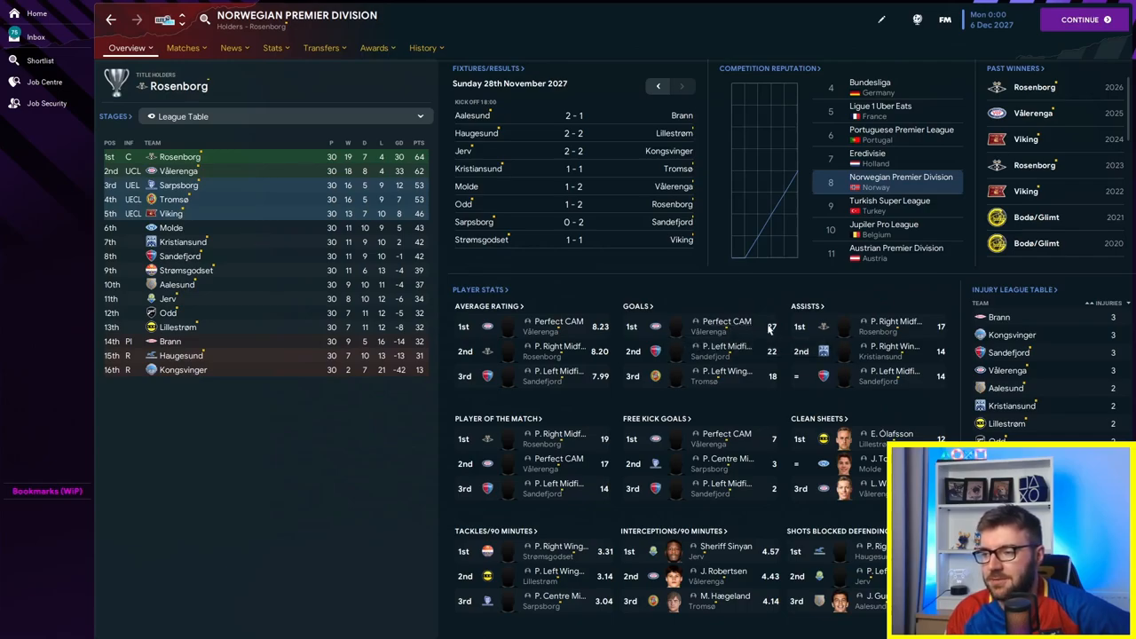
Step: View Perfect CAM's Vålerenga career stats from 2022 to 2027 and go back
click(724, 321)
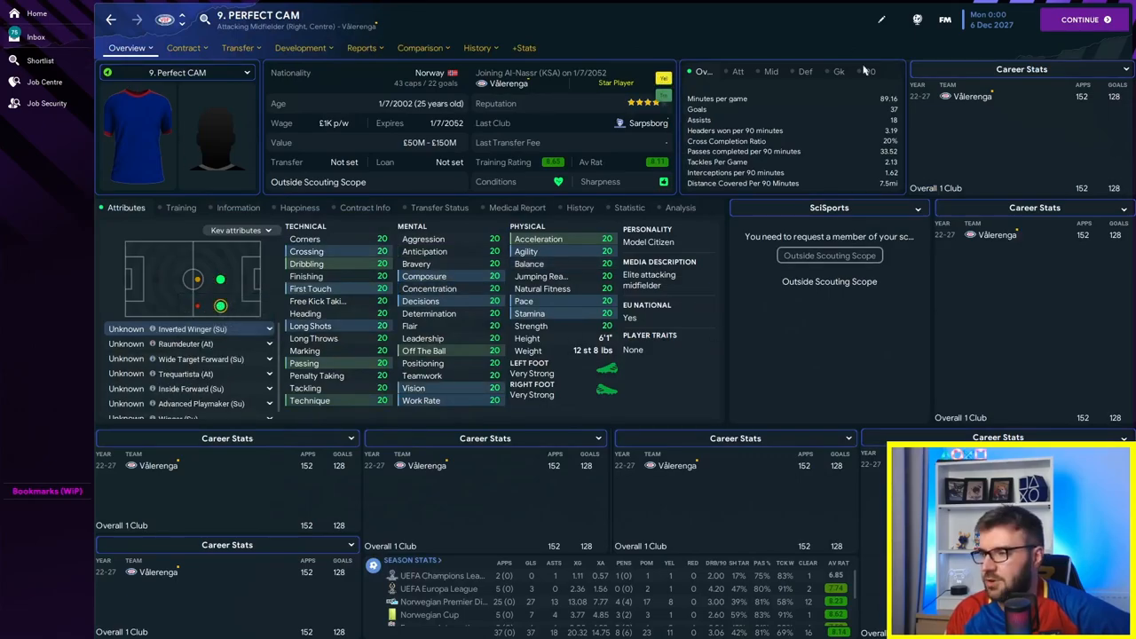
click(474, 46)
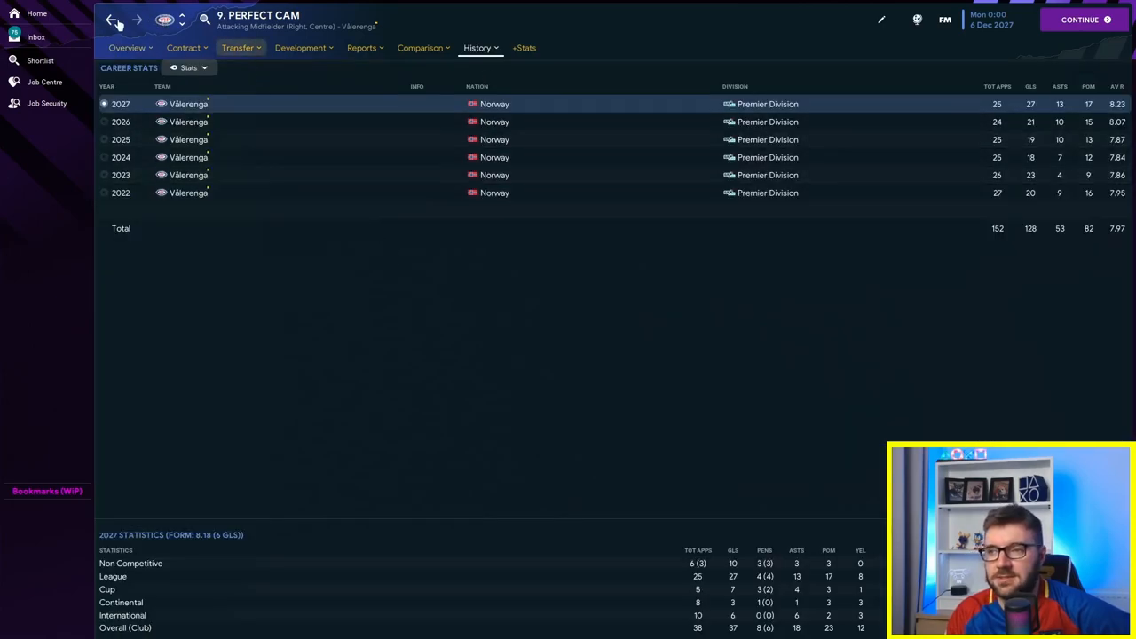
click(112, 21)
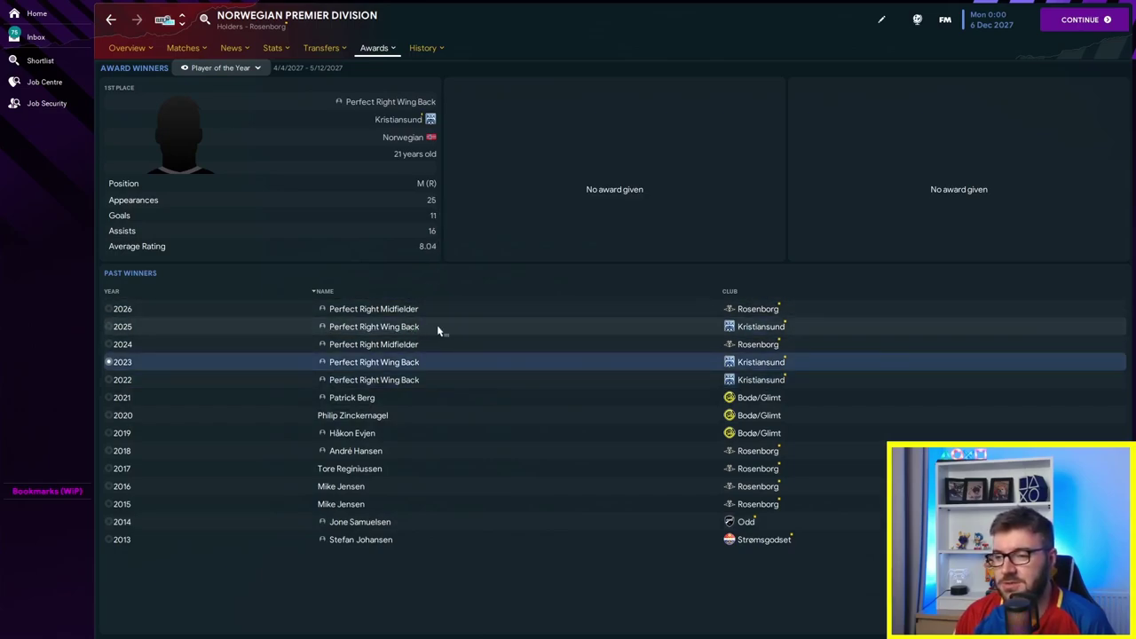
Step: Browse the 2024 and 2026 Player of the Year winners, then switch the award to Top Goalscorer
click(123, 344)
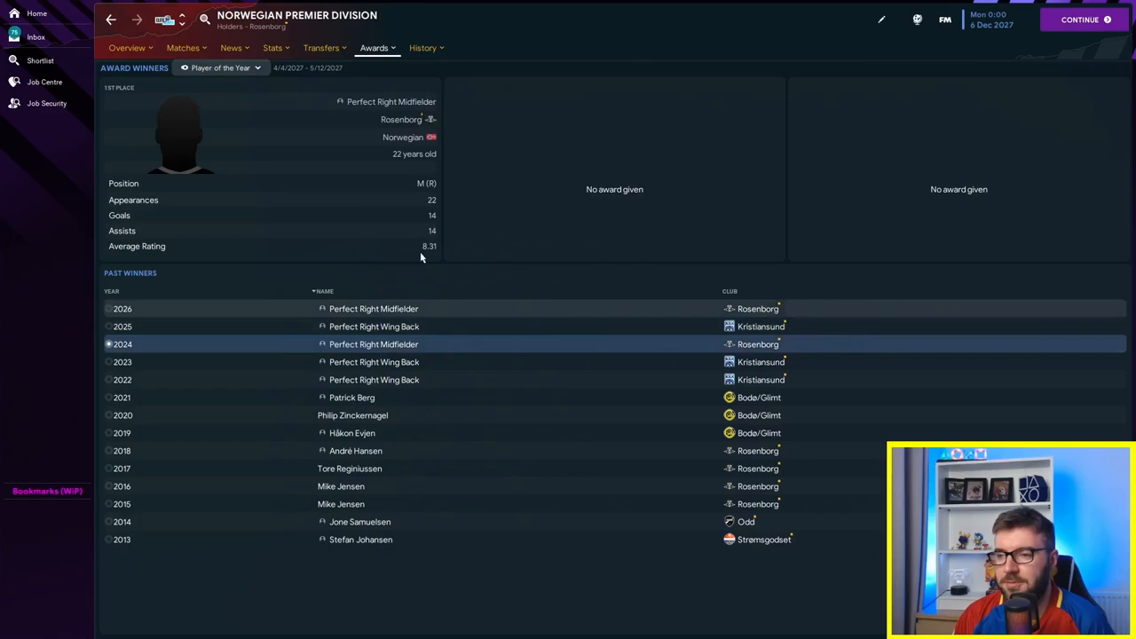
mouse_move(476, 376)
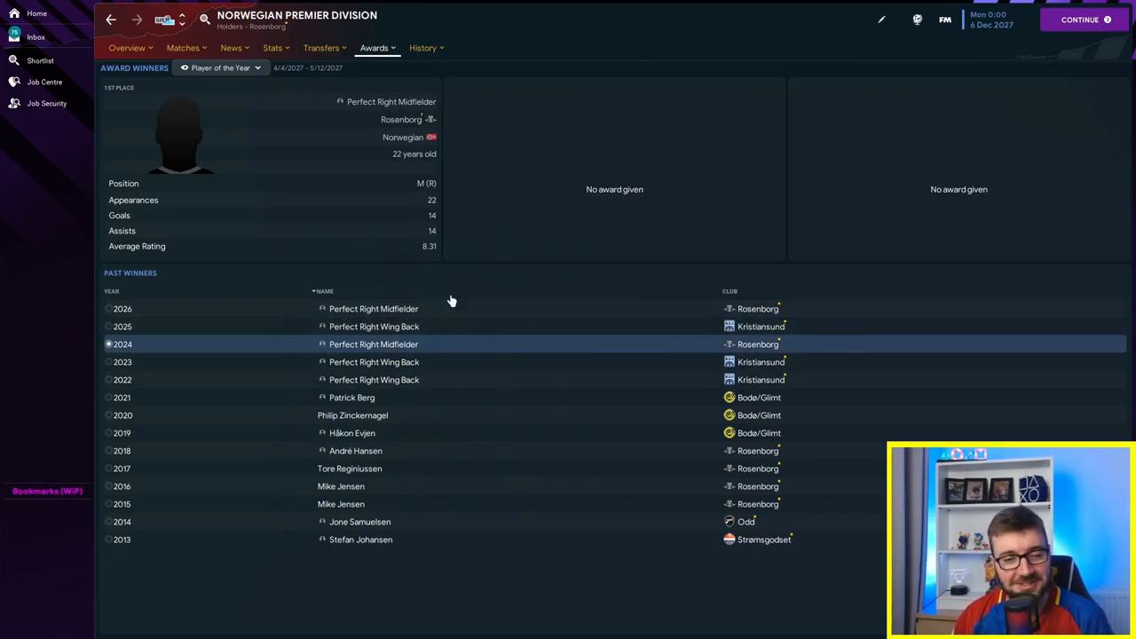
click(123, 309)
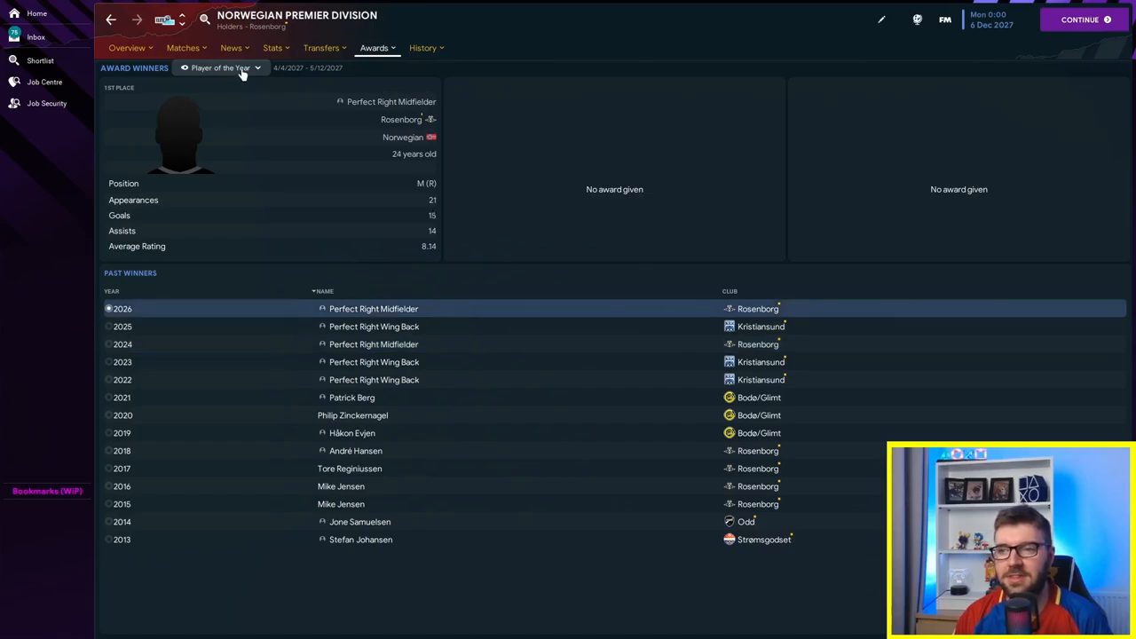
click(222, 67)
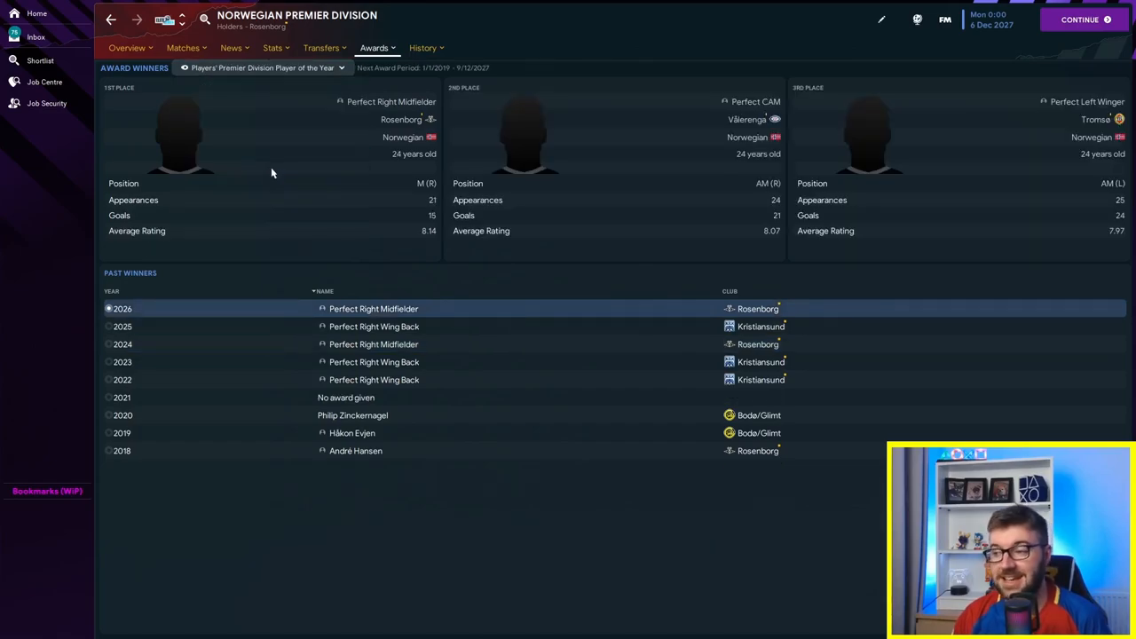
mouse_move(264, 82)
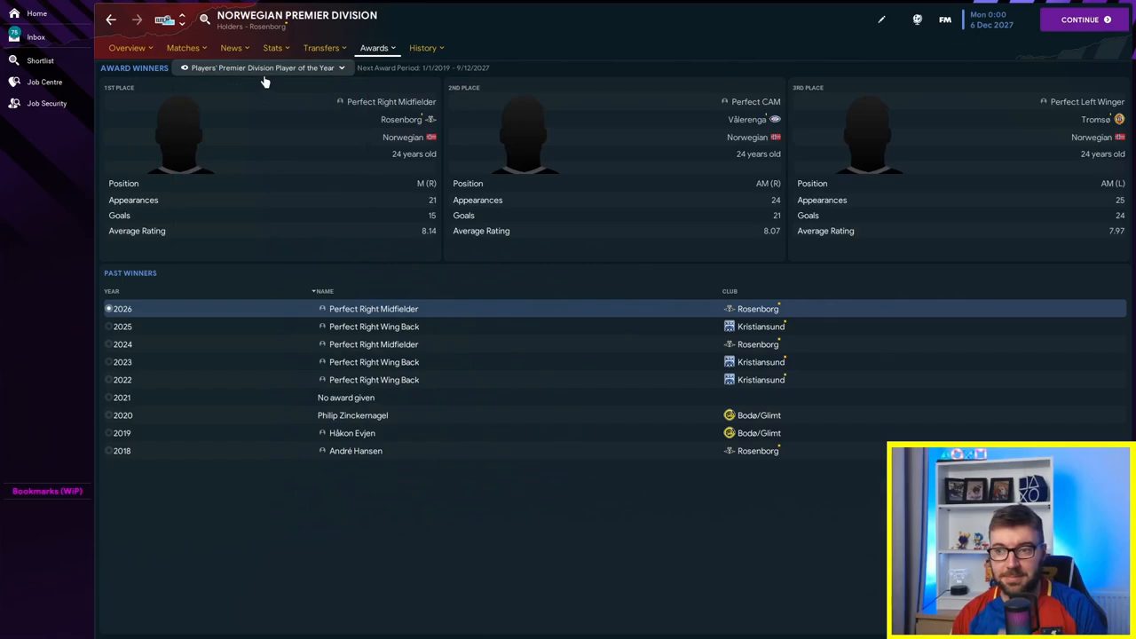
click(257, 74)
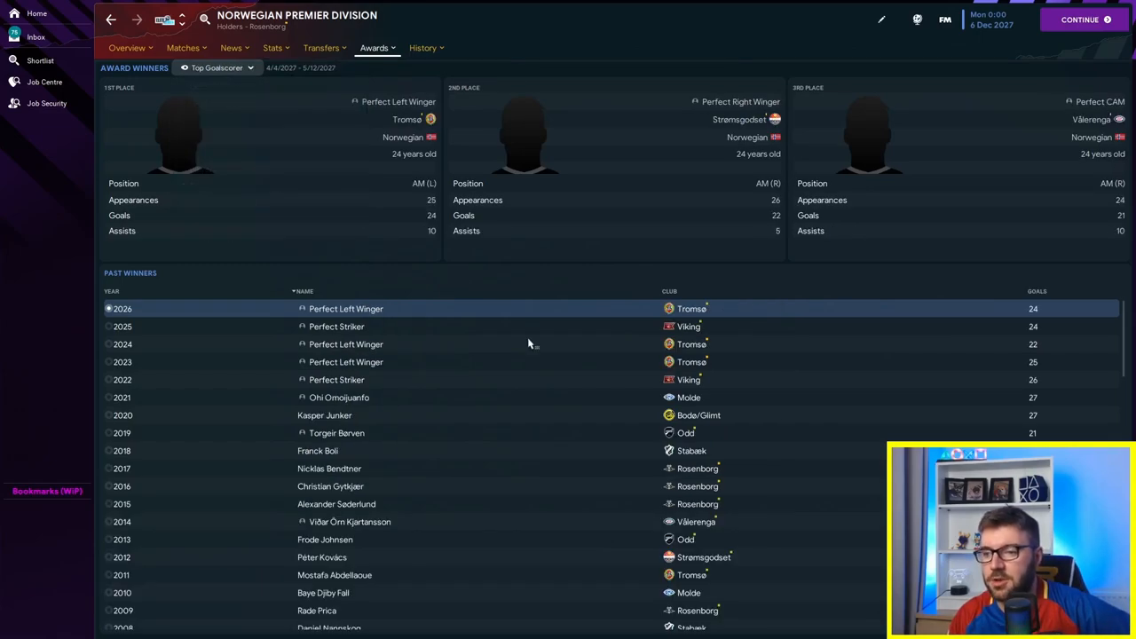
mouse_move(345, 309)
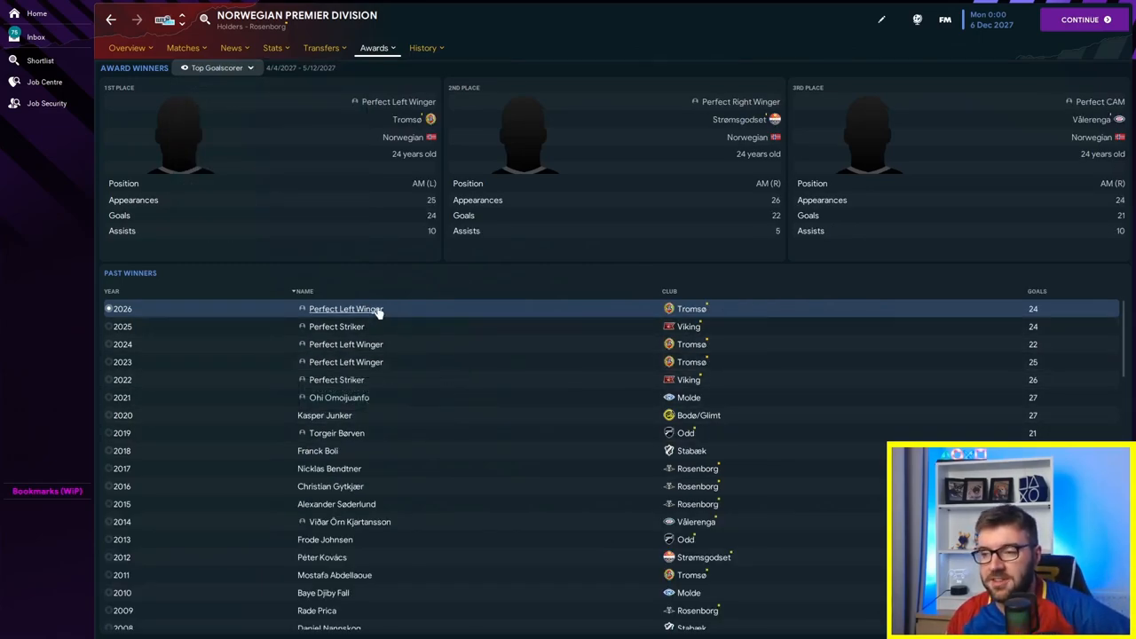
mouse_move(380, 380)
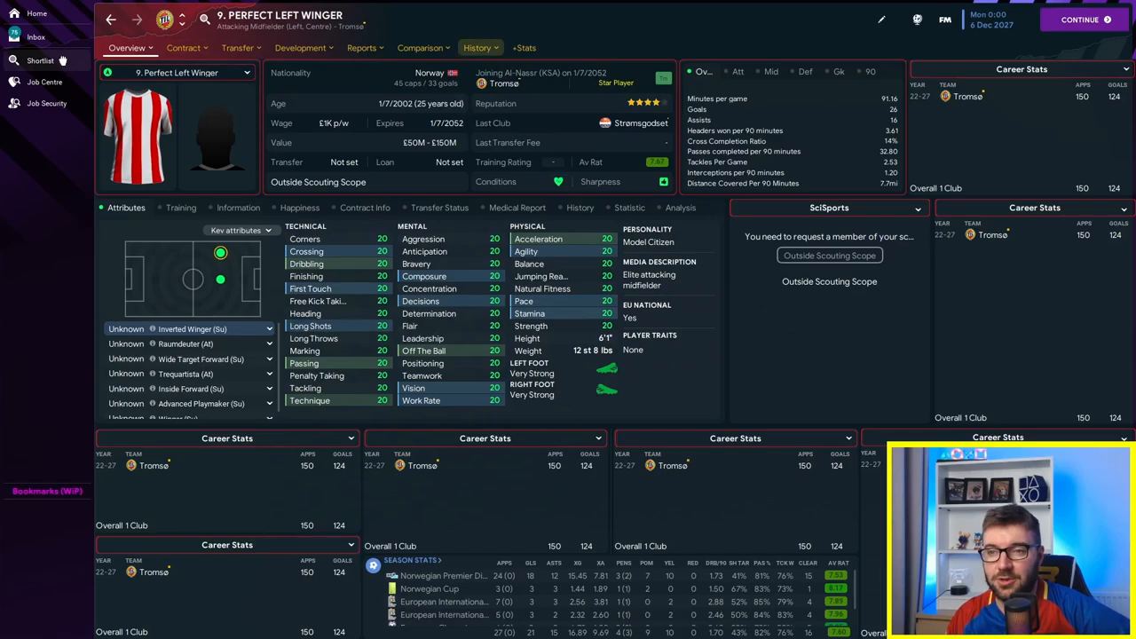
Step: Return to the shortlist of 14 Perfect players showing caps and international goals
click(39, 64)
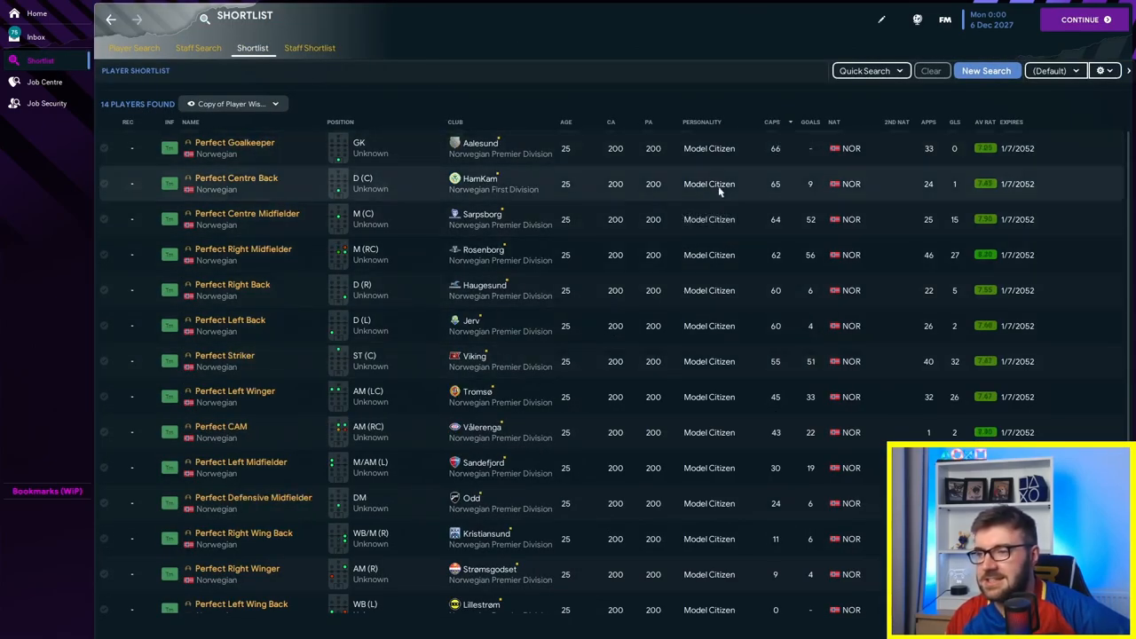
mouse_move(774, 195)
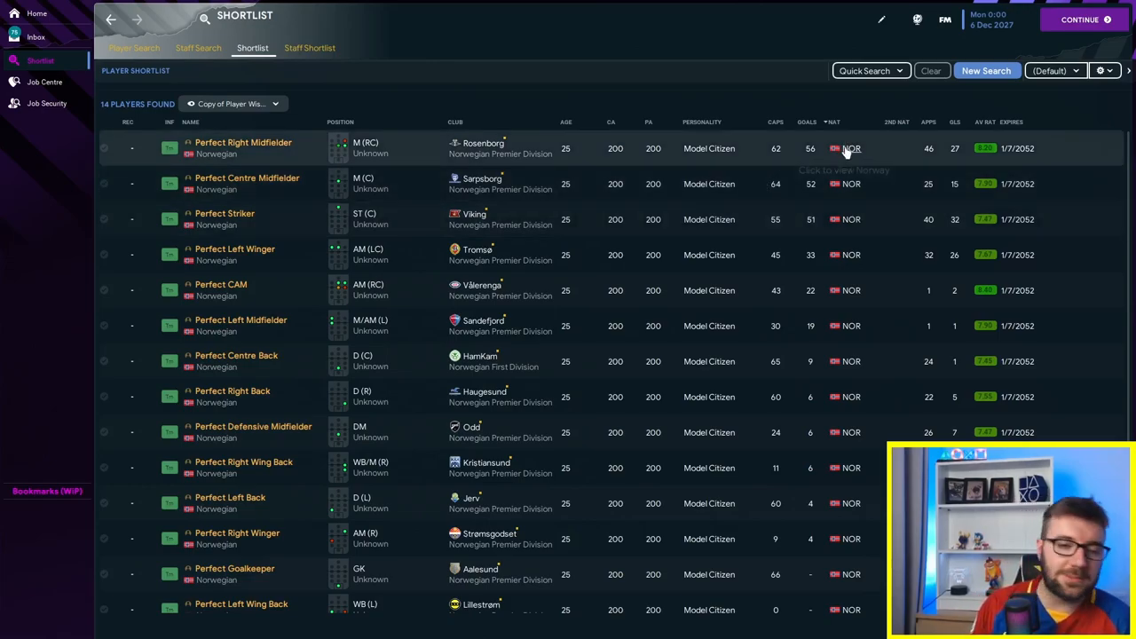
mouse_move(805, 161)
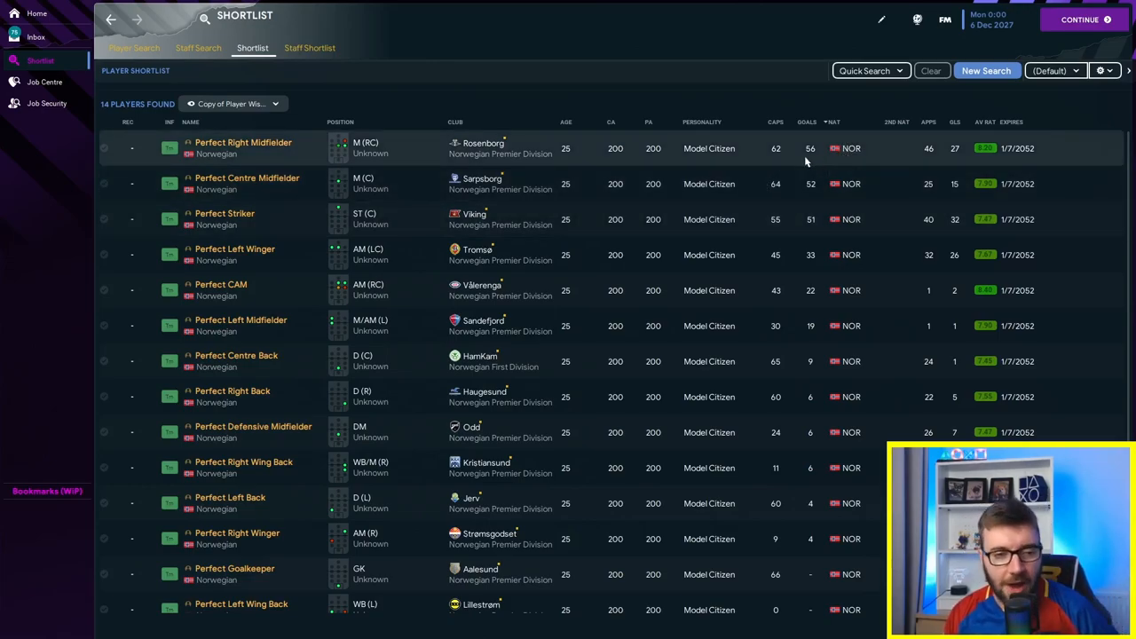
mouse_move(788, 157)
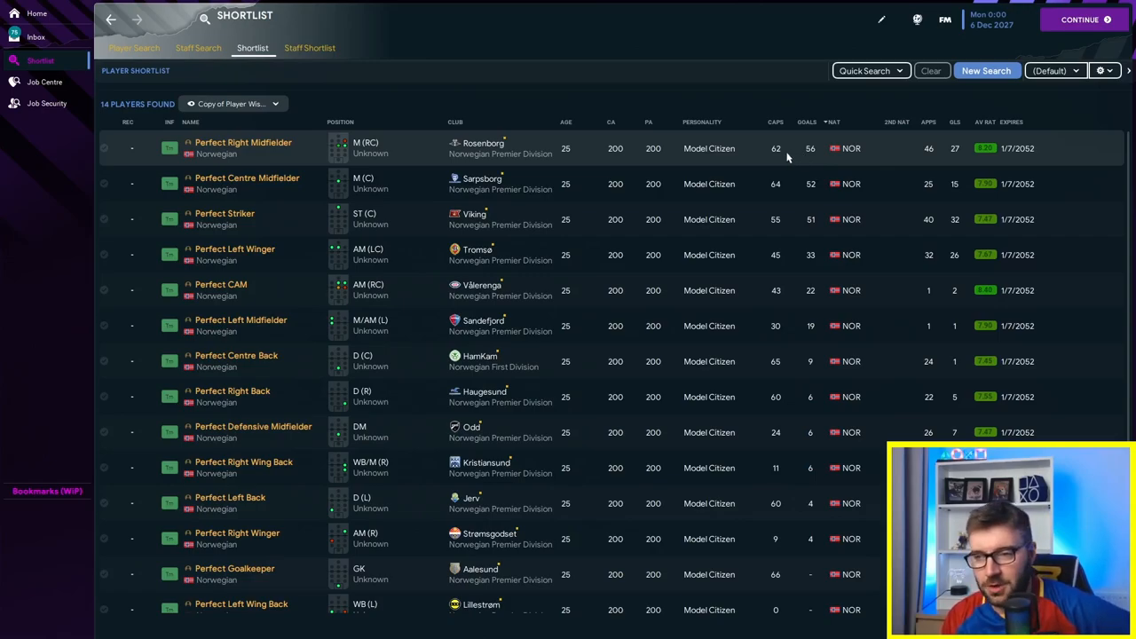
mouse_move(852, 153)
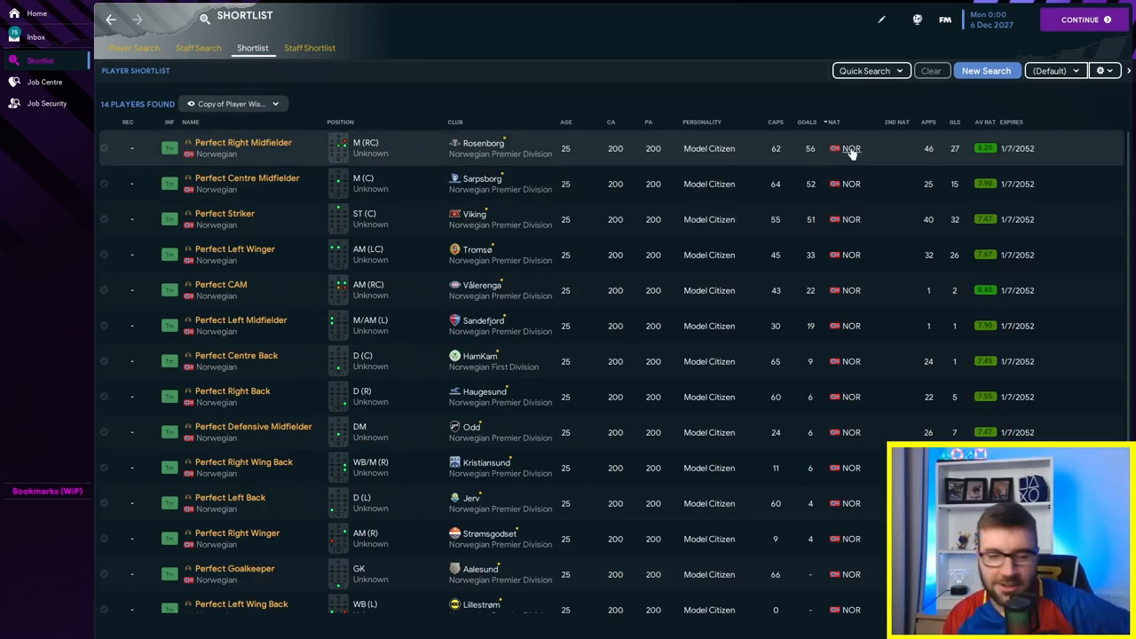
mouse_move(848, 151)
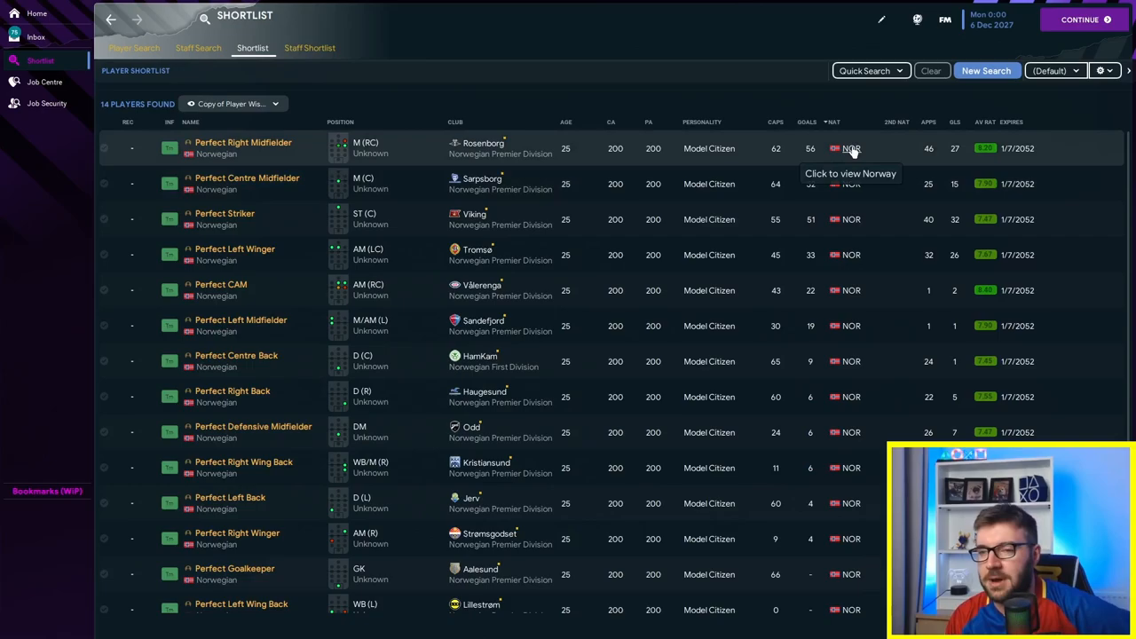
Step: Go to Norway's national team page and on to the European Championship competition page
click(849, 149)
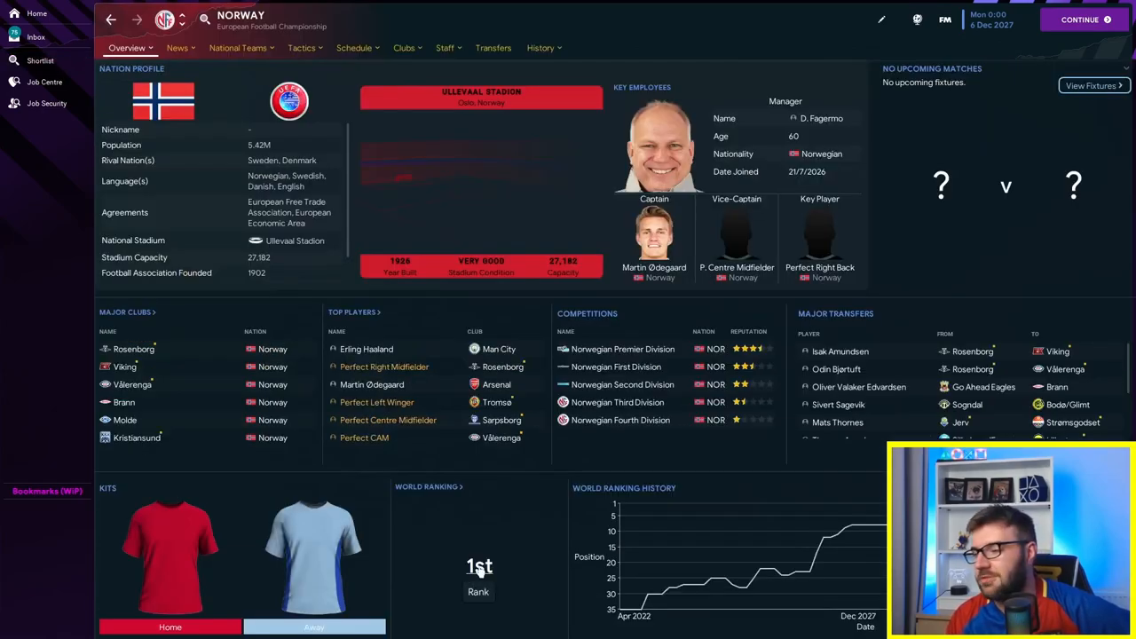
click(39, 60)
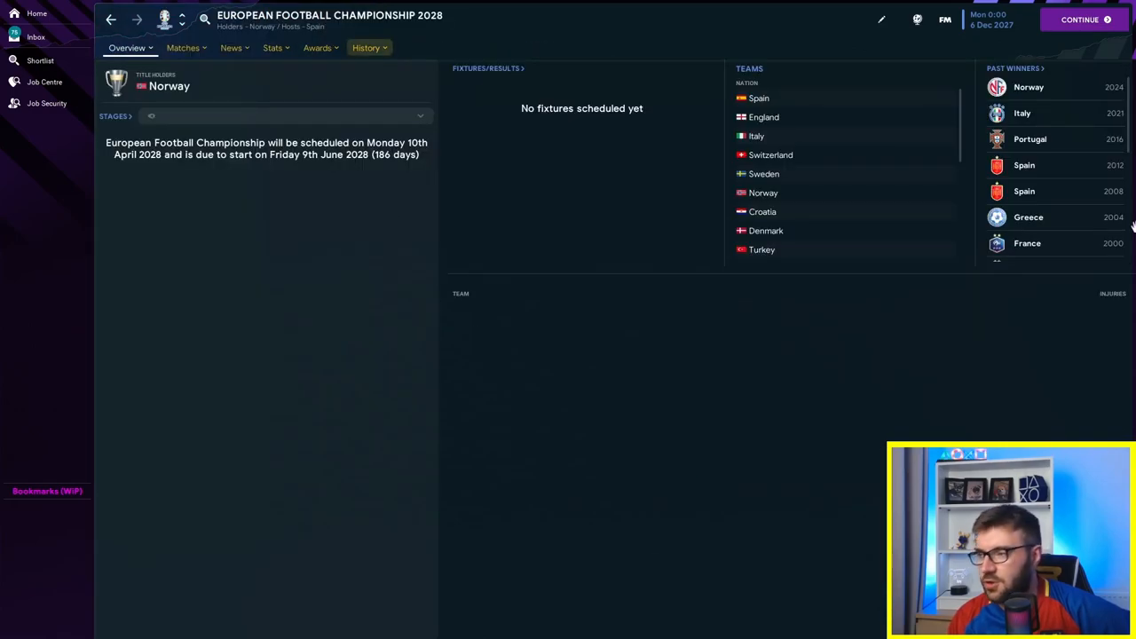
mouse_move(232, 85)
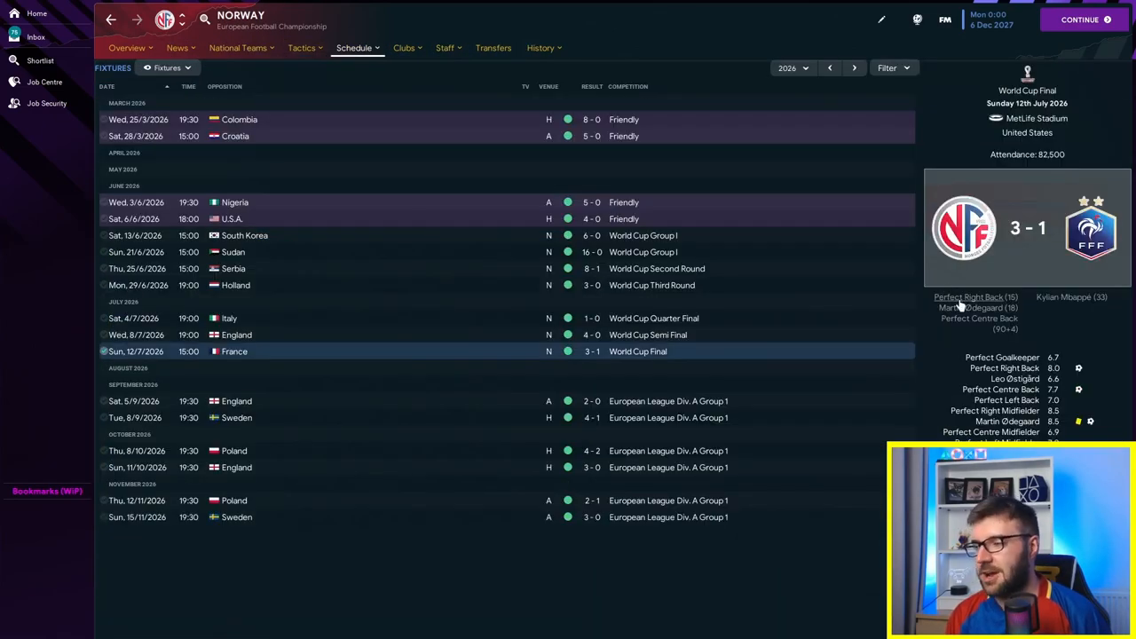
mouse_move(980, 318)
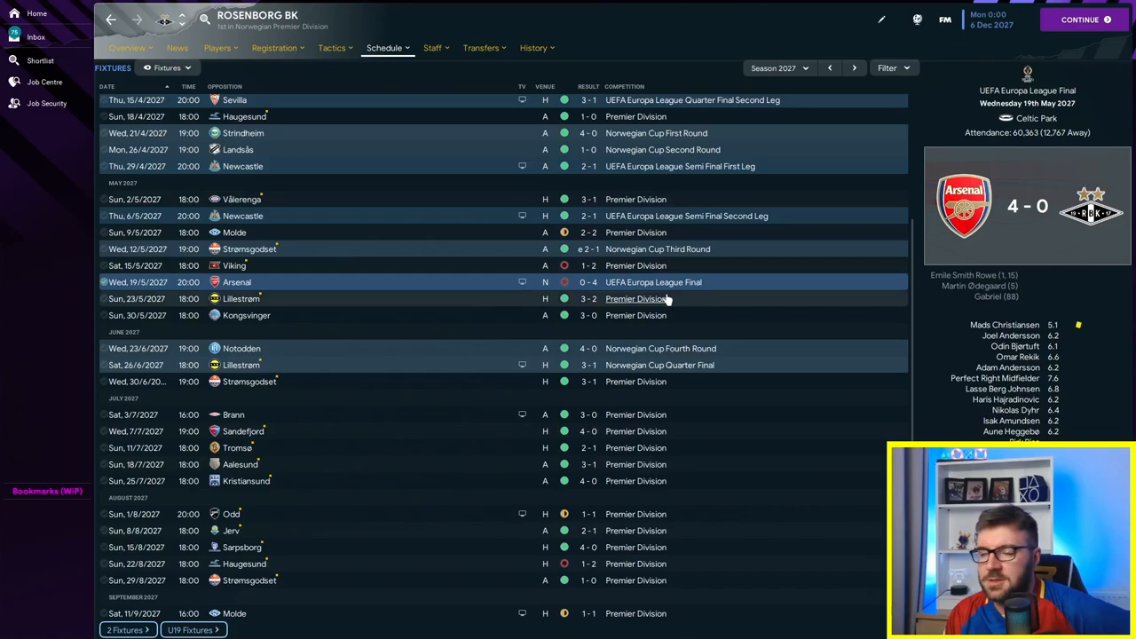
mouse_move(636, 282)
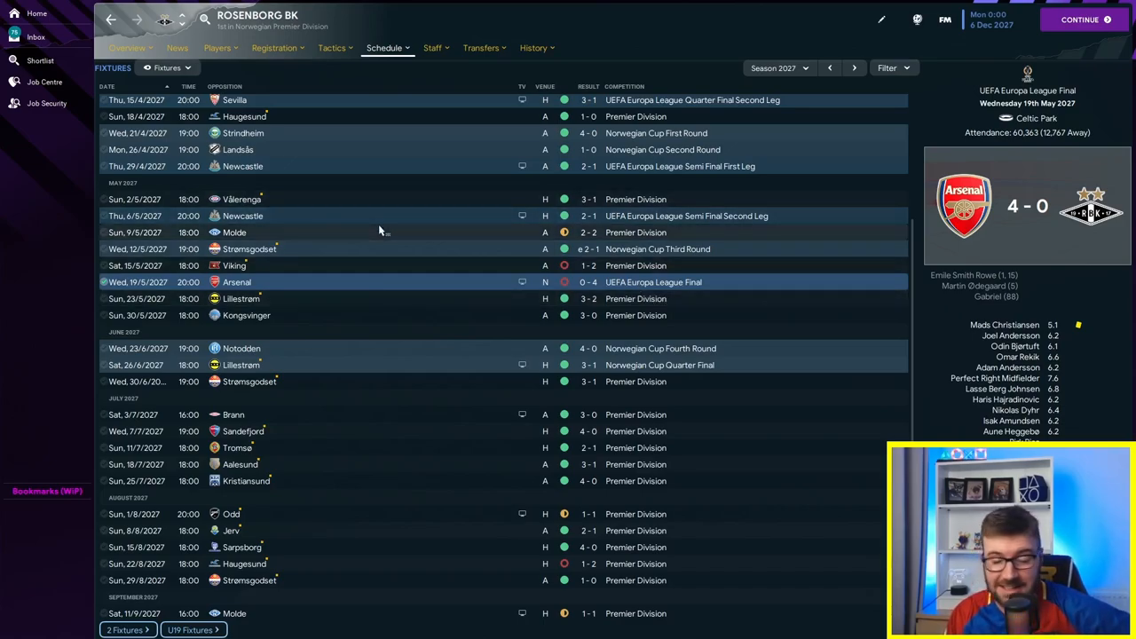
mouse_move(242, 167)
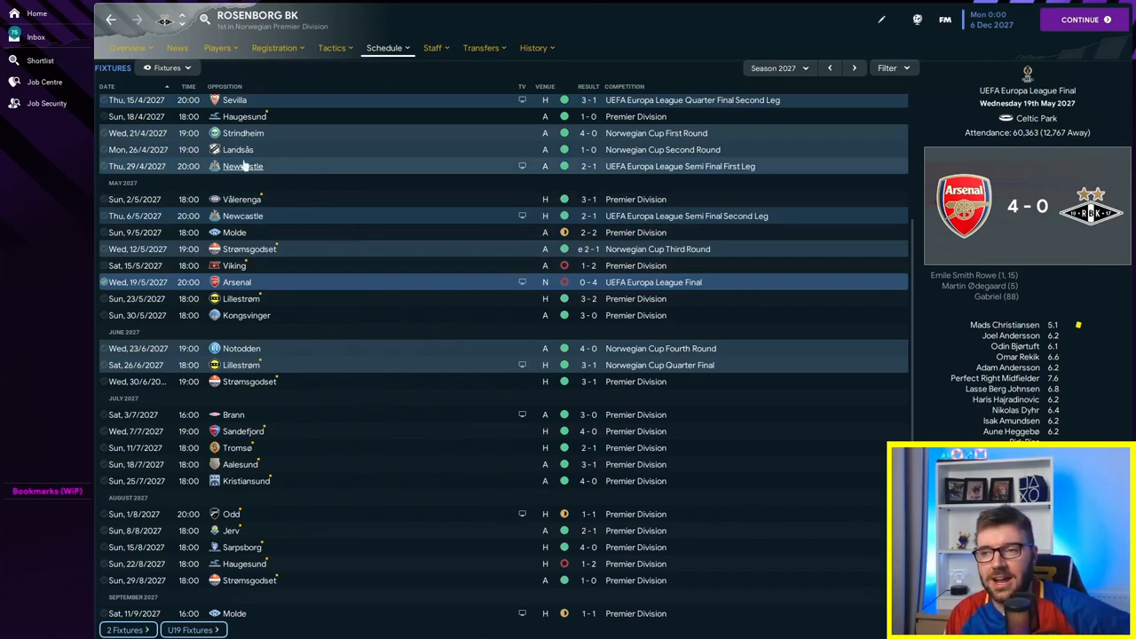
mouse_move(35, 60)
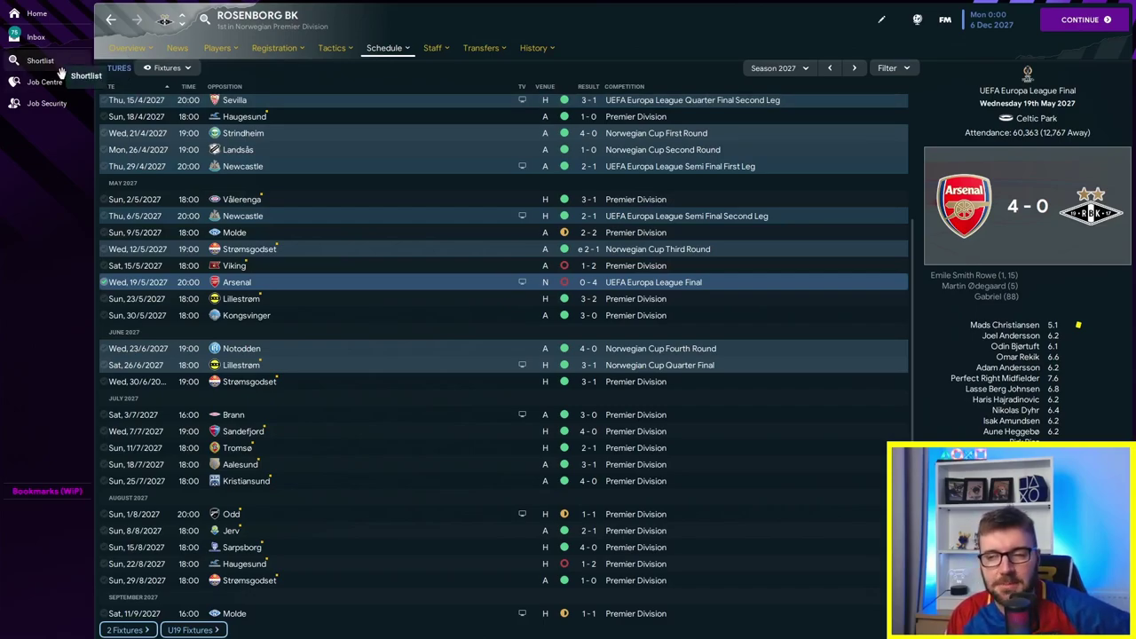
mouse_move(39, 60)
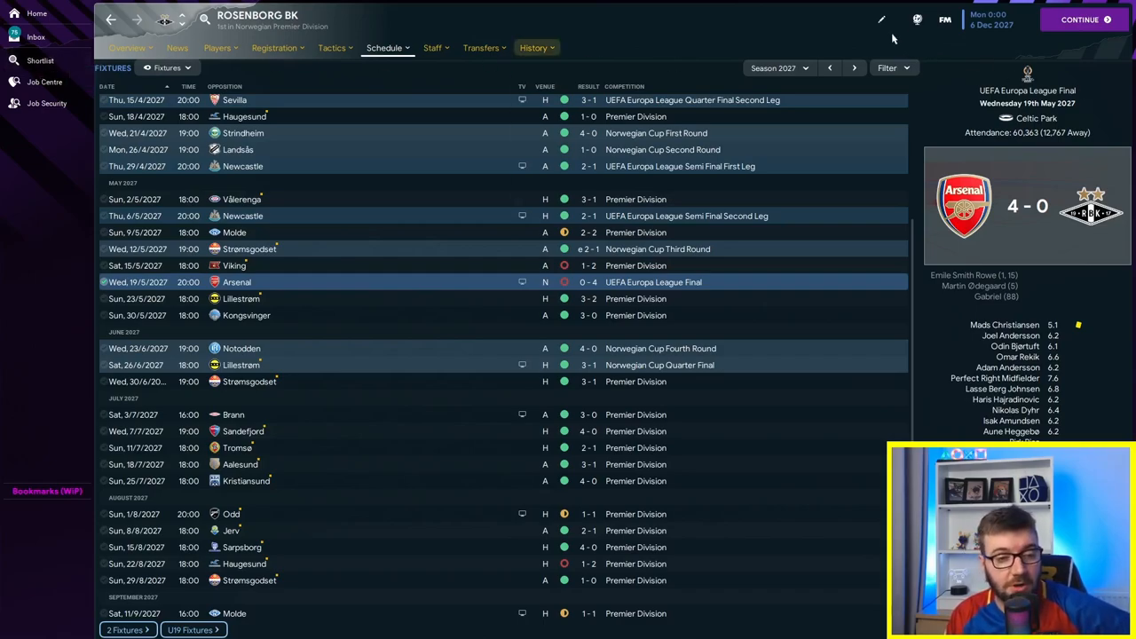
mouse_move(946, 19)
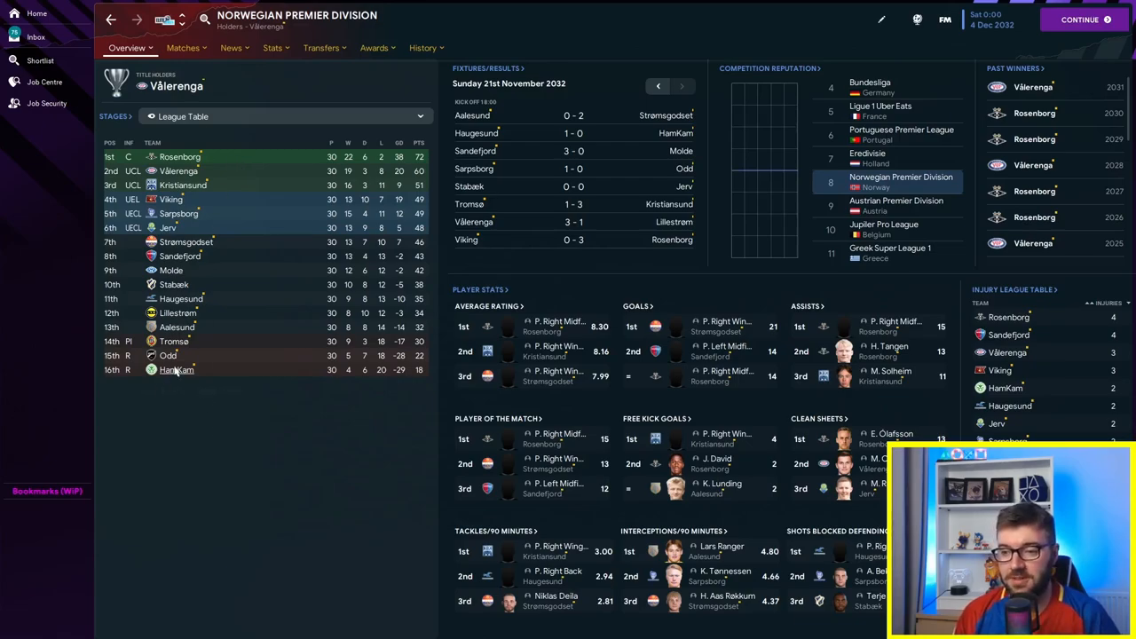
Step: Browse HamKam, the Perfect Right Midfielder's positions and Rosenborg, then reach the European Championship 2036 overview
click(174, 369)
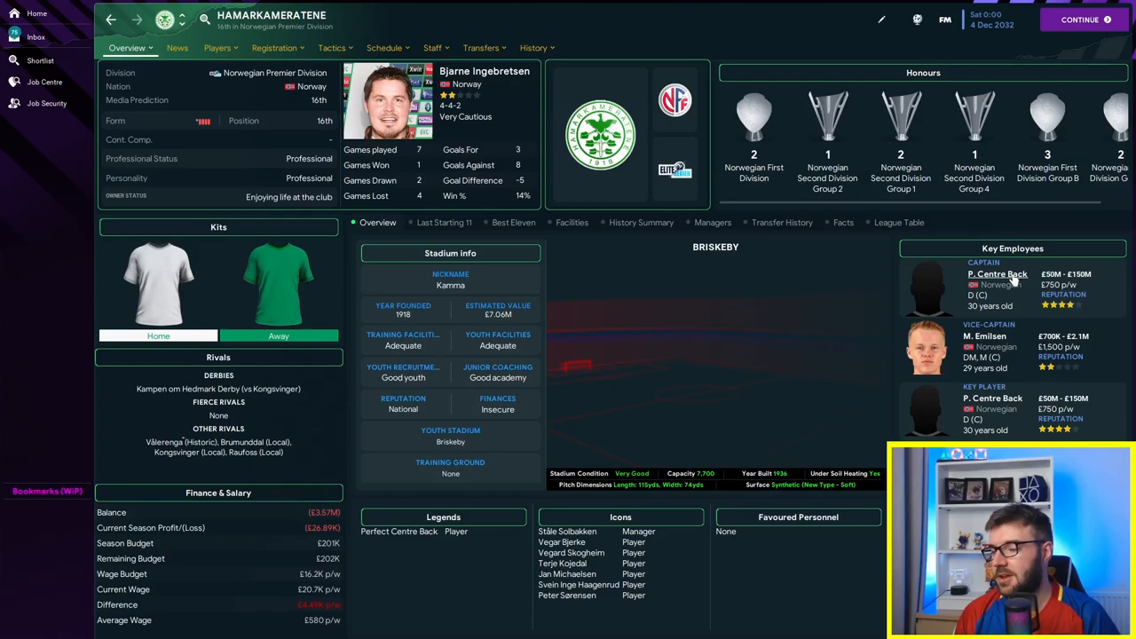
click(993, 274)
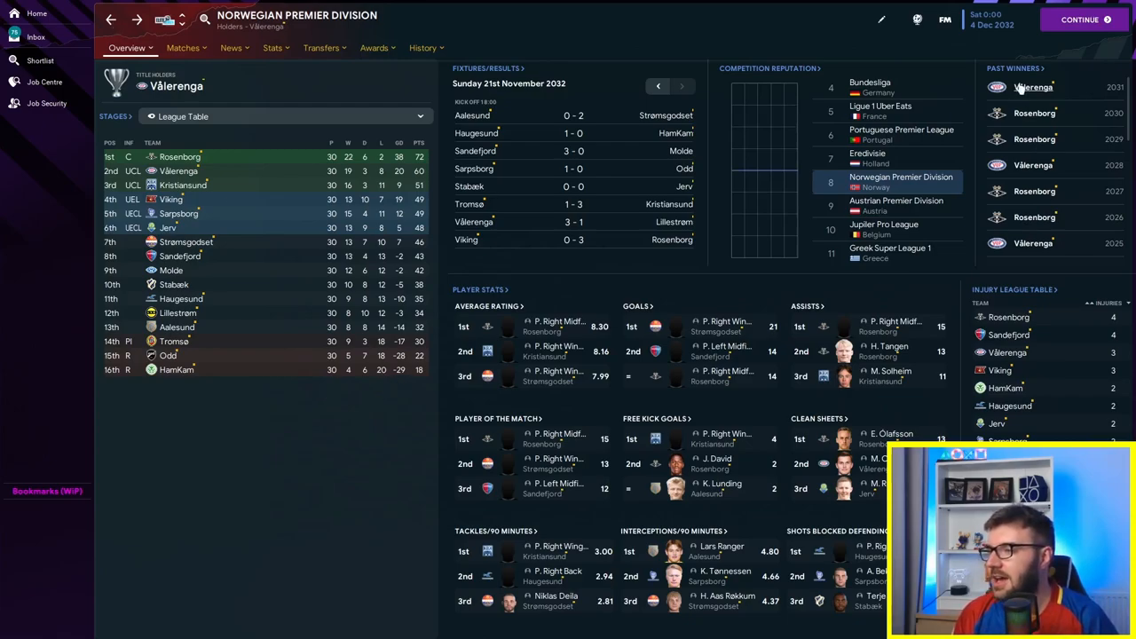
mouse_move(298, 424)
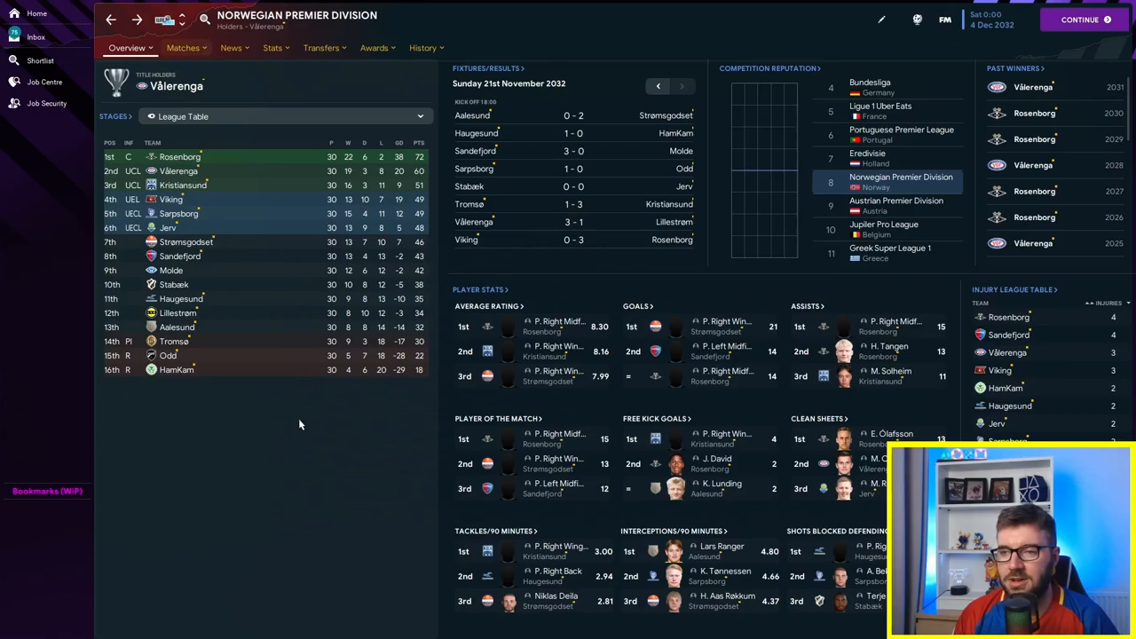
click(181, 157)
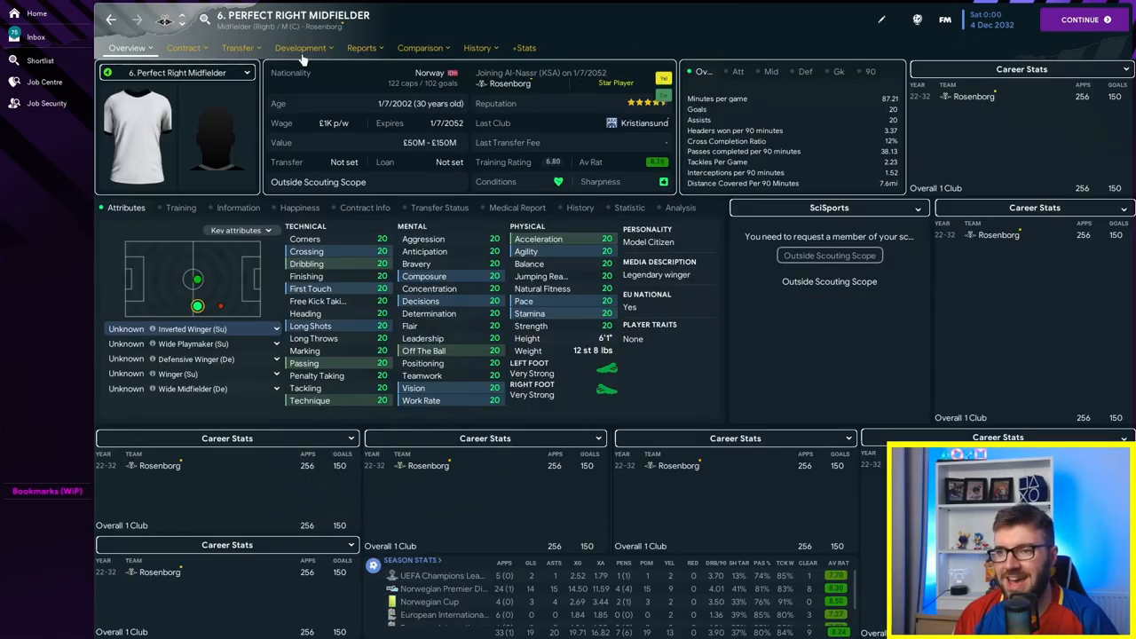
click(300, 48)
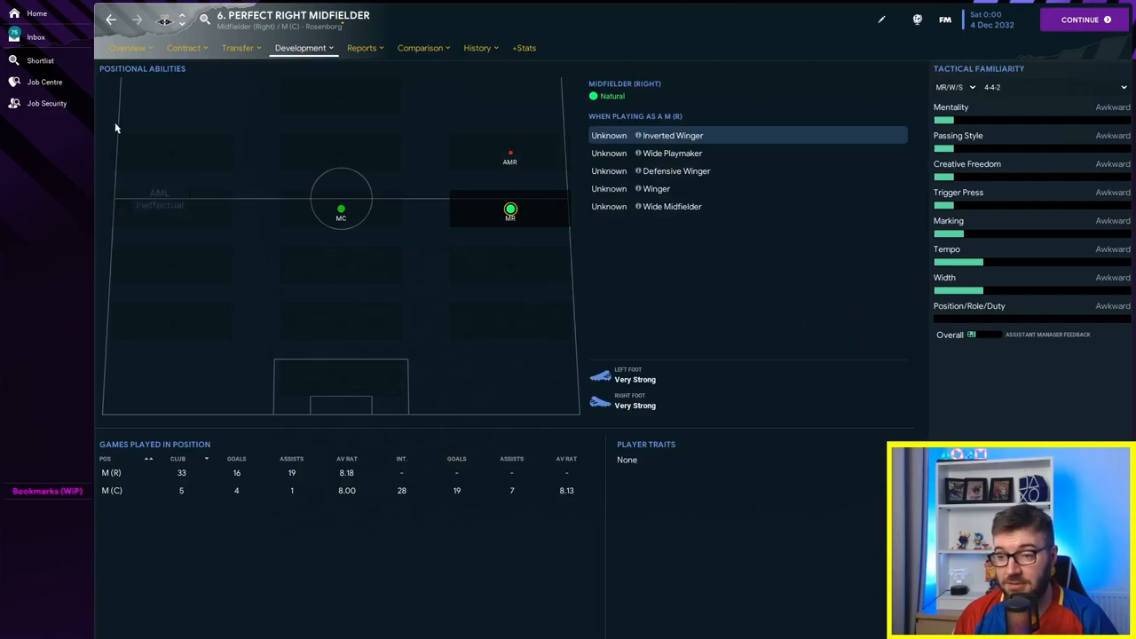
click(110, 19)
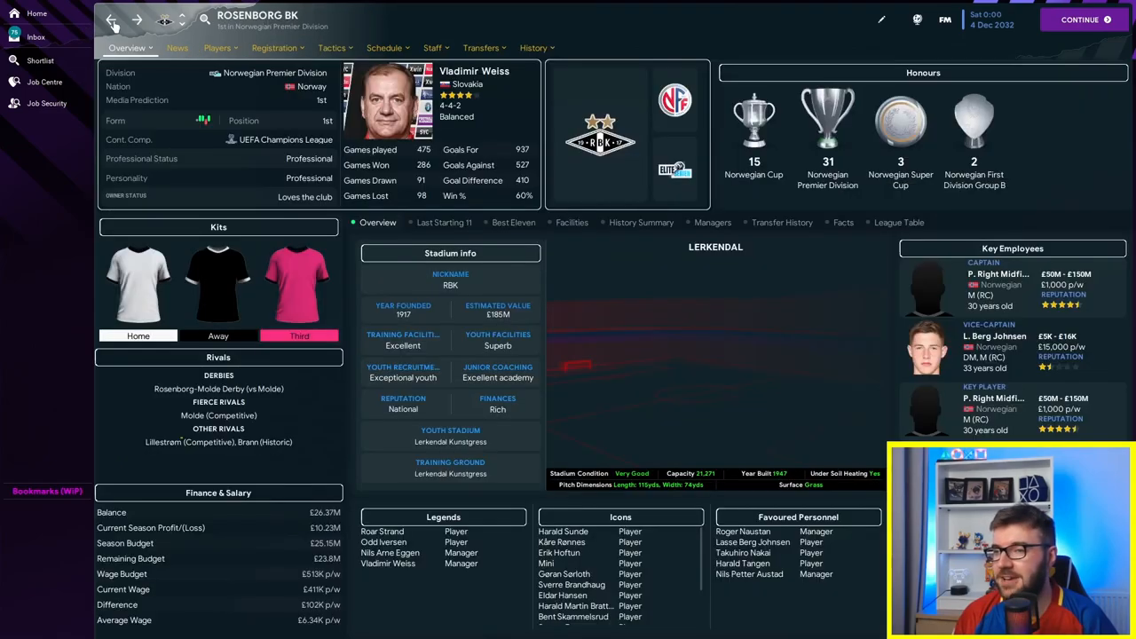
click(331, 46)
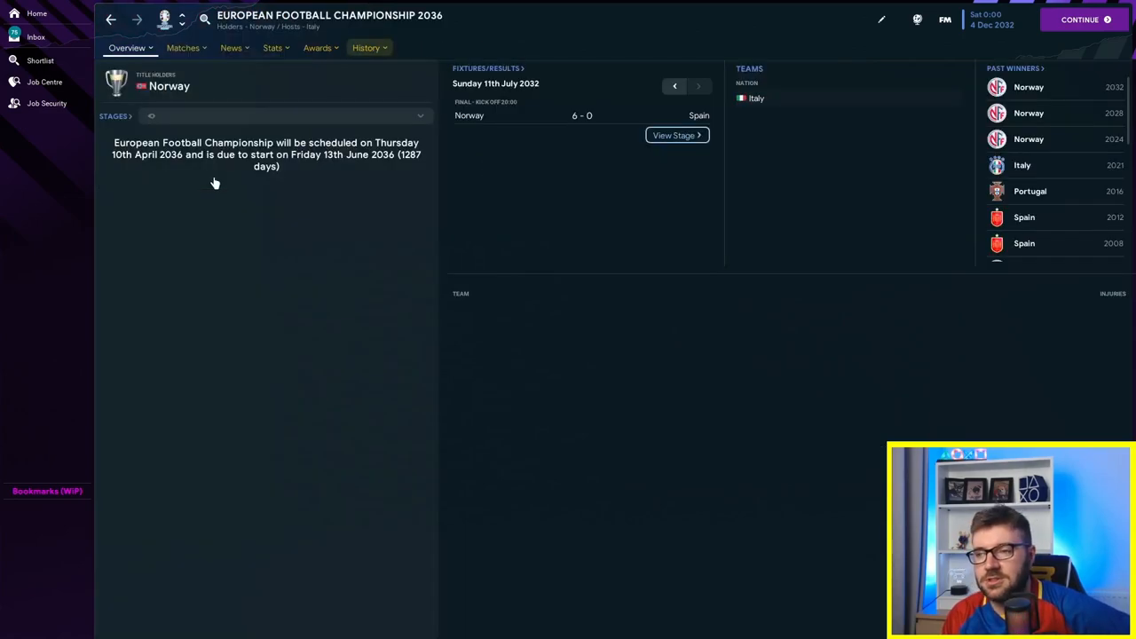
Step: Review the European Championship past winners and 2024 Golden Boot podium
click(365, 46)
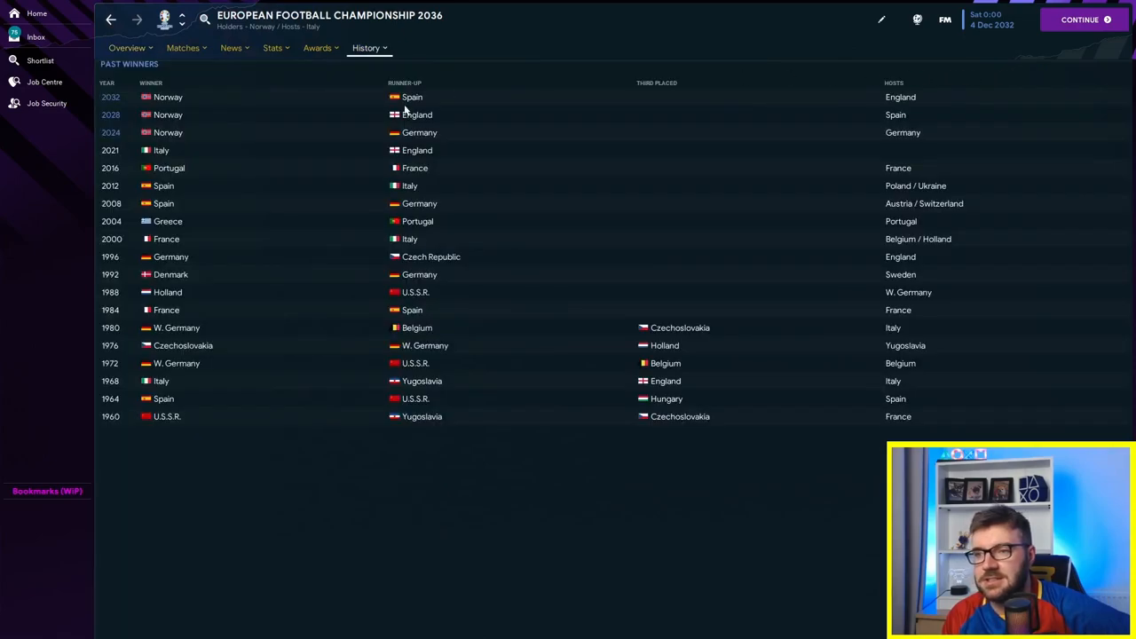
click(316, 48)
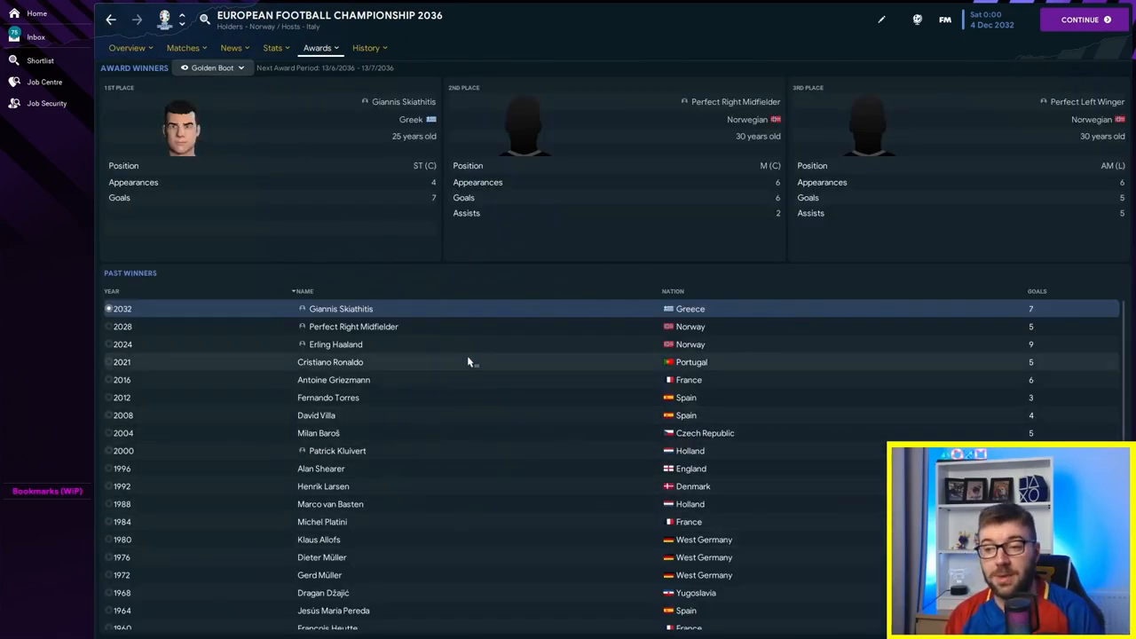
mouse_move(378, 380)
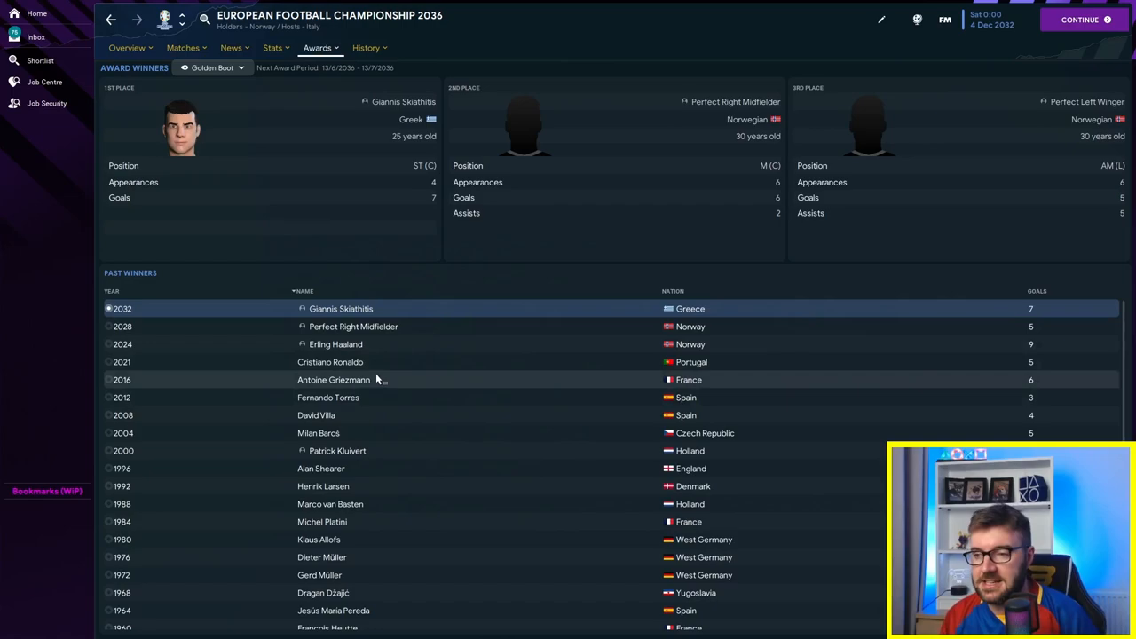
mouse_move(335, 345)
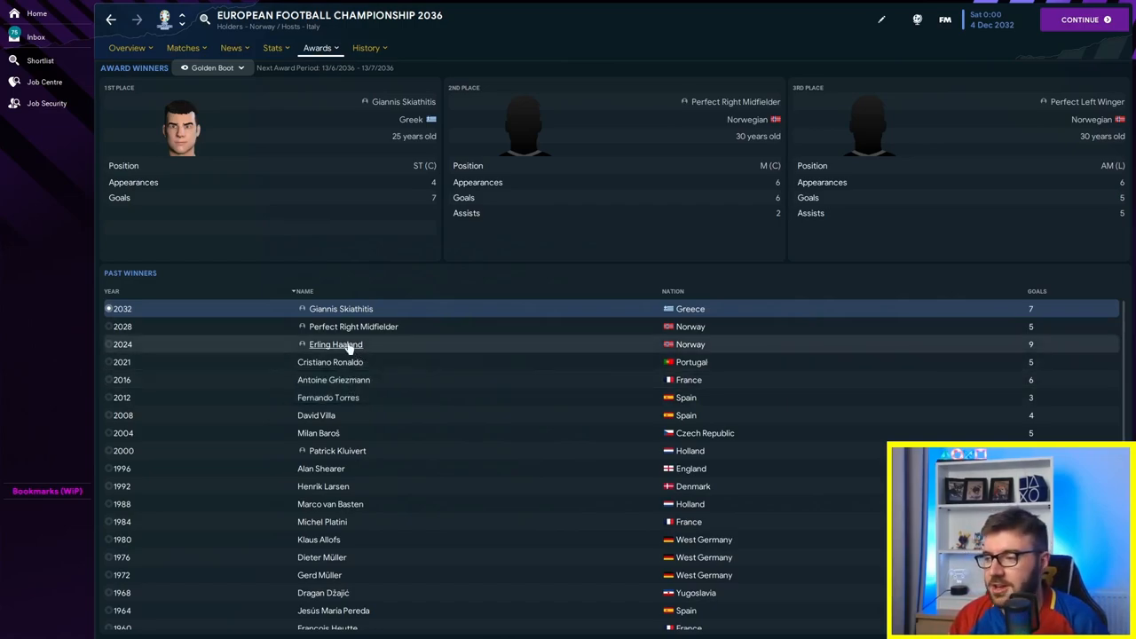
click(336, 345)
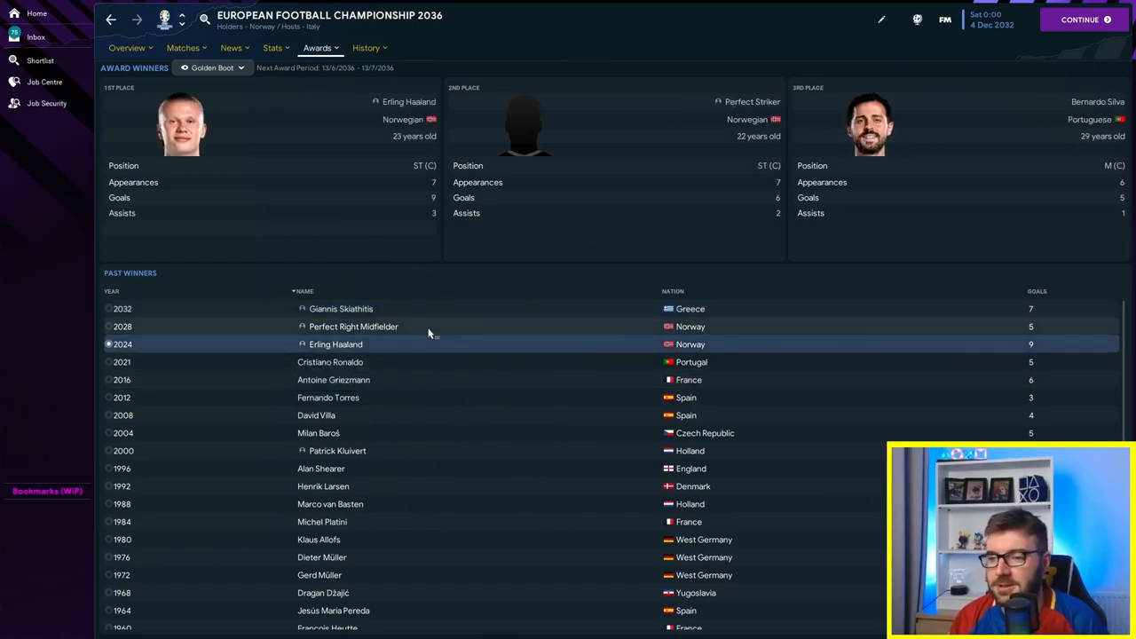
click(121, 326)
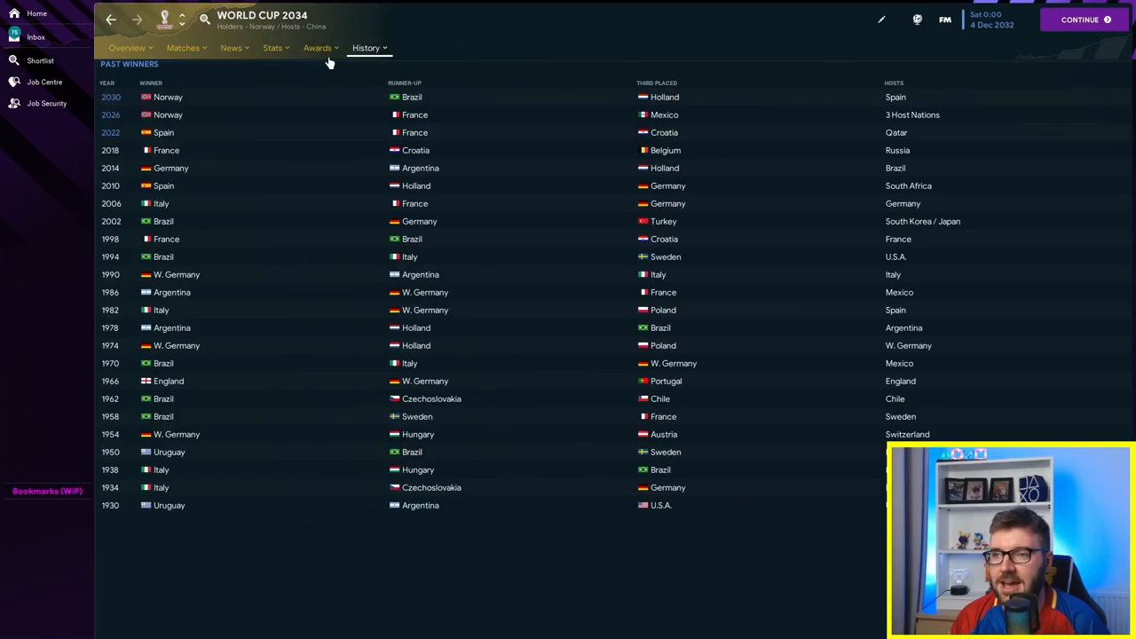
click(316, 47)
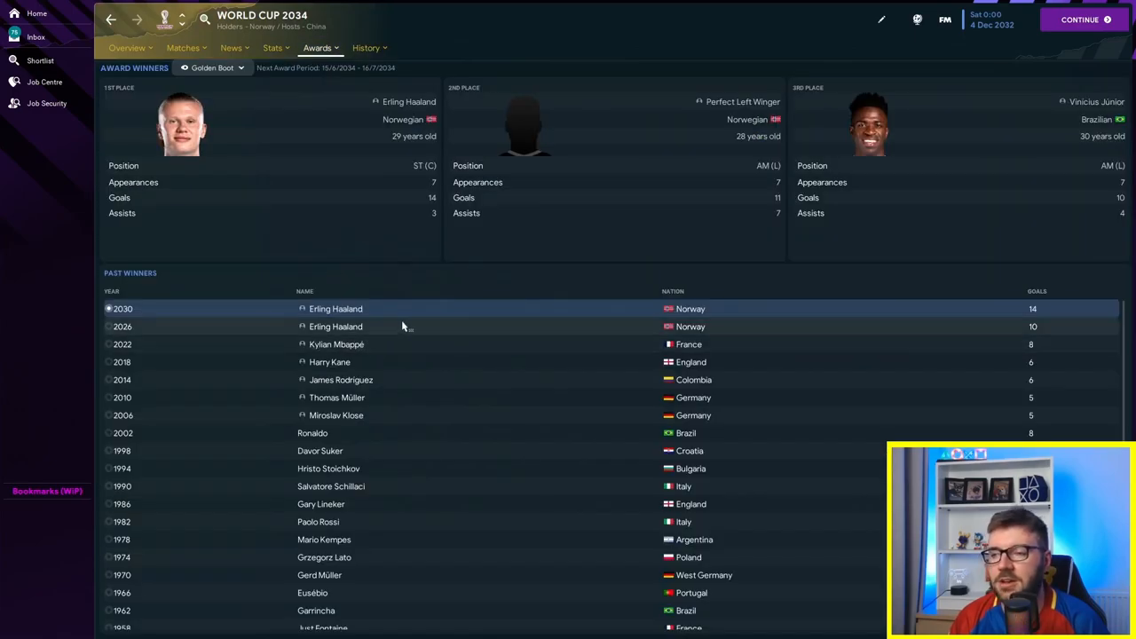
click(335, 309)
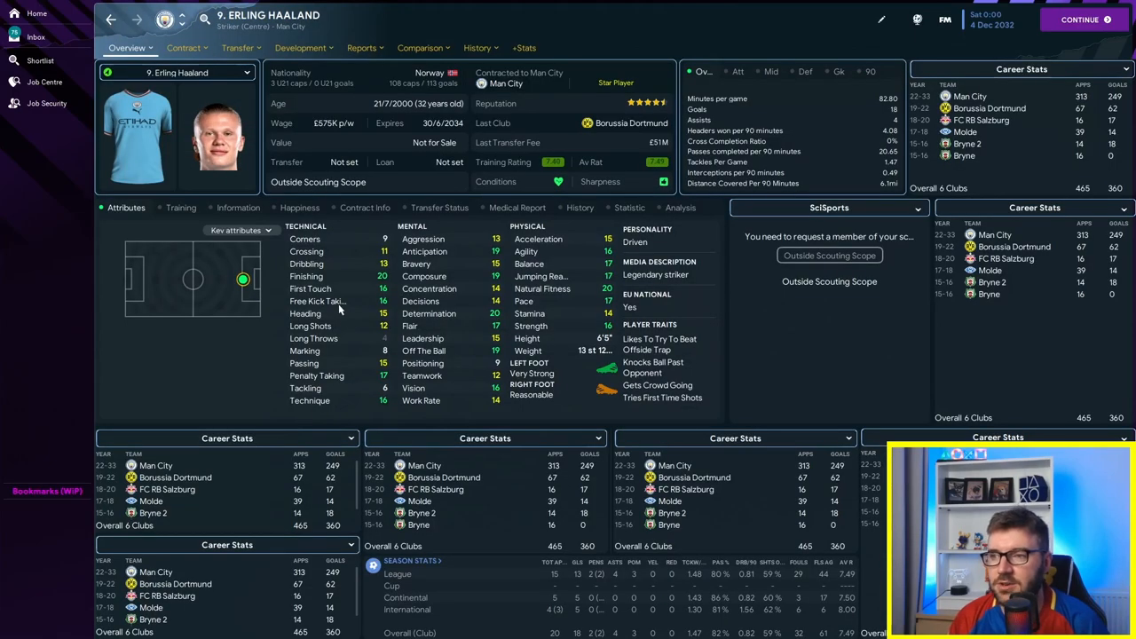
mouse_move(339, 301)
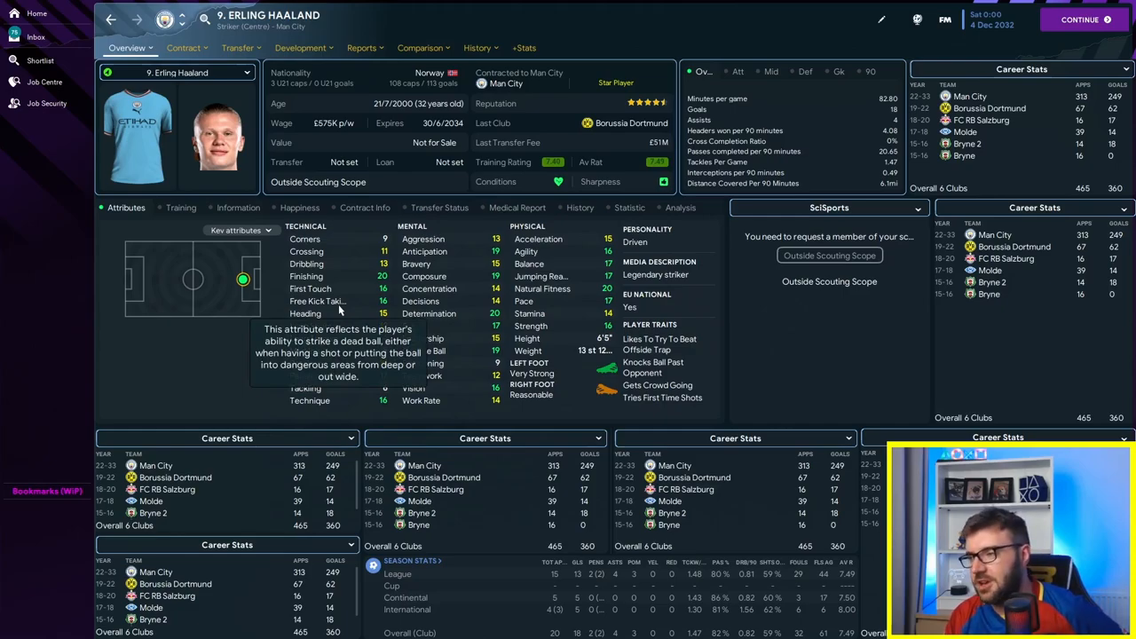
mouse_move(213, 181)
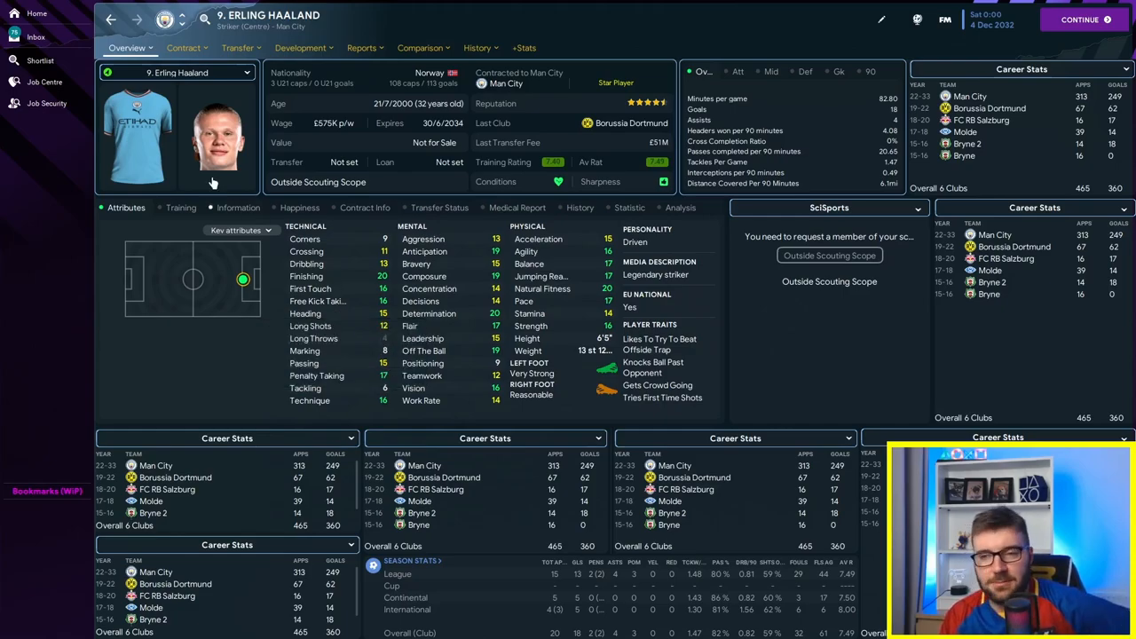
click(35, 64)
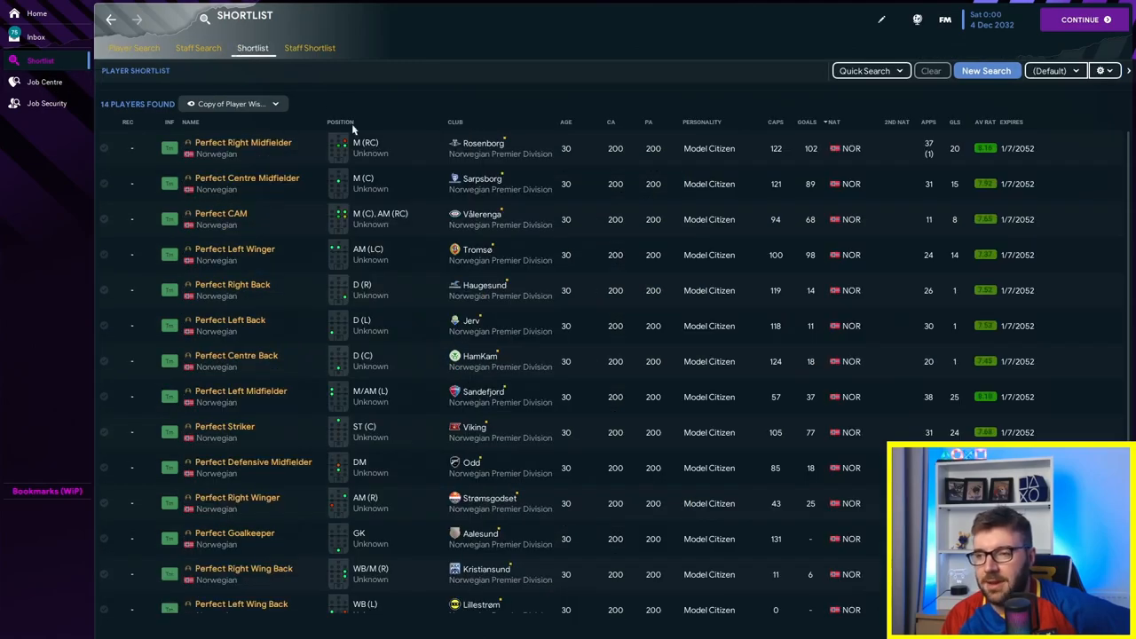
mouse_move(256, 142)
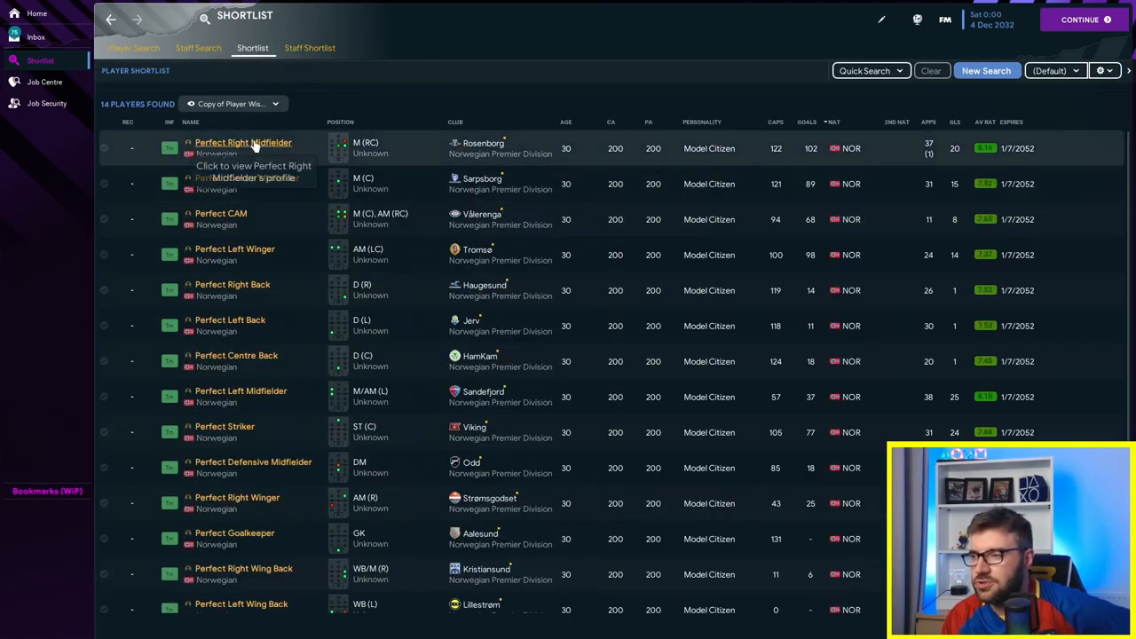
Step: Go to the Norwegian Premier Division overview with its final table and stat leaders
click(242, 142)
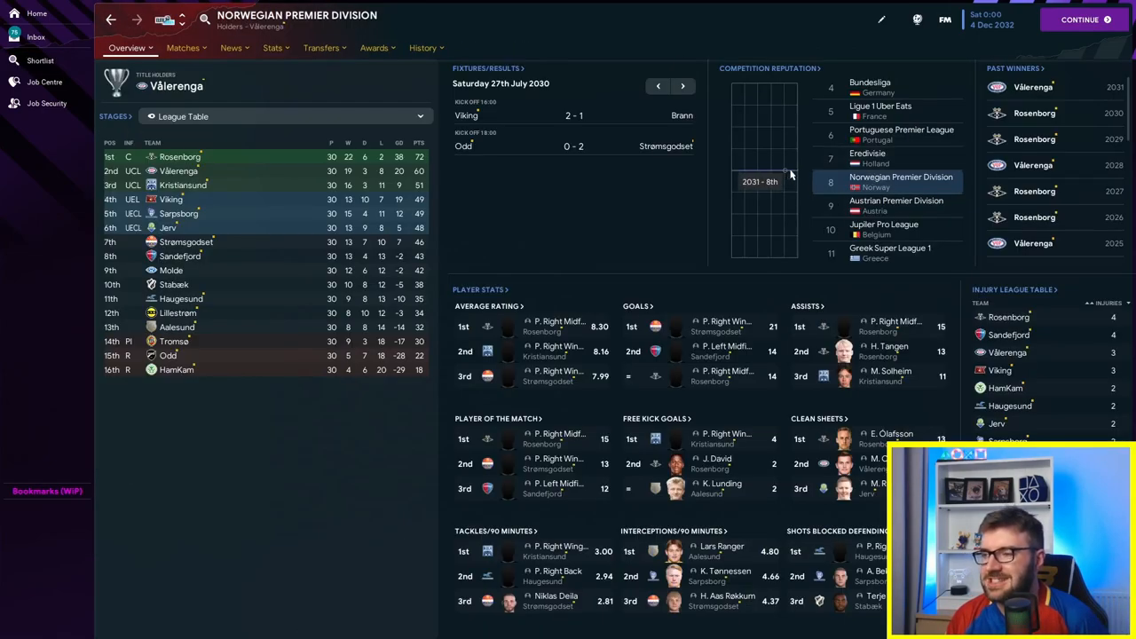
mouse_move(702, 306)
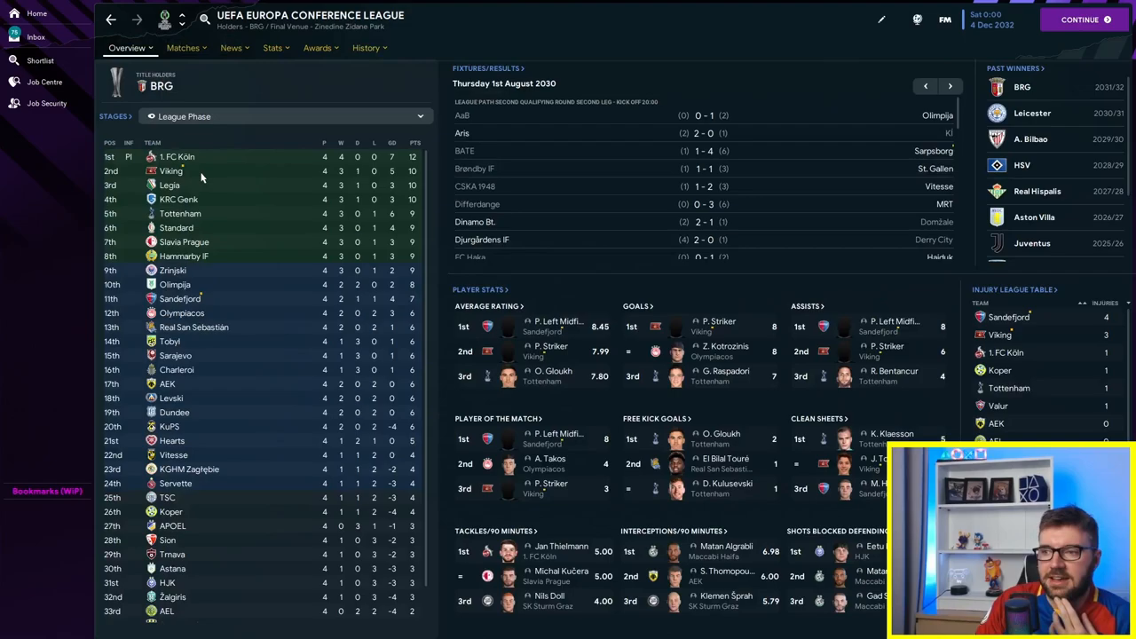
Step: Review the European competitions' past winners list and return to the Norwegian Premier Division overview
scroll(down, 3)
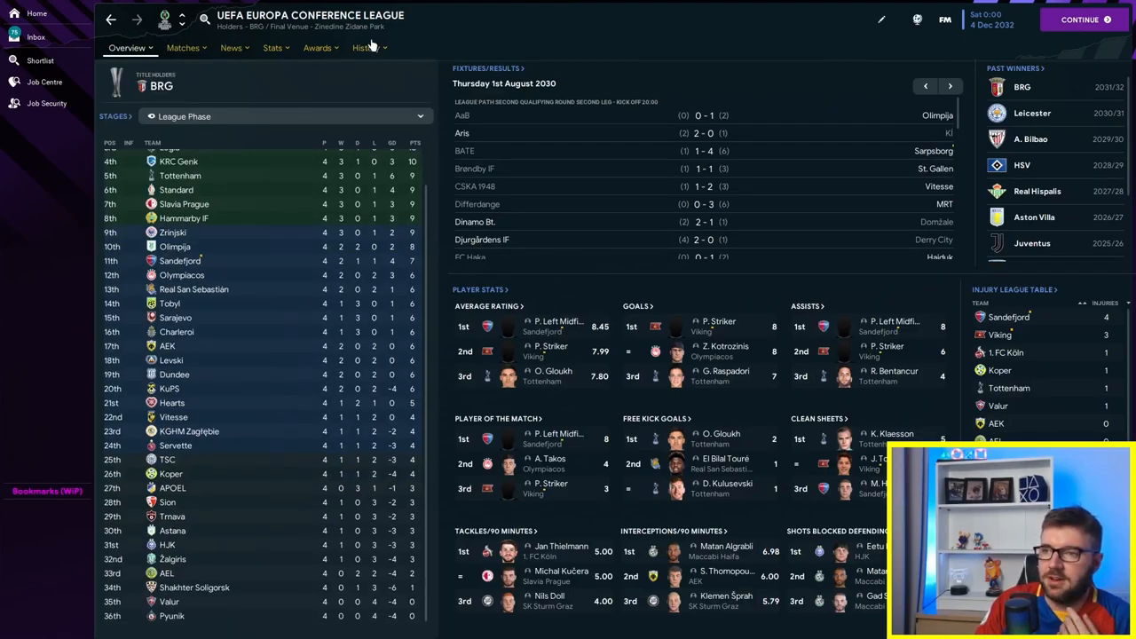
click(364, 48)
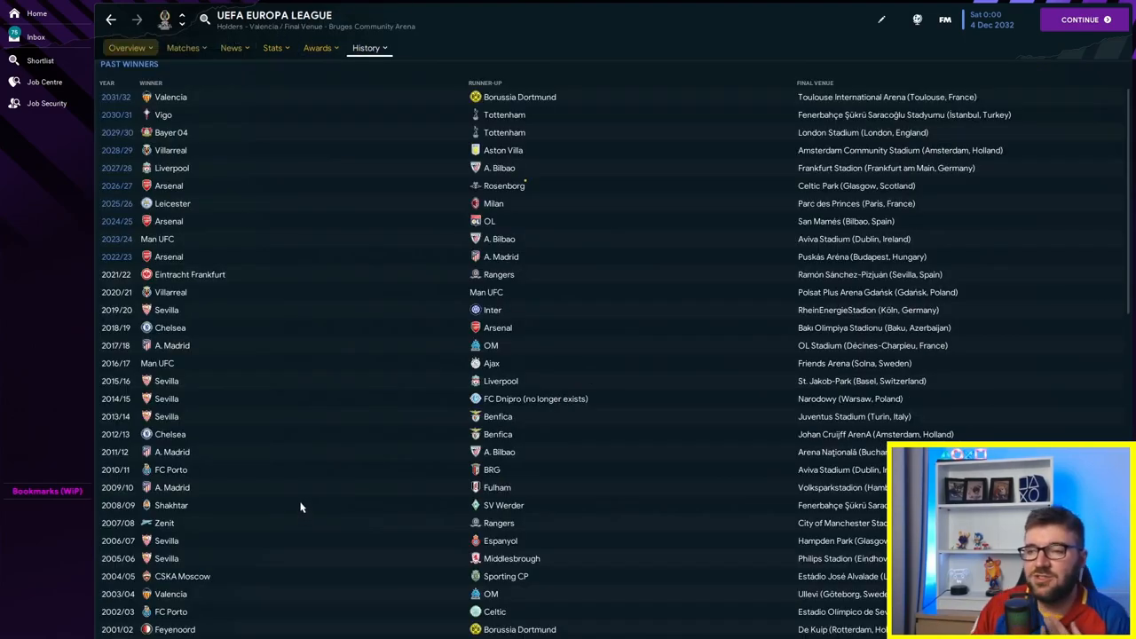
mouse_move(529, 203)
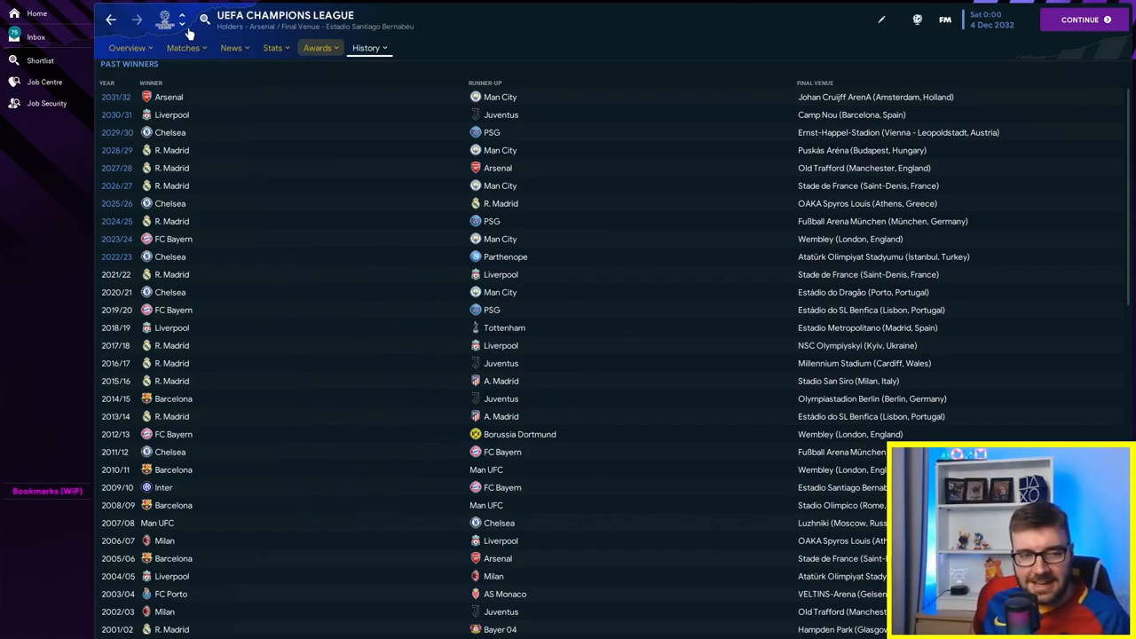
mouse_move(481, 117)
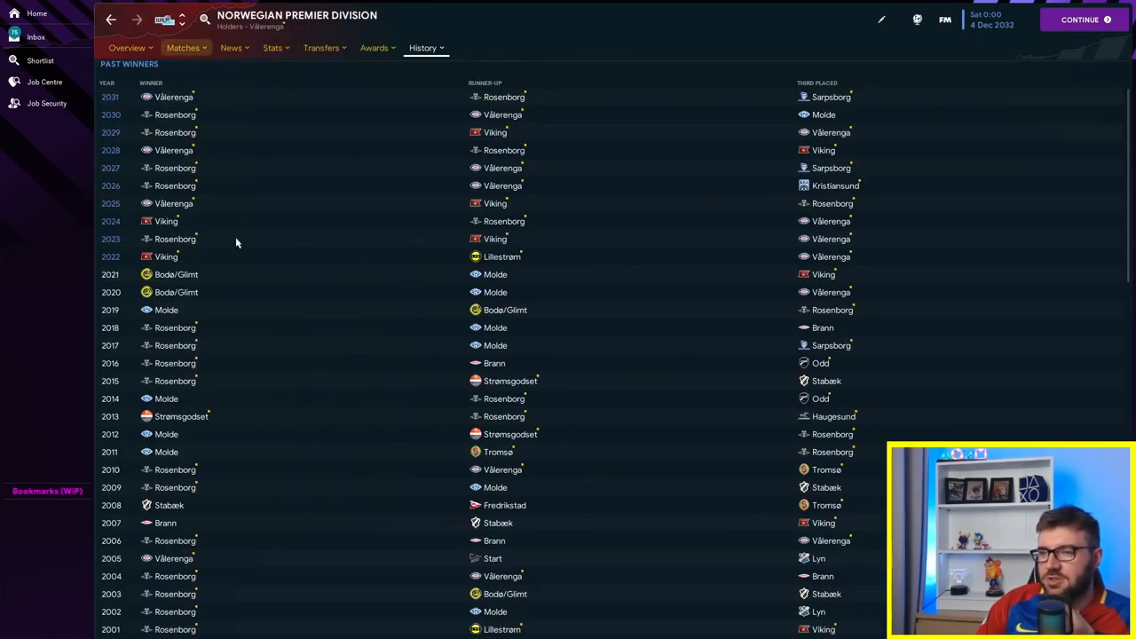
click(122, 47)
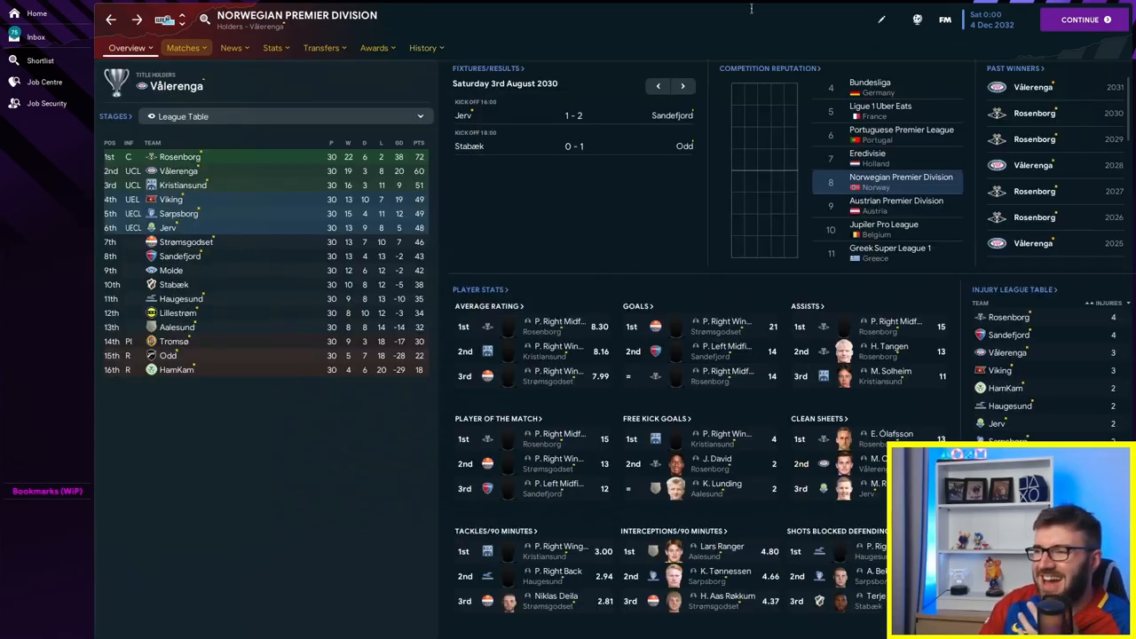
mouse_move(664, 163)
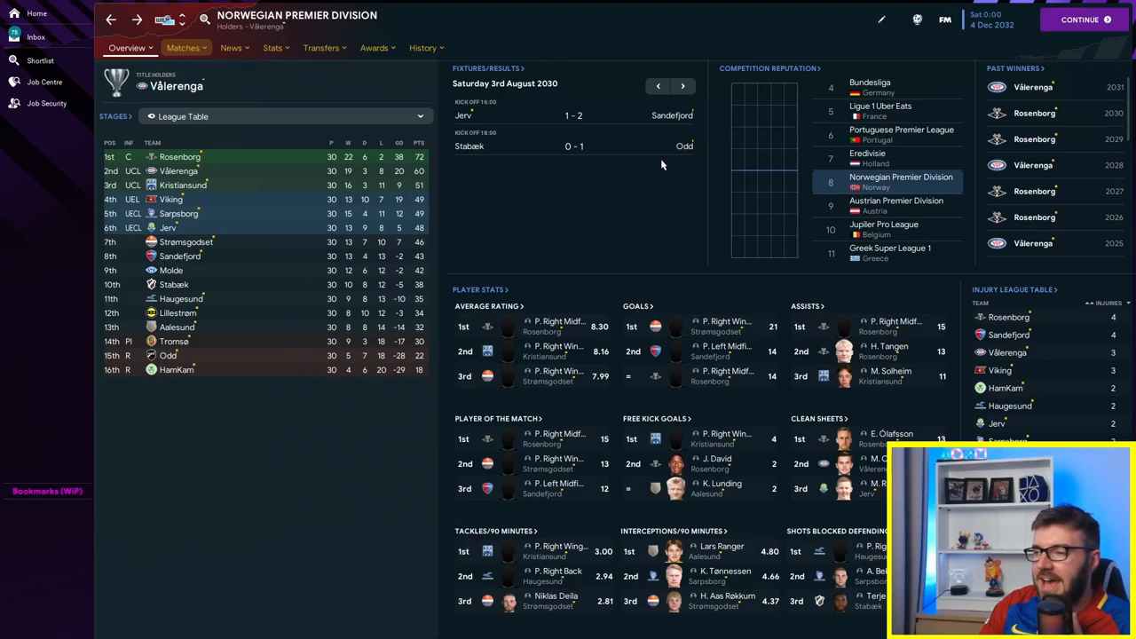
mouse_move(902, 181)
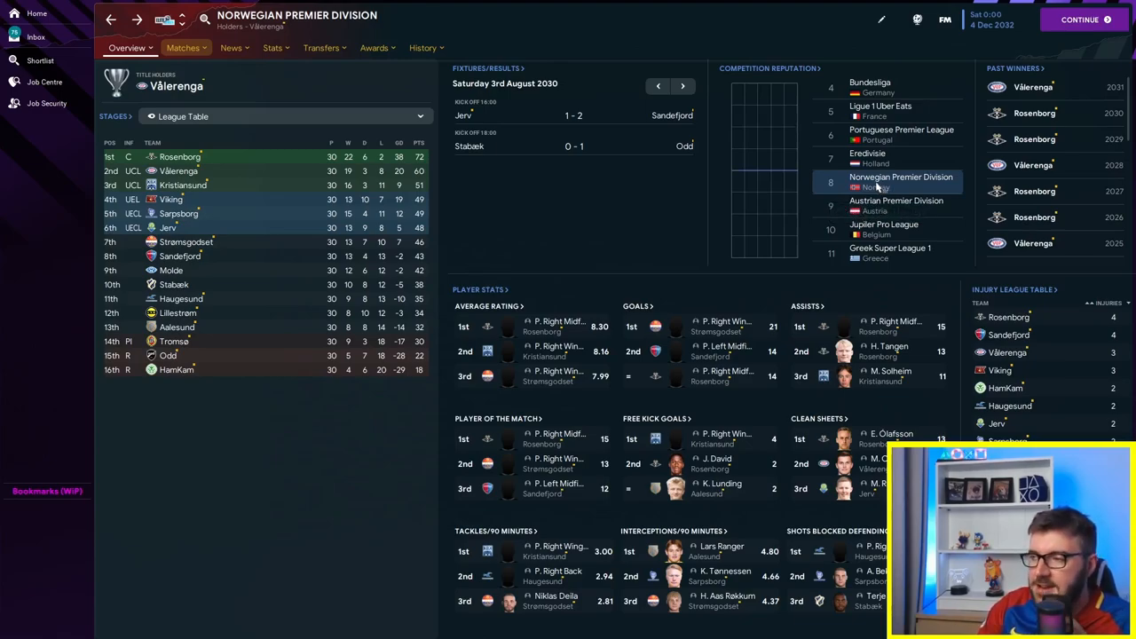
mouse_move(902, 177)
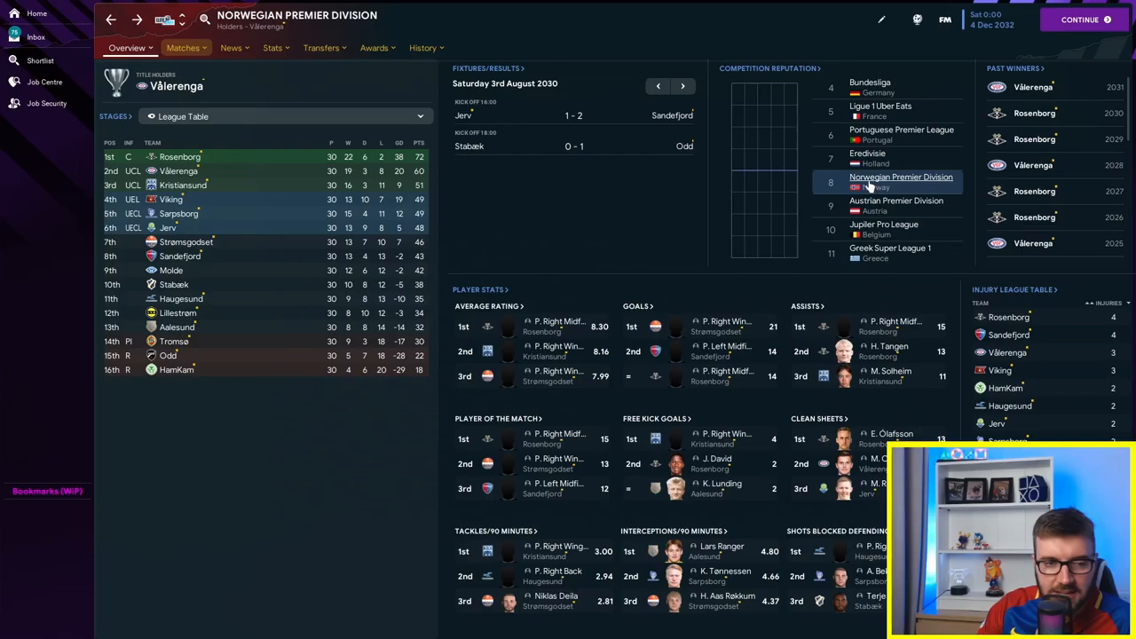
mouse_move(940, 22)
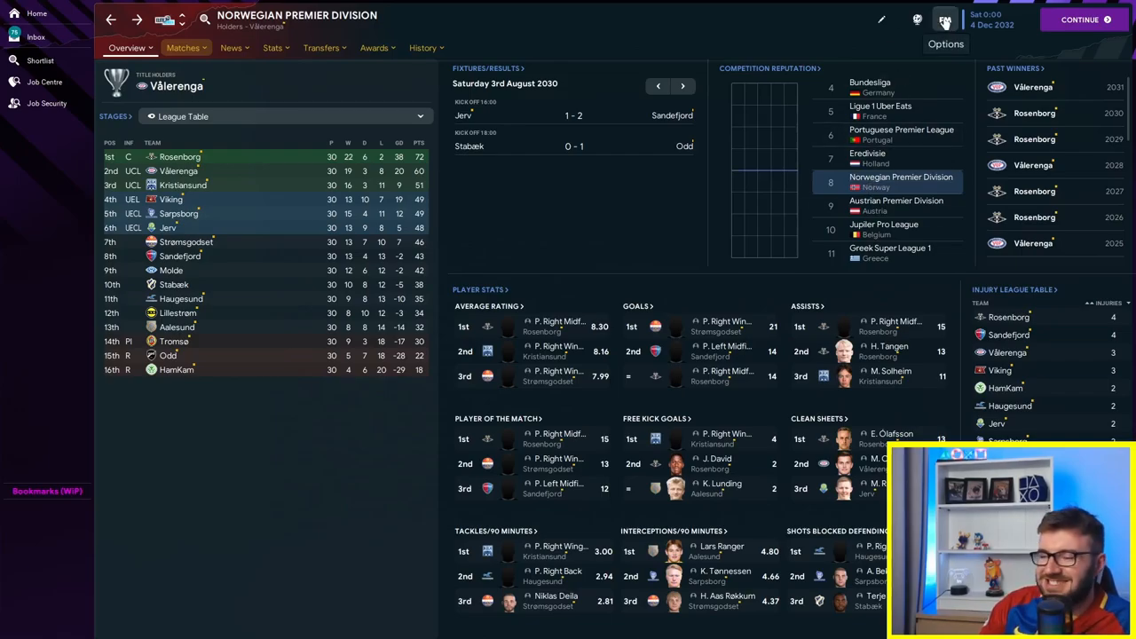
Step: Check a player's profile, then bring up the shortlist of the 14 Perfect players
click(421, 48)
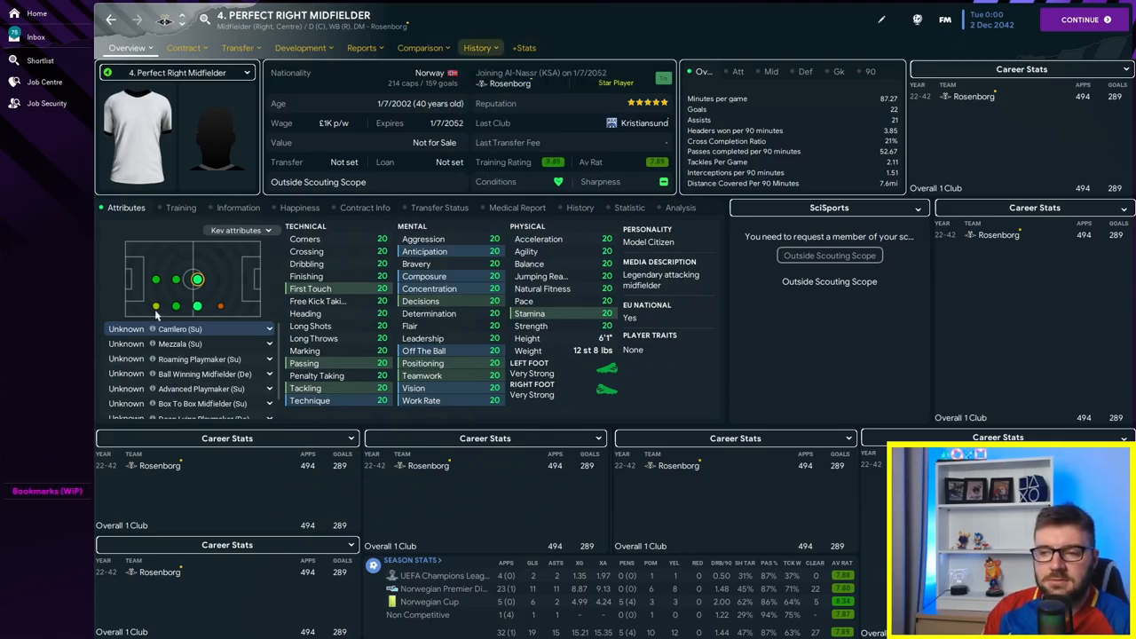
mouse_move(211, 358)
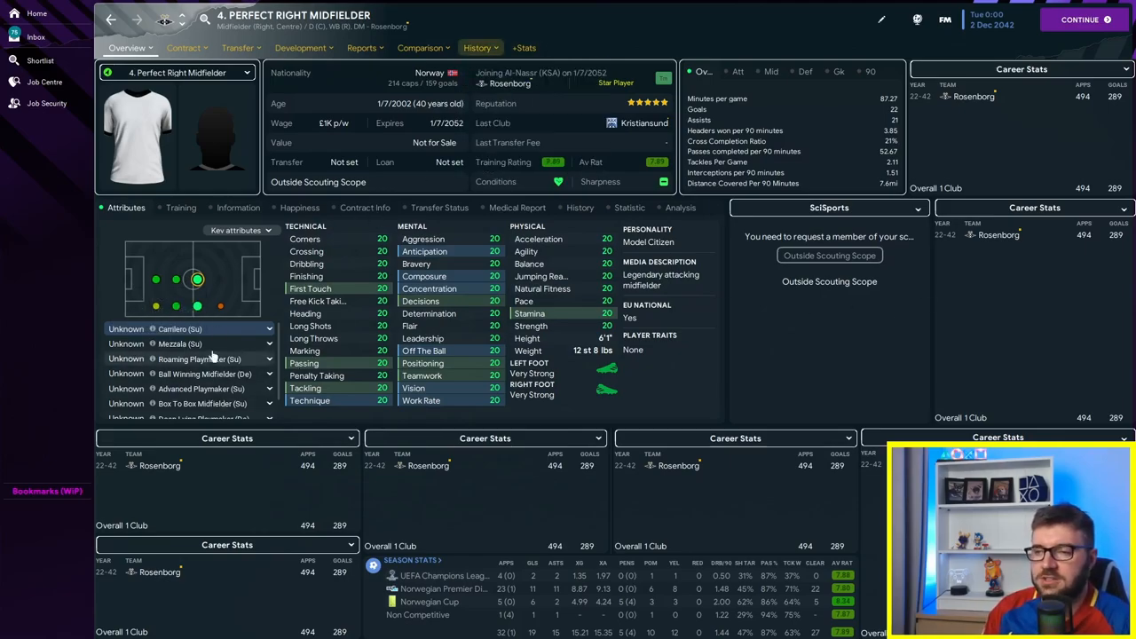
click(476, 48)
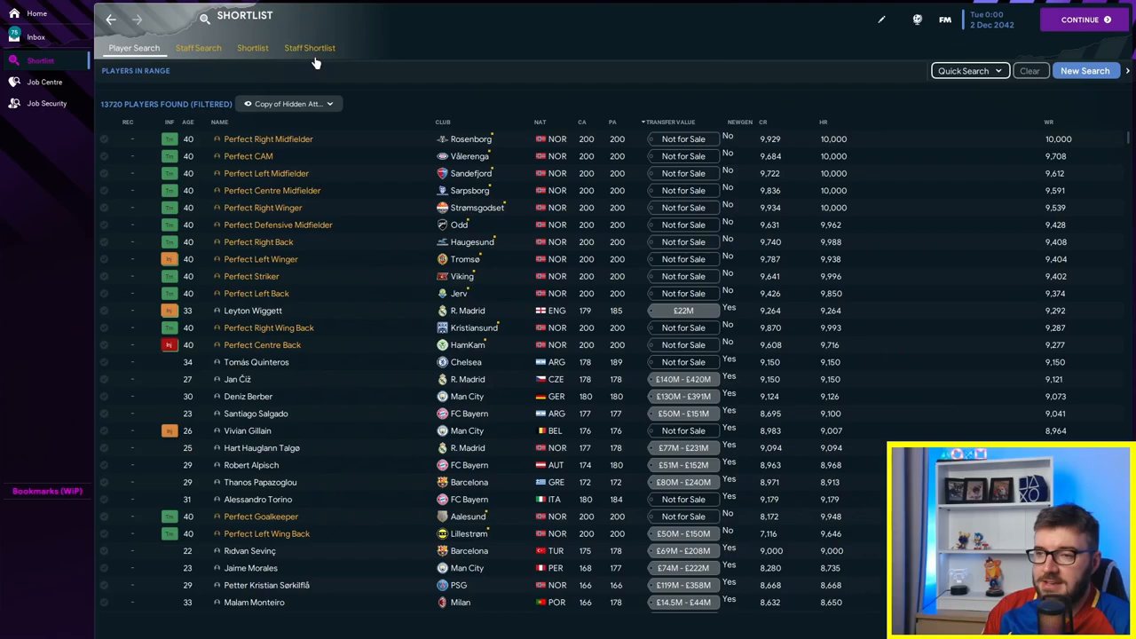
click(252, 47)
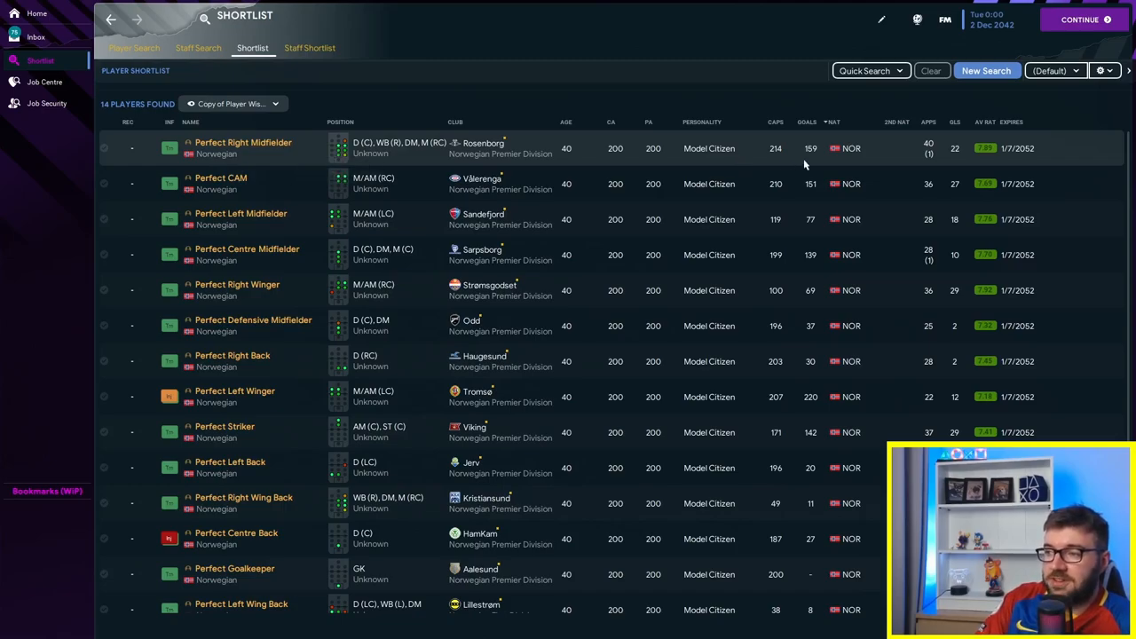
mouse_move(461, 166)
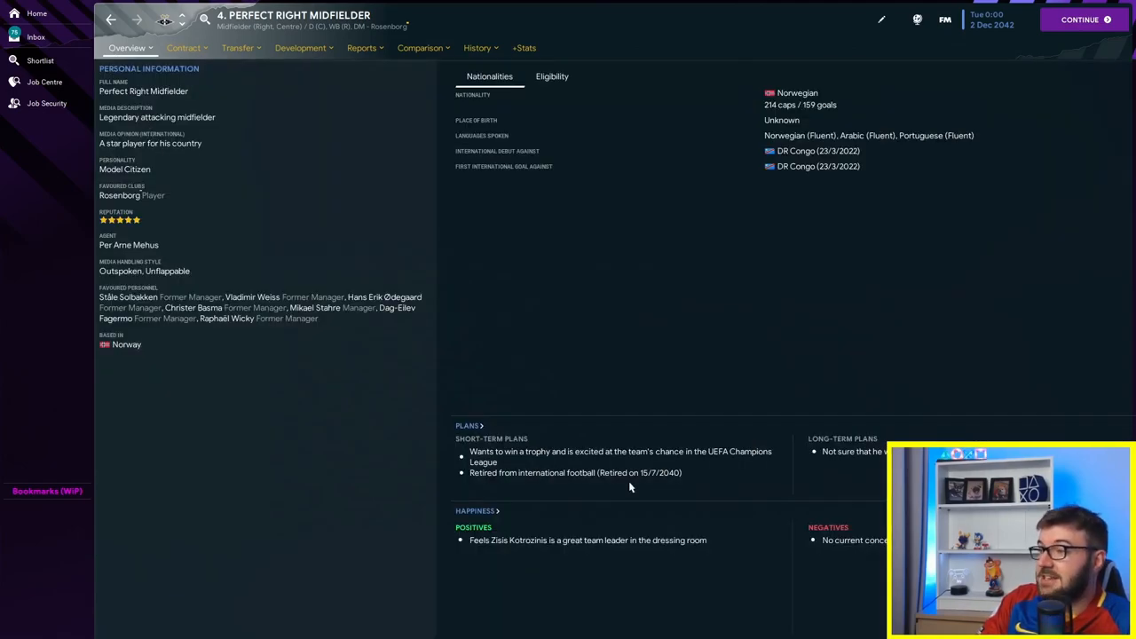
click(39, 64)
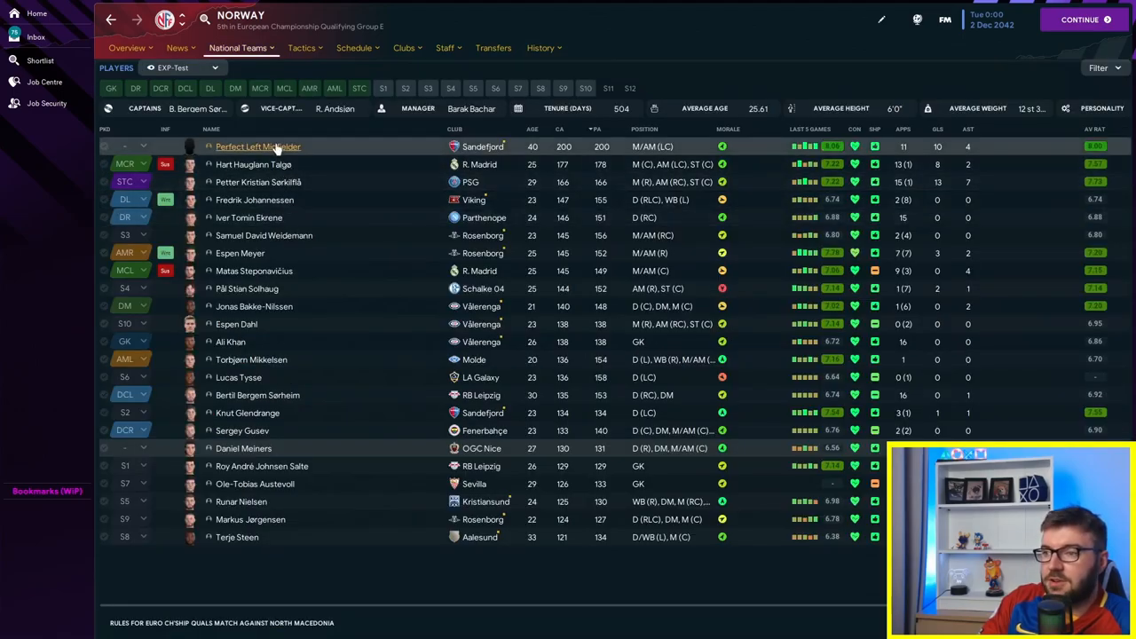
click(257, 146)
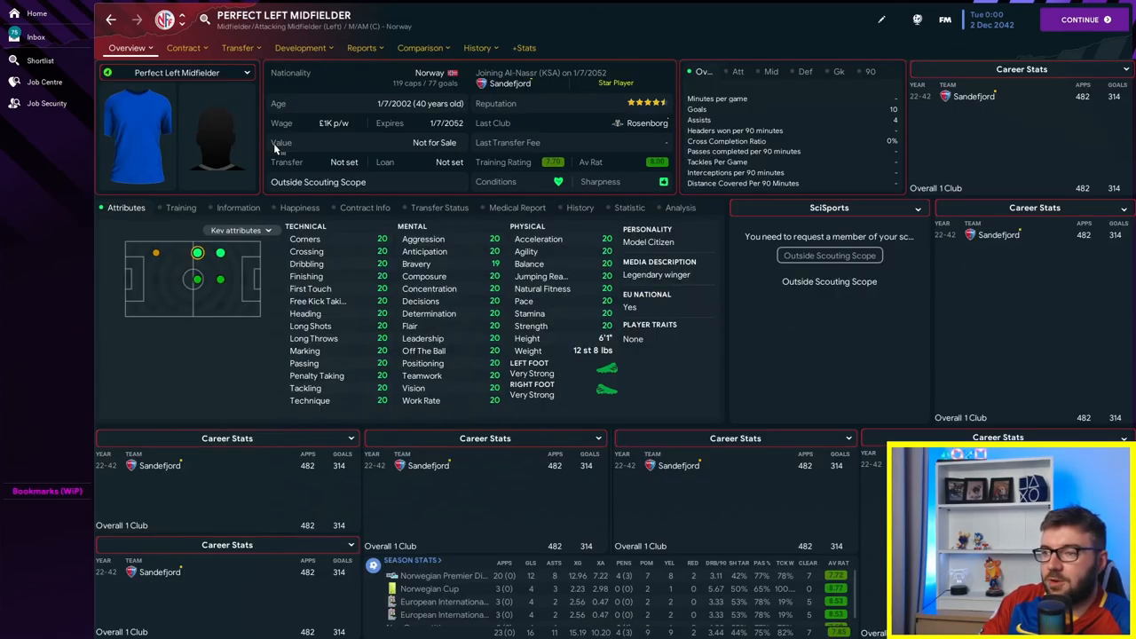
click(110, 25)
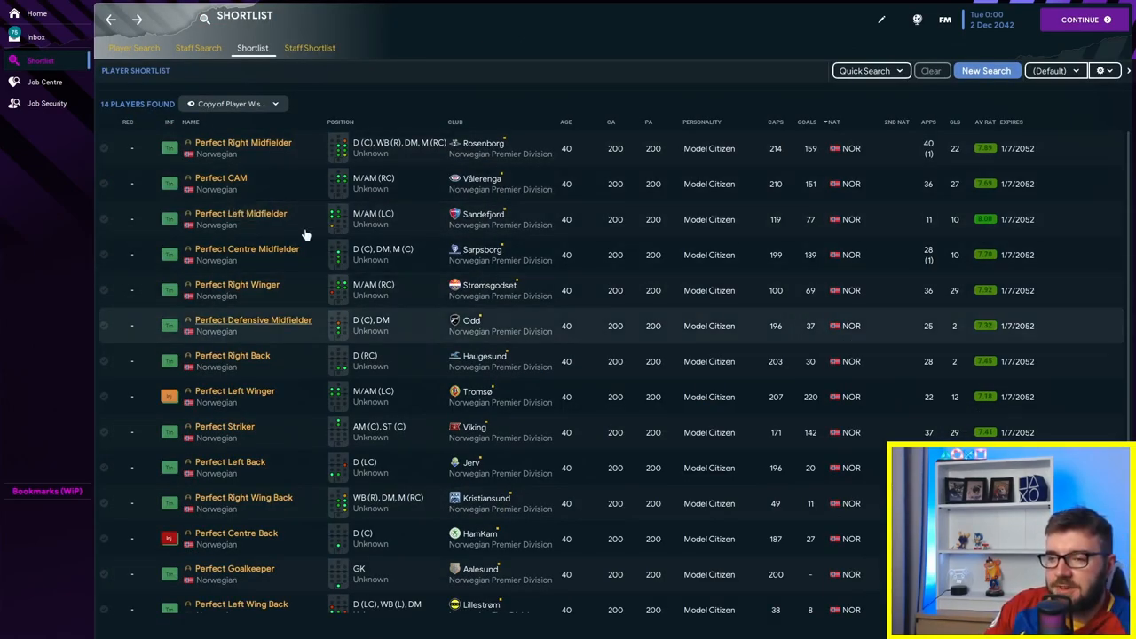
mouse_move(348, 300)
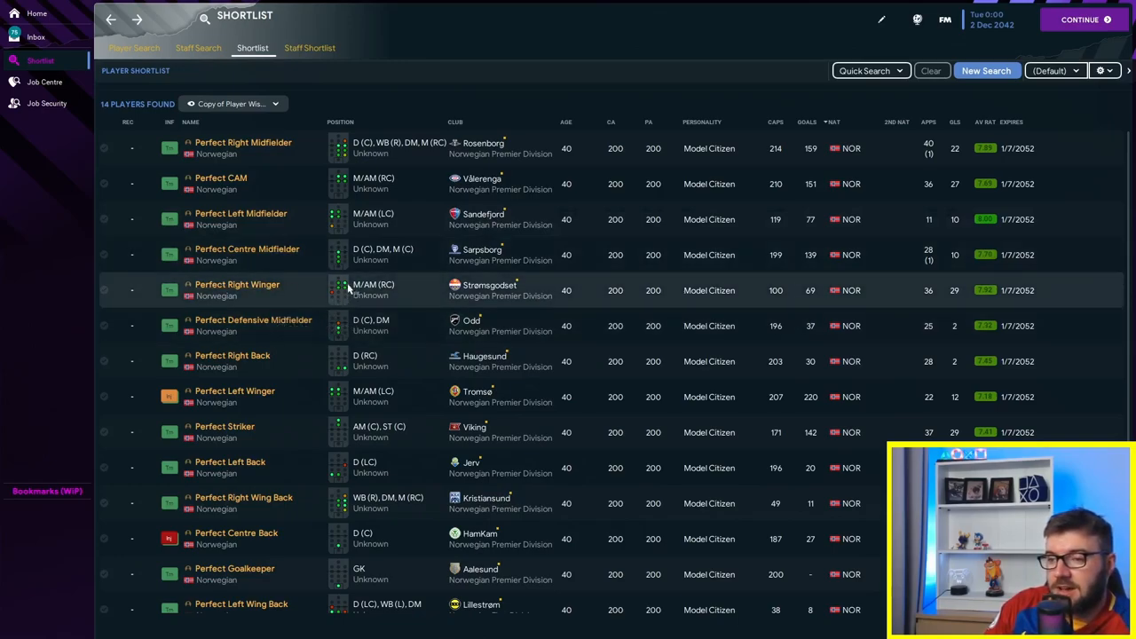
mouse_move(337, 288)
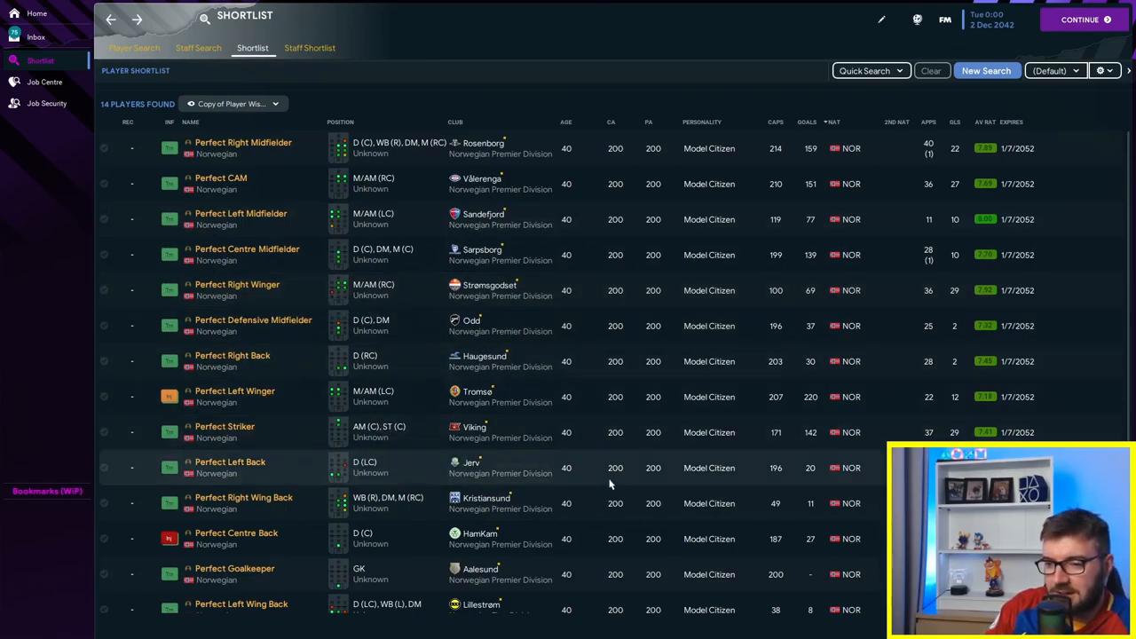
mouse_move(312, 366)
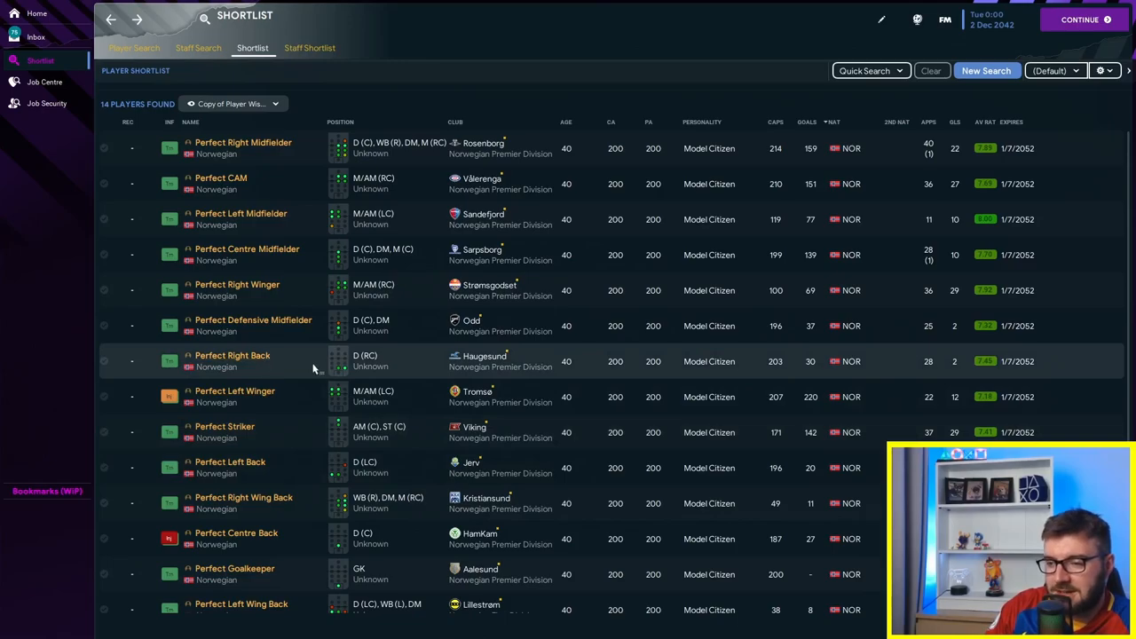
Step: Scroll down the shortlist to see the Perfect players' contracts, caps and goals
scroll(down, 3)
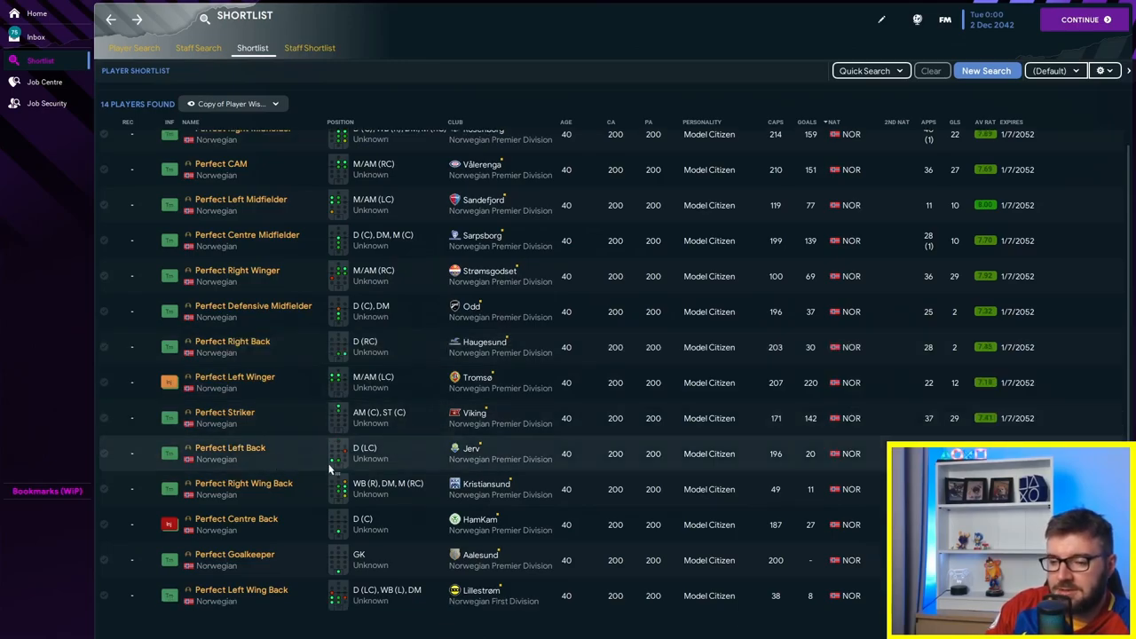
mouse_move(351, 510)
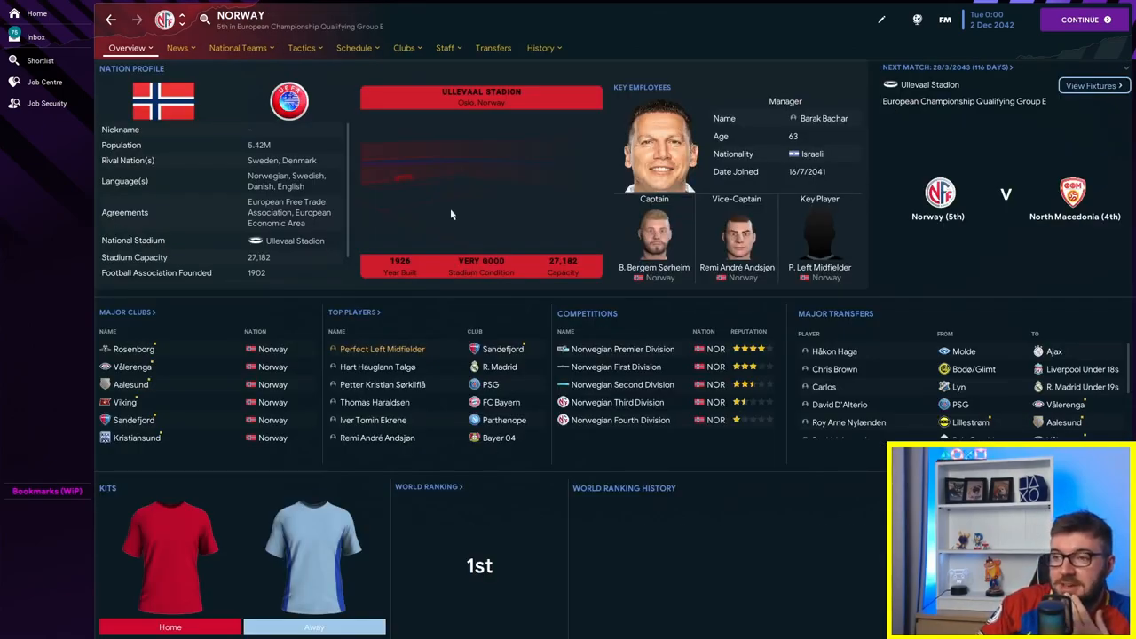
Step: View the Norwegian Premier Division overview from Norway's page, then the UEFA Europa League past winners
click(537, 48)
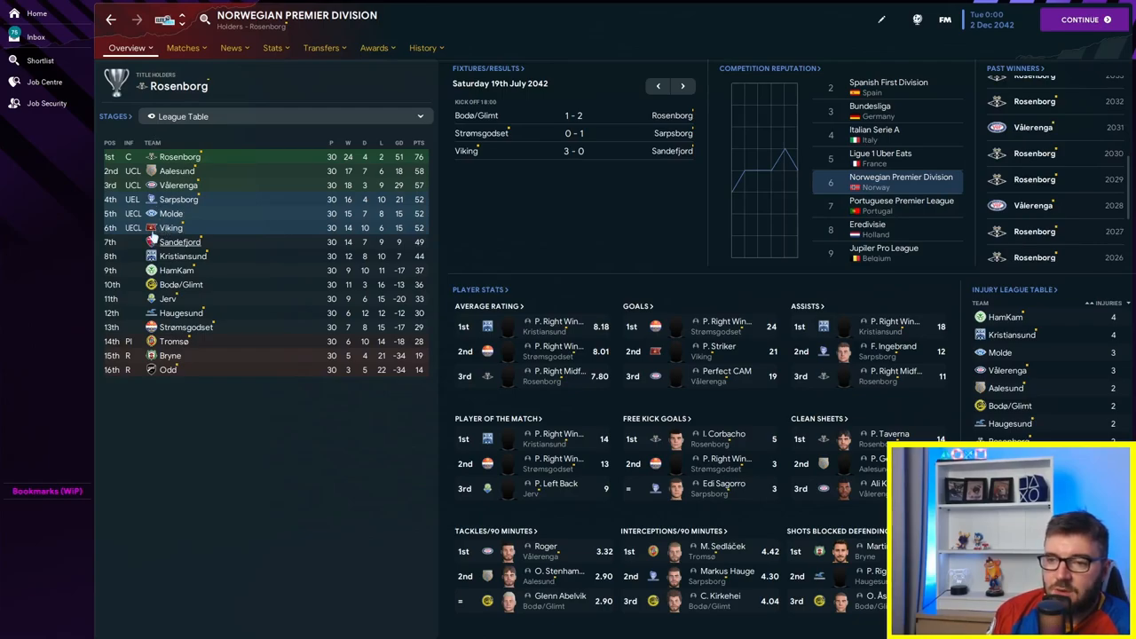
mouse_move(157, 205)
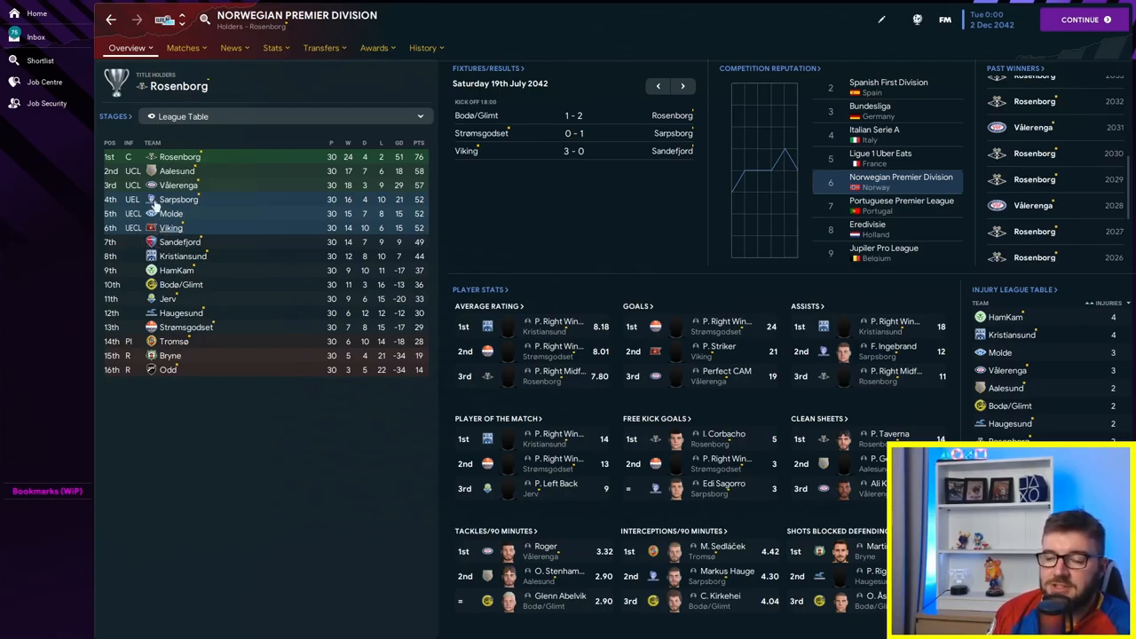
mouse_move(181, 85)
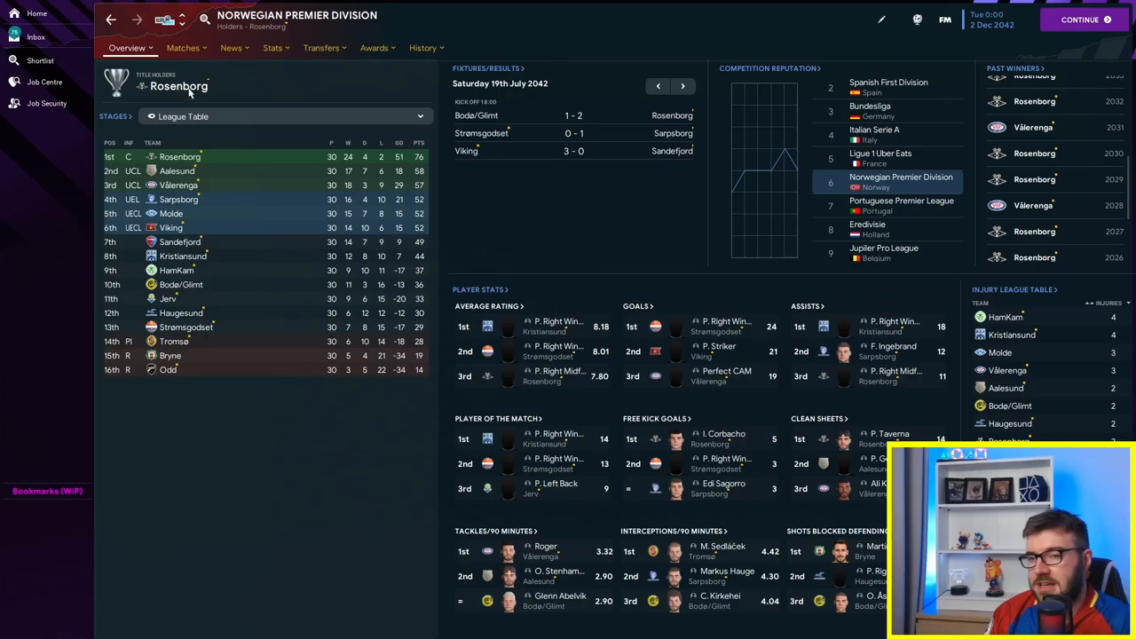
mouse_move(178, 181)
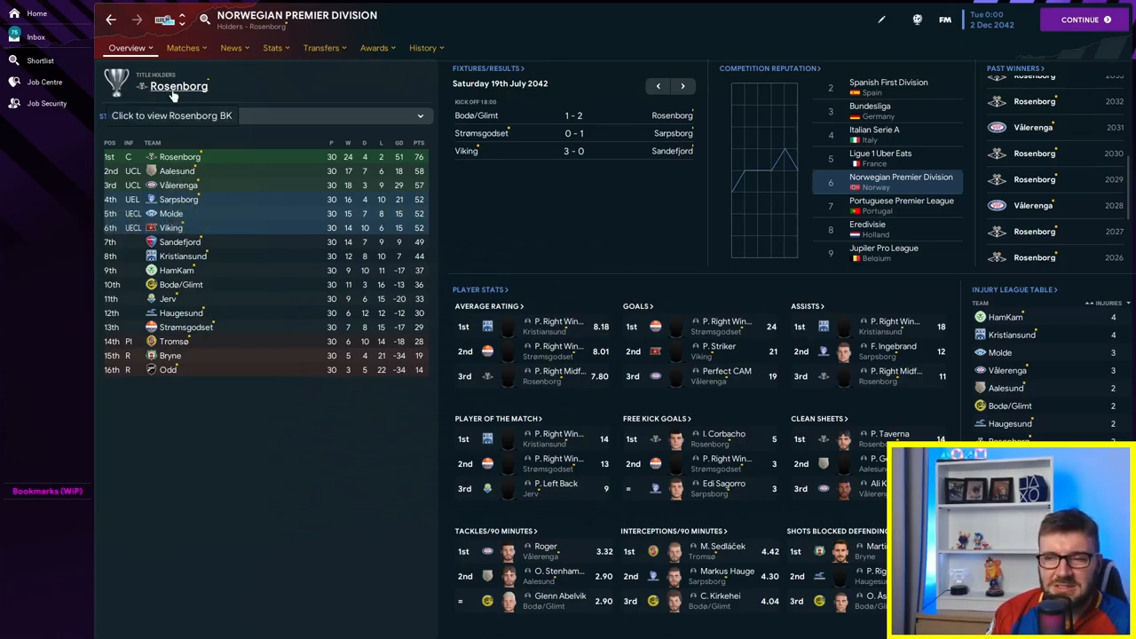
click(277, 19)
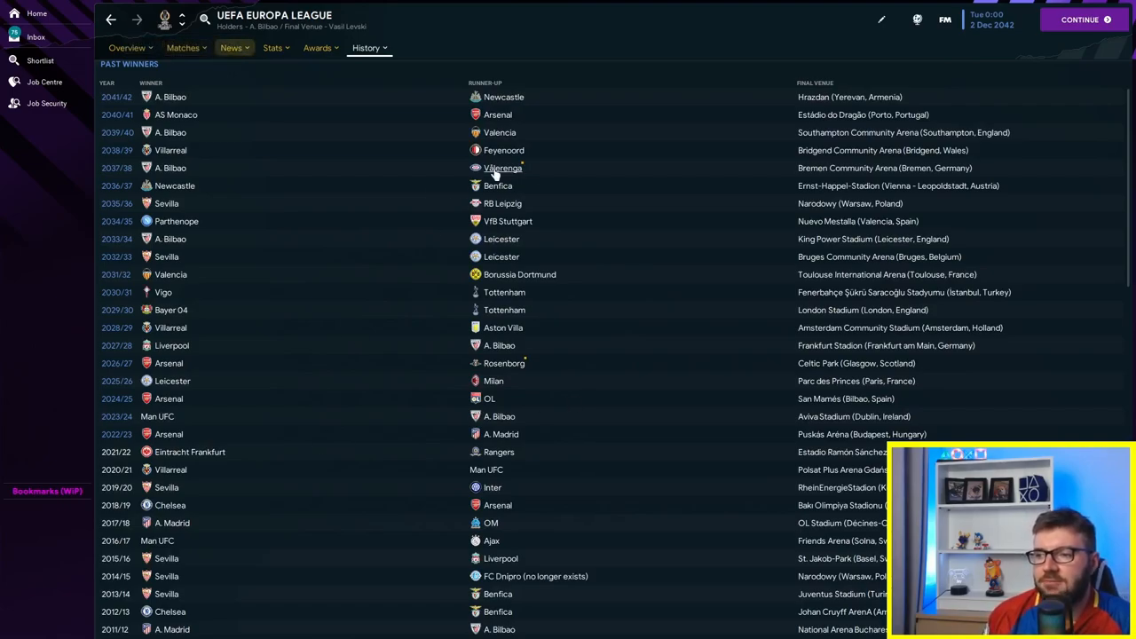
mouse_move(354, 220)
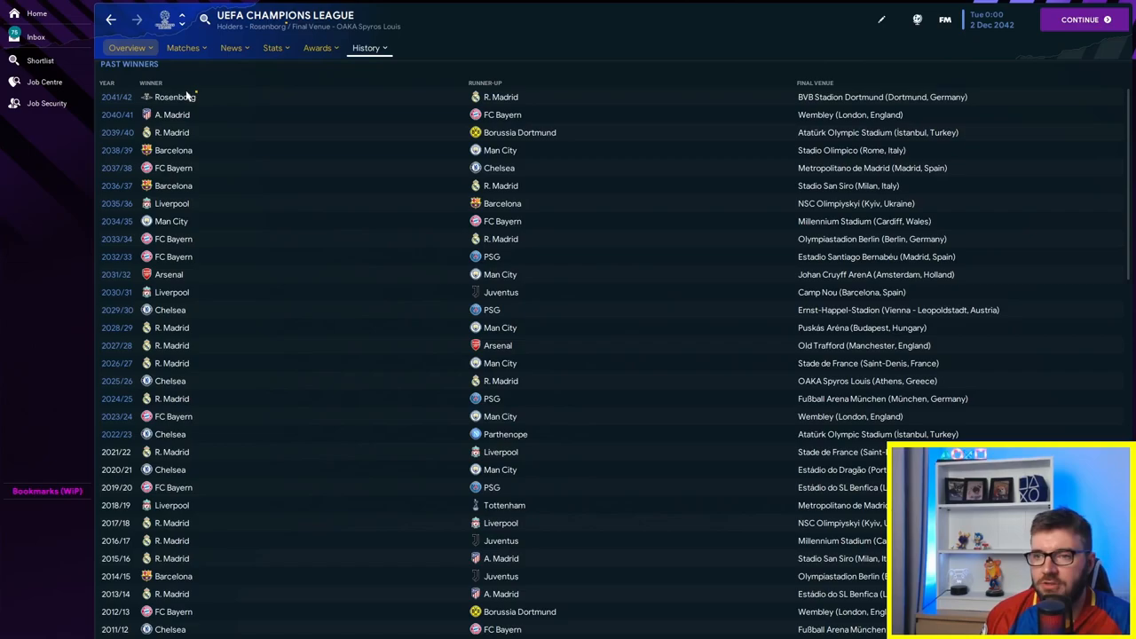
Step: Go to Rosenborg BK's club page from the Champions League past winners list
click(181, 48)
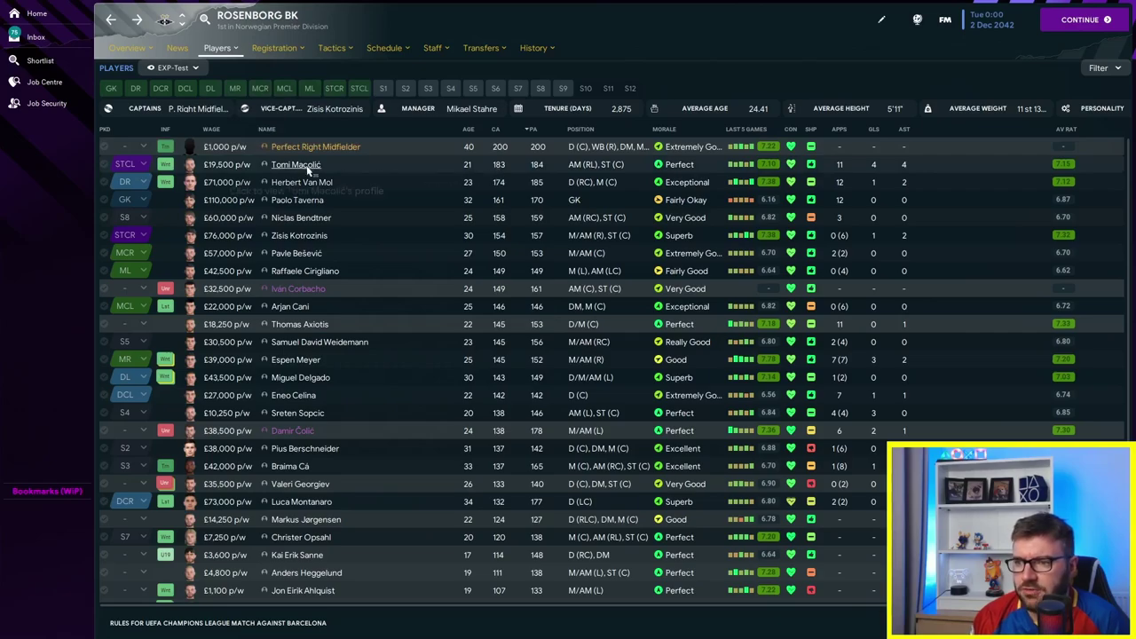
Step: From Rosenborg's squad, bring up the 2041 Norwegian Premier Division table with Rosenborg champions on 80 points
double_click(294, 164)
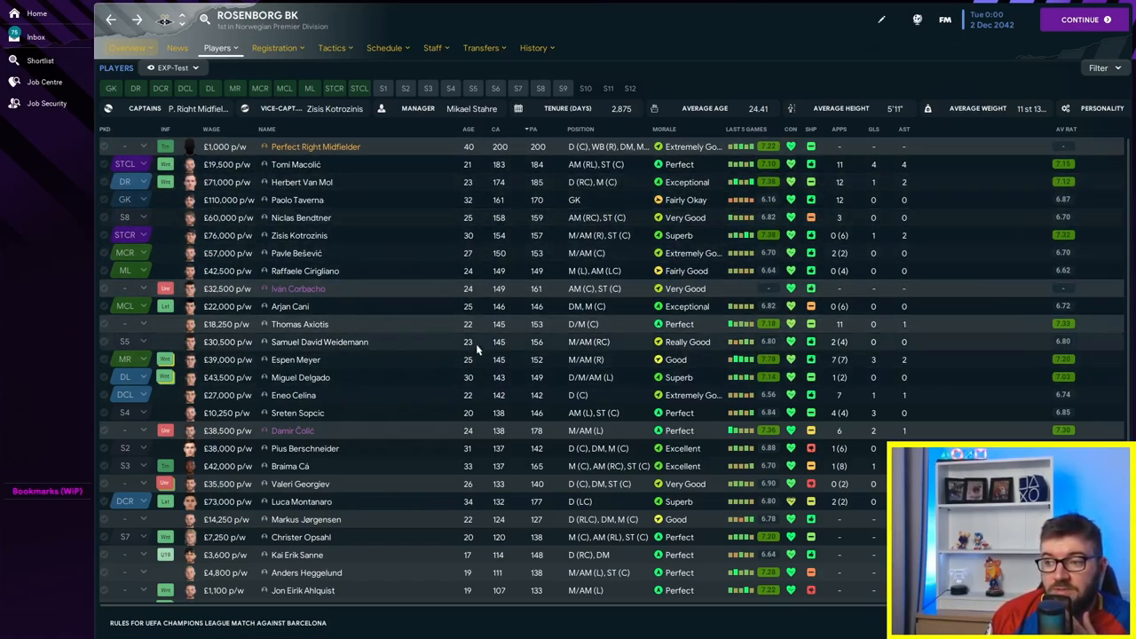
mouse_move(387, 316)
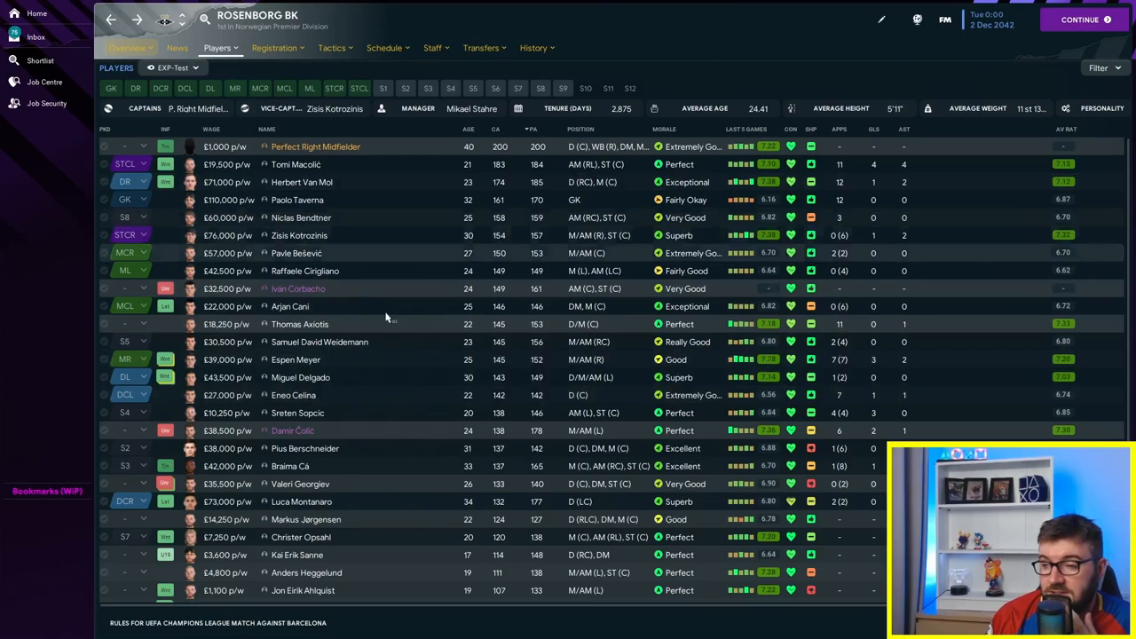
mouse_move(348, 206)
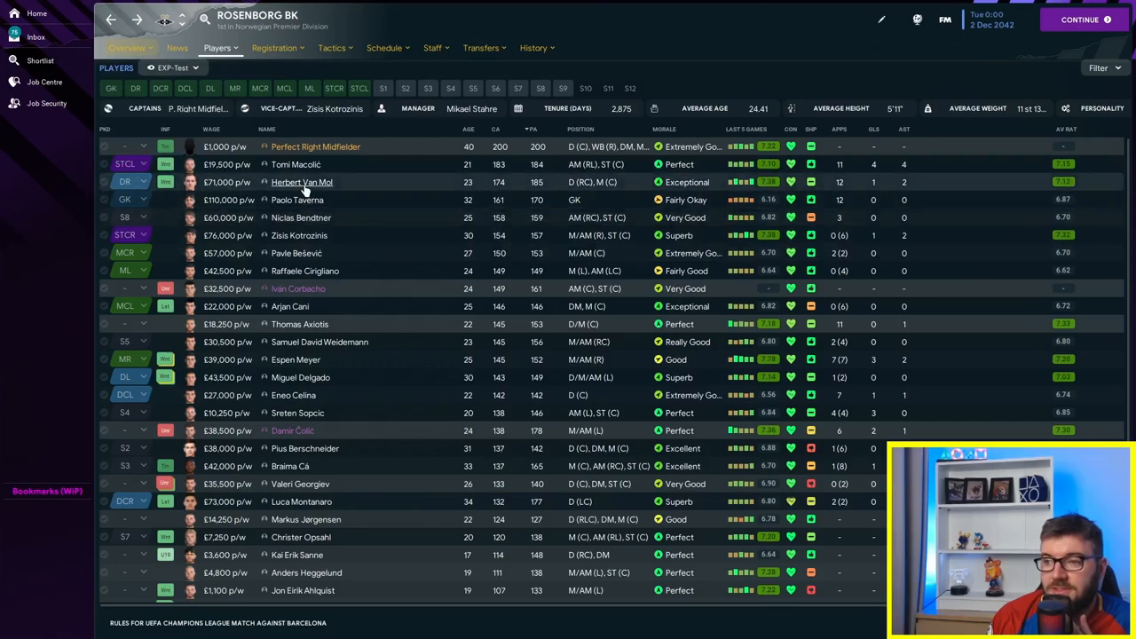
click(301, 181)
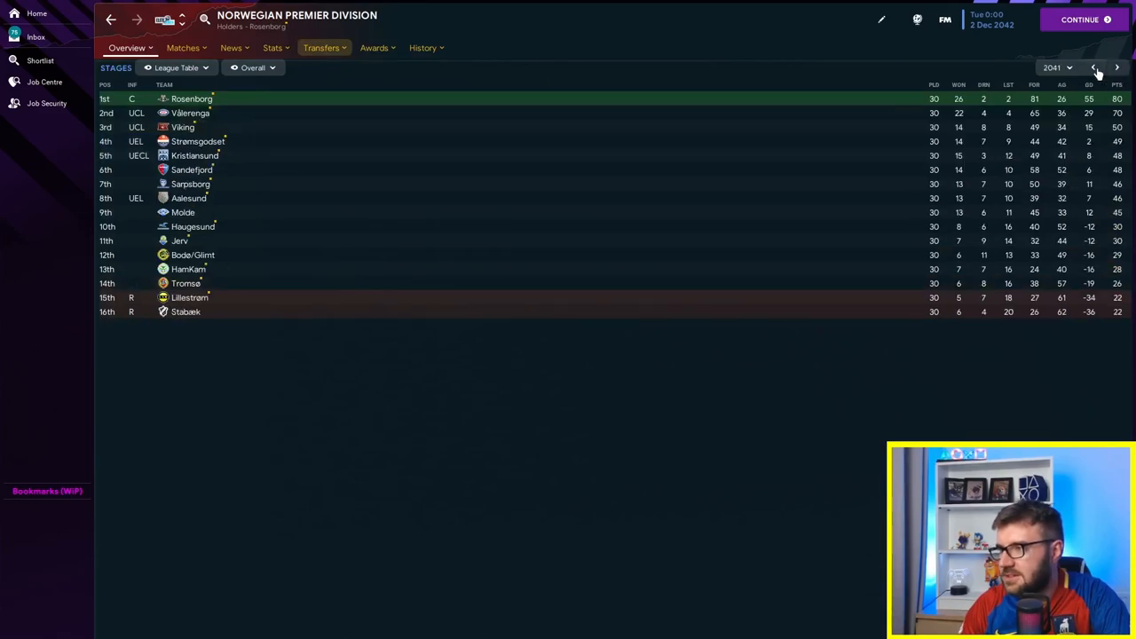
Step: Step back through the 2040, 2039 and 2035 league tables, then view the league overview
click(1098, 68)
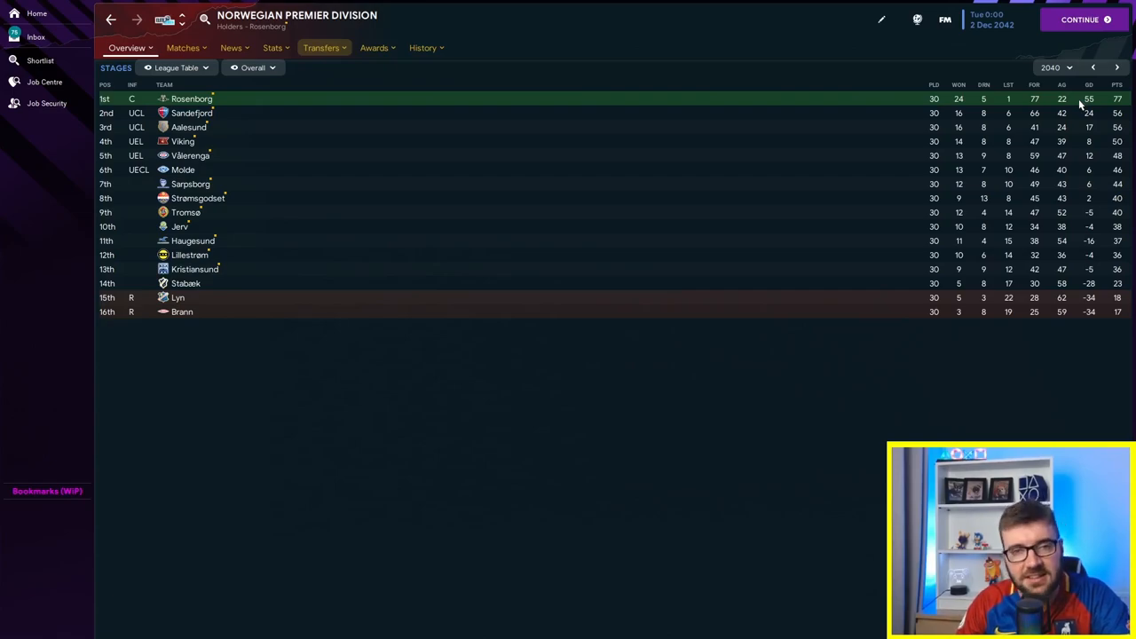
mouse_move(837, 45)
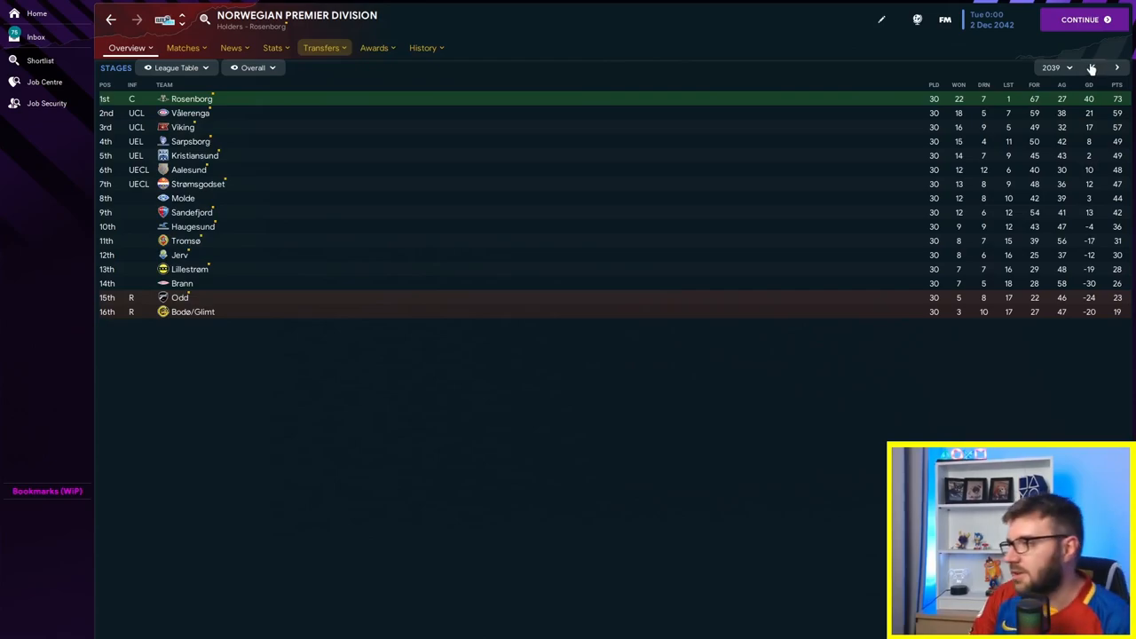
click(1093, 68)
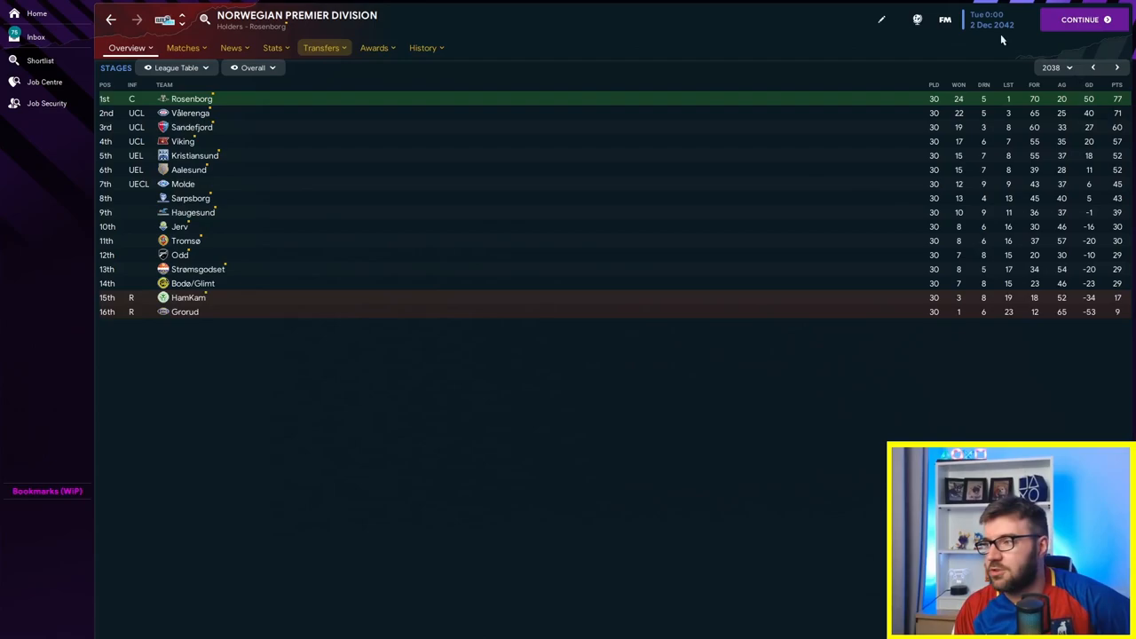
click(1093, 67)
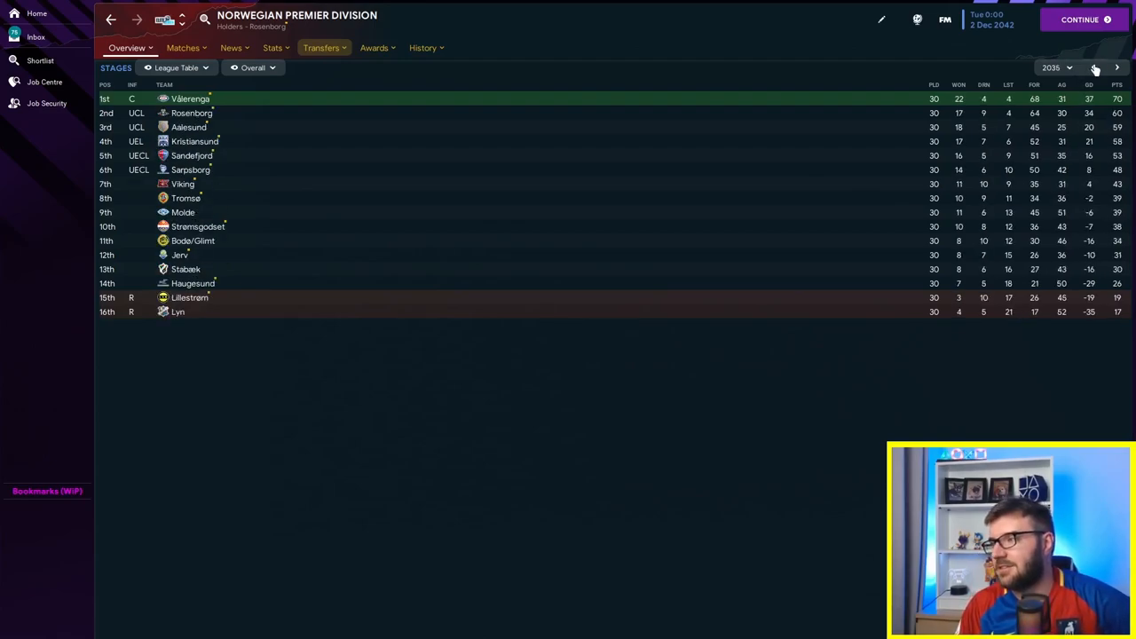
mouse_move(181, 113)
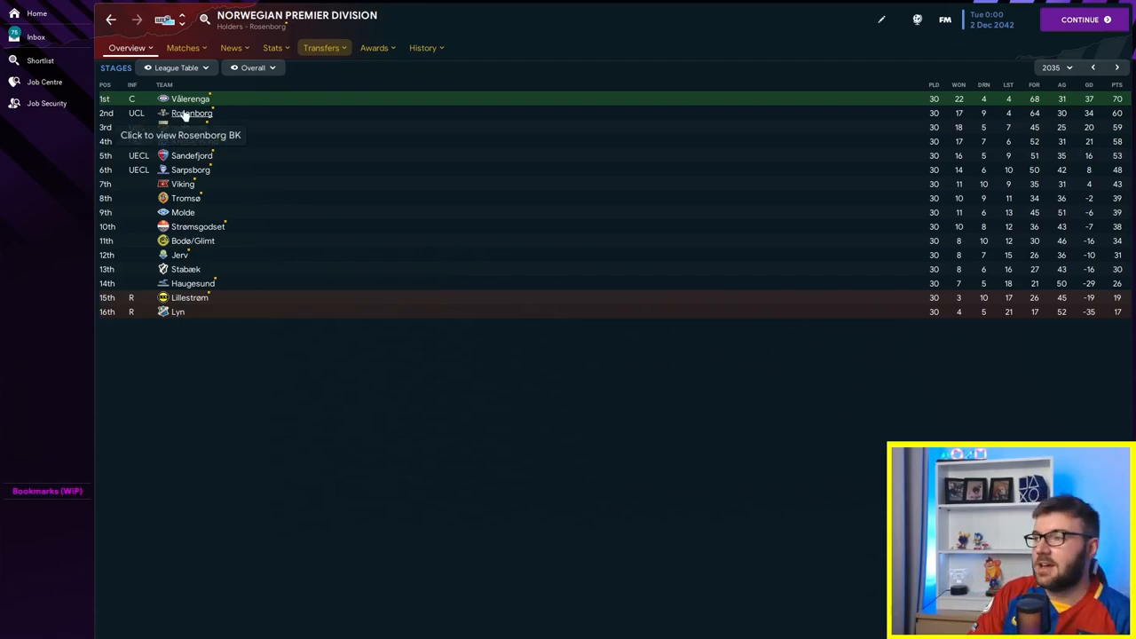
click(321, 46)
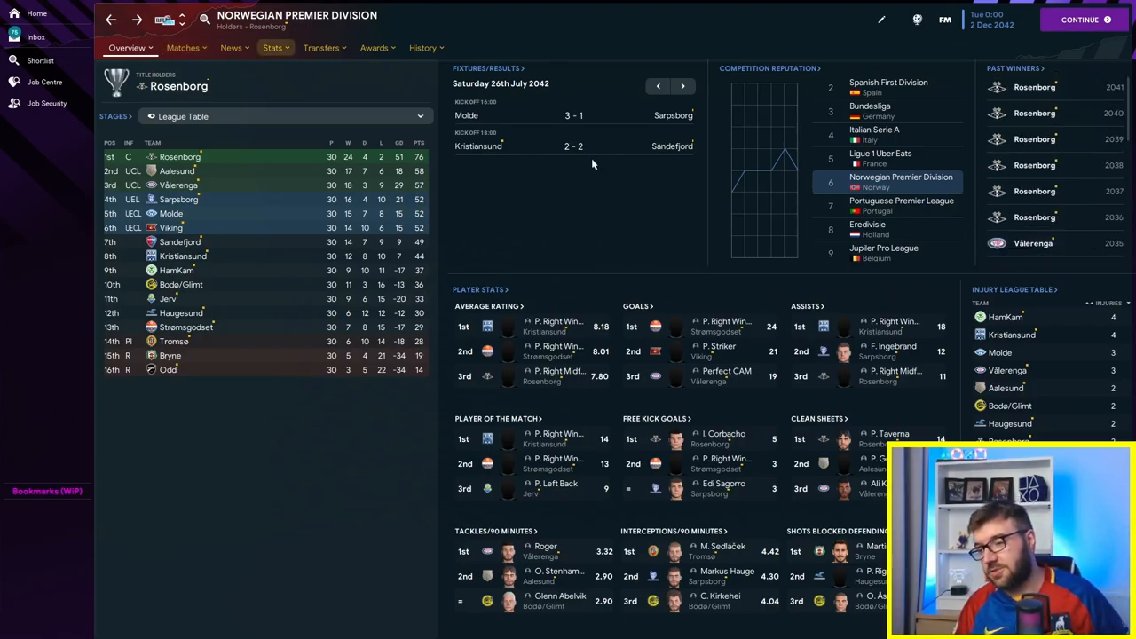
mouse_move(587, 117)
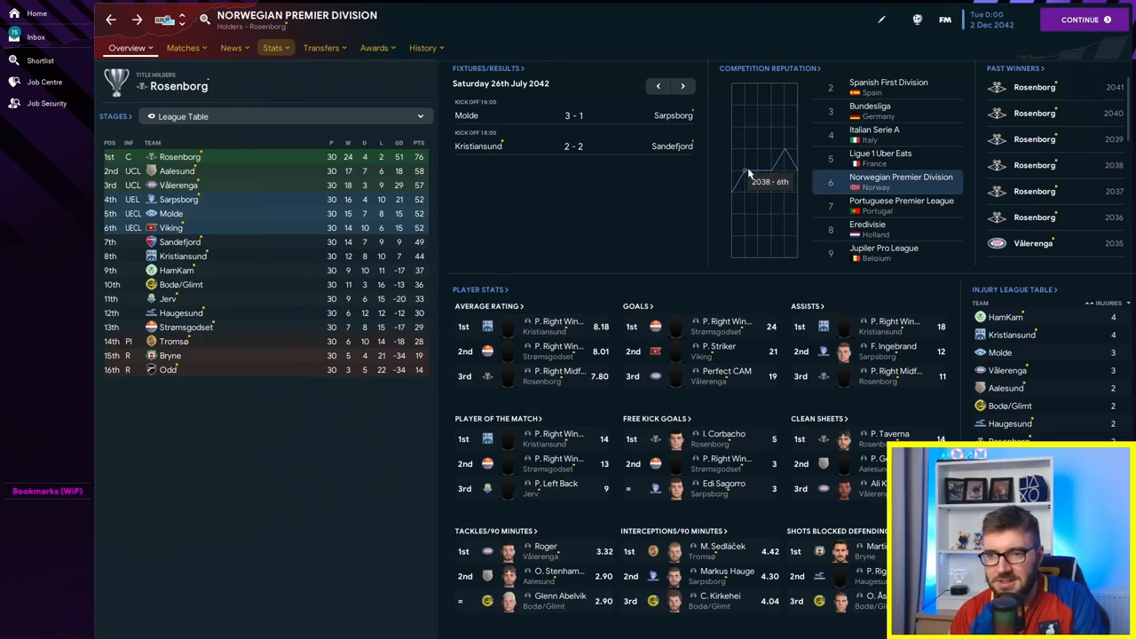
mouse_move(735, 167)
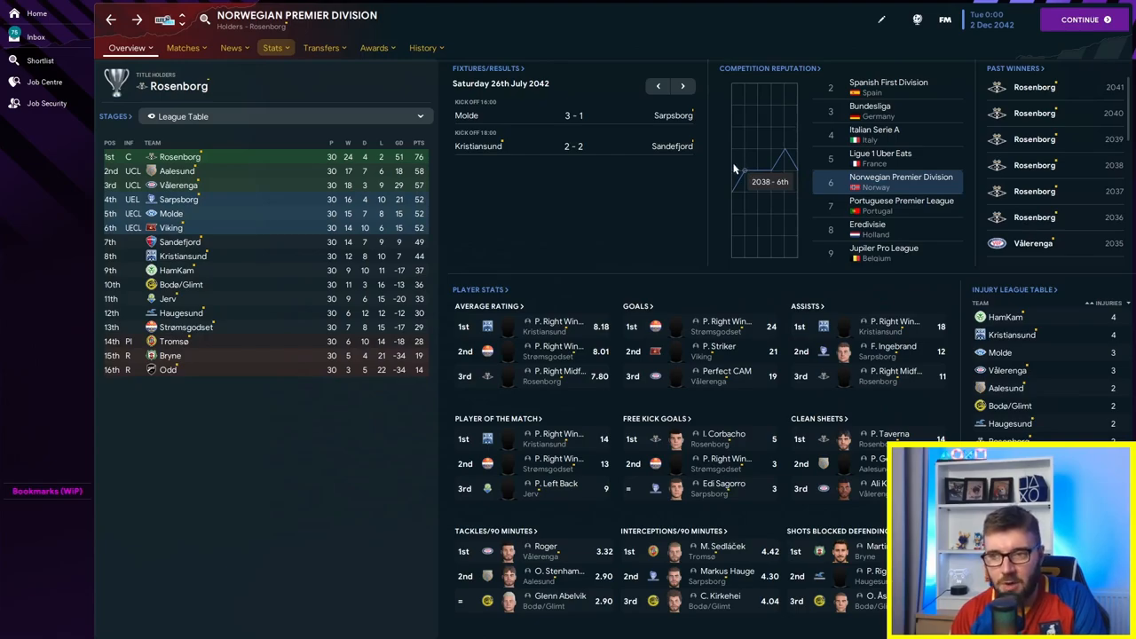
mouse_move(717, 163)
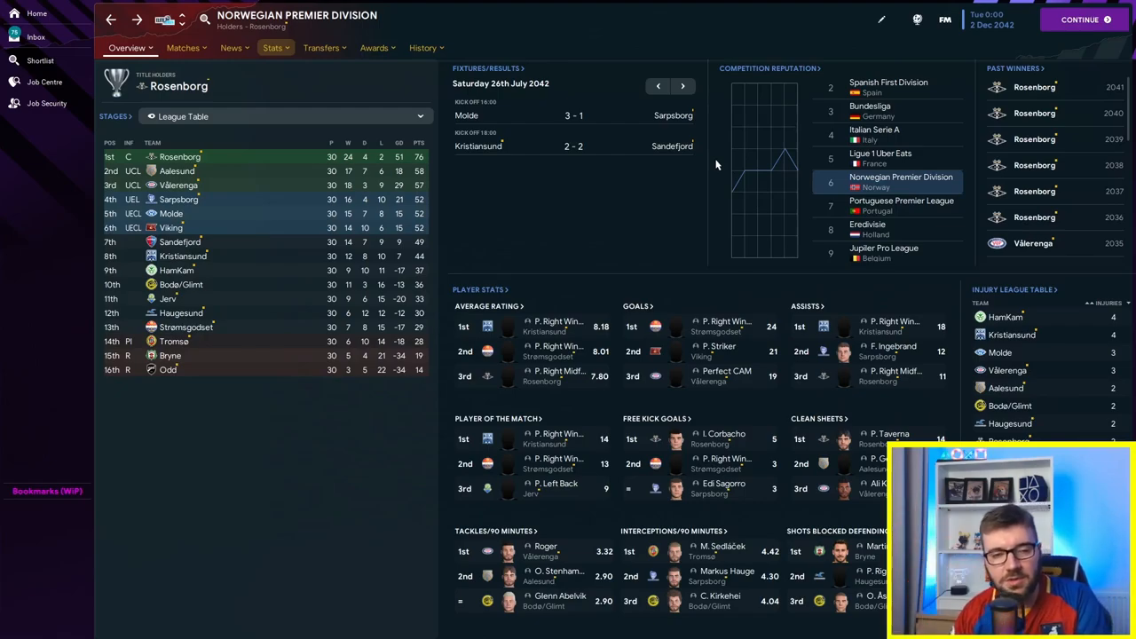
mouse_move(684, 158)
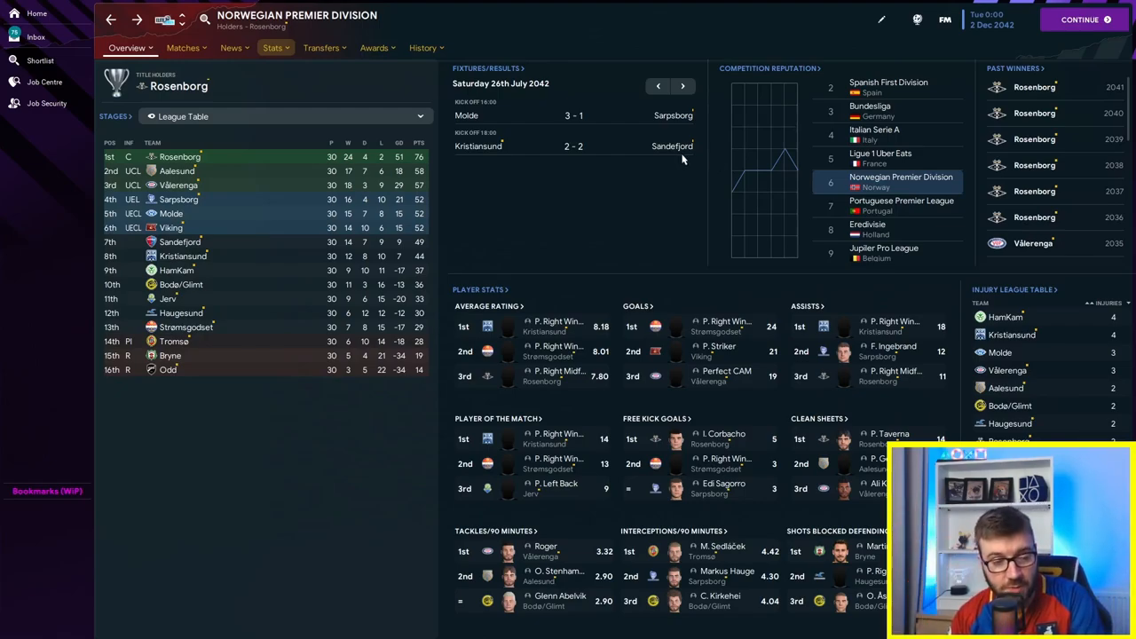
mouse_move(969, 185)
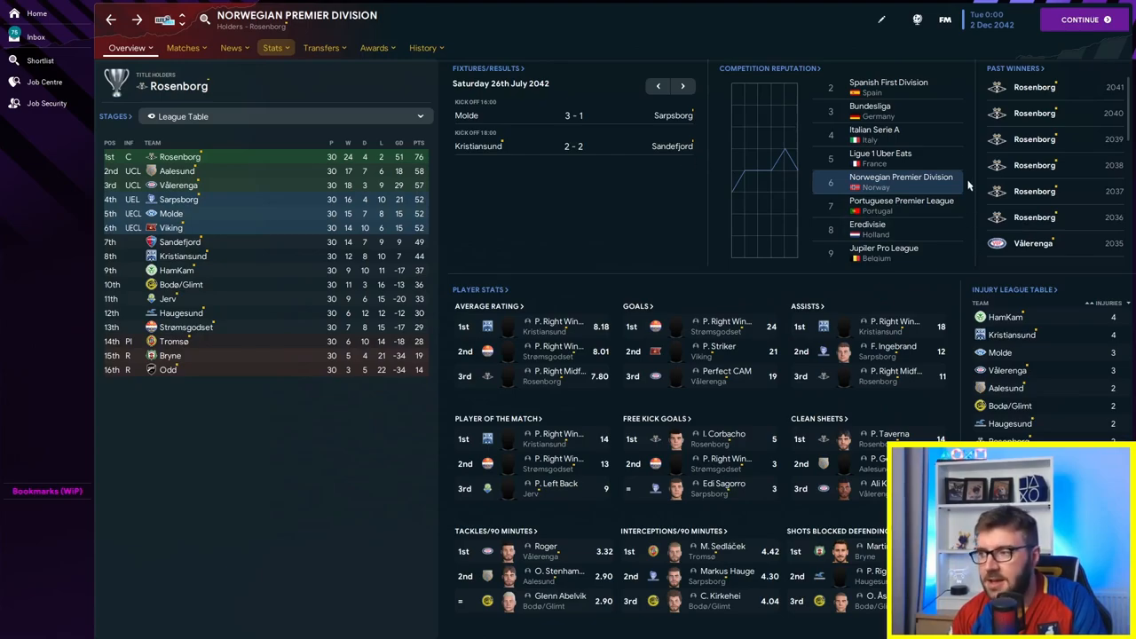
mouse_move(940, 22)
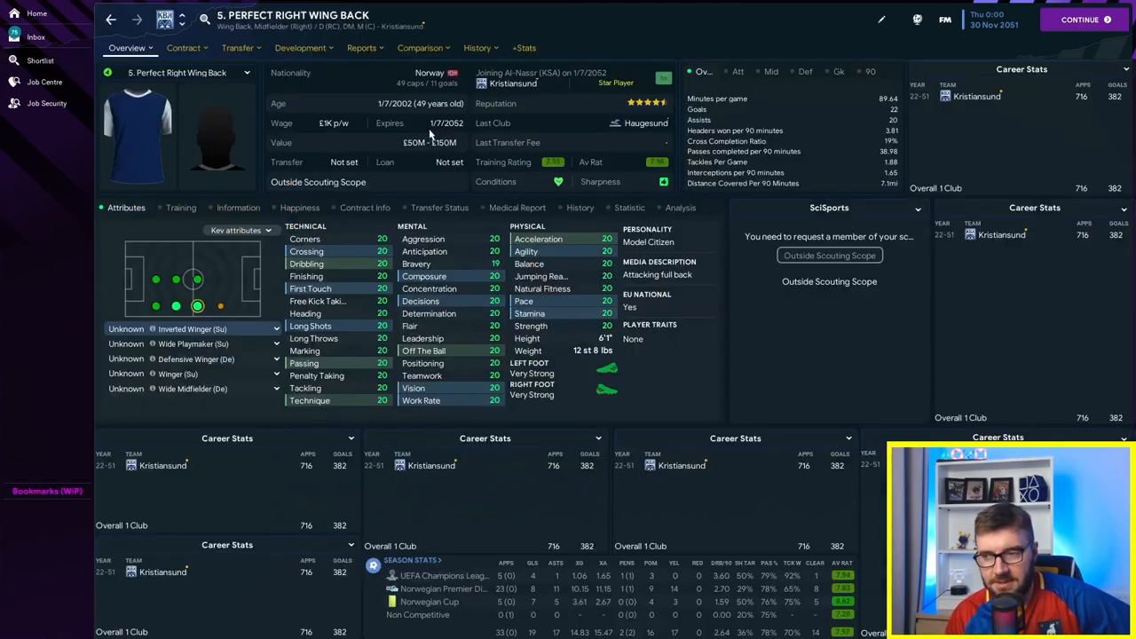
Step: Sort the Perfect-player shortlist by goals scored, then go to Norway's nation page
click(122, 48)
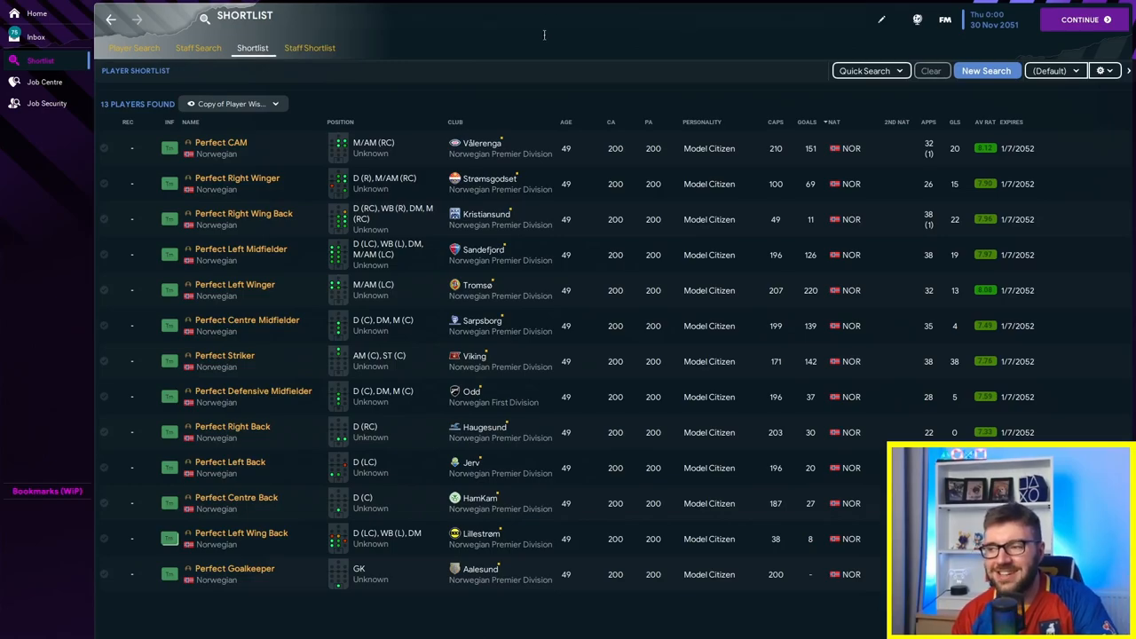
click(806, 121)
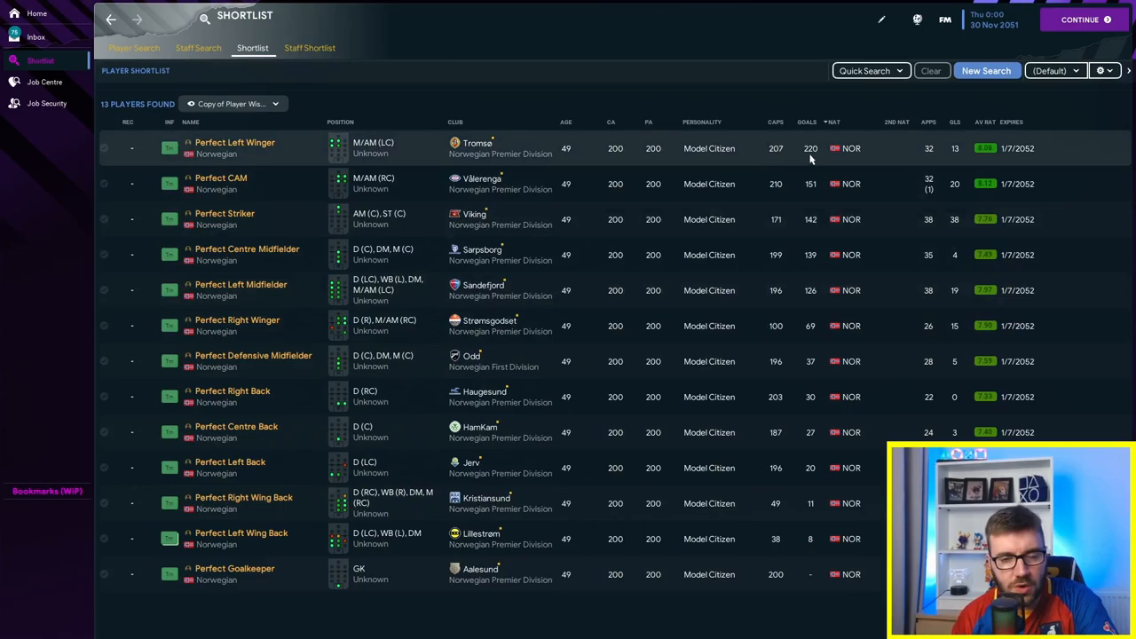
mouse_move(306, 55)
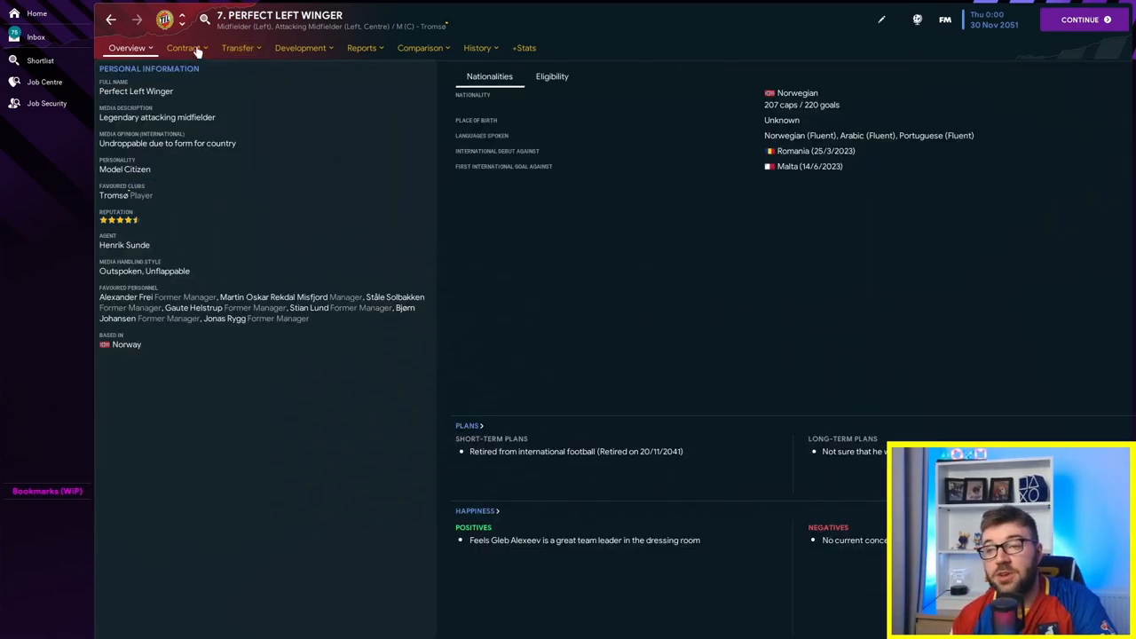
click(41, 59)
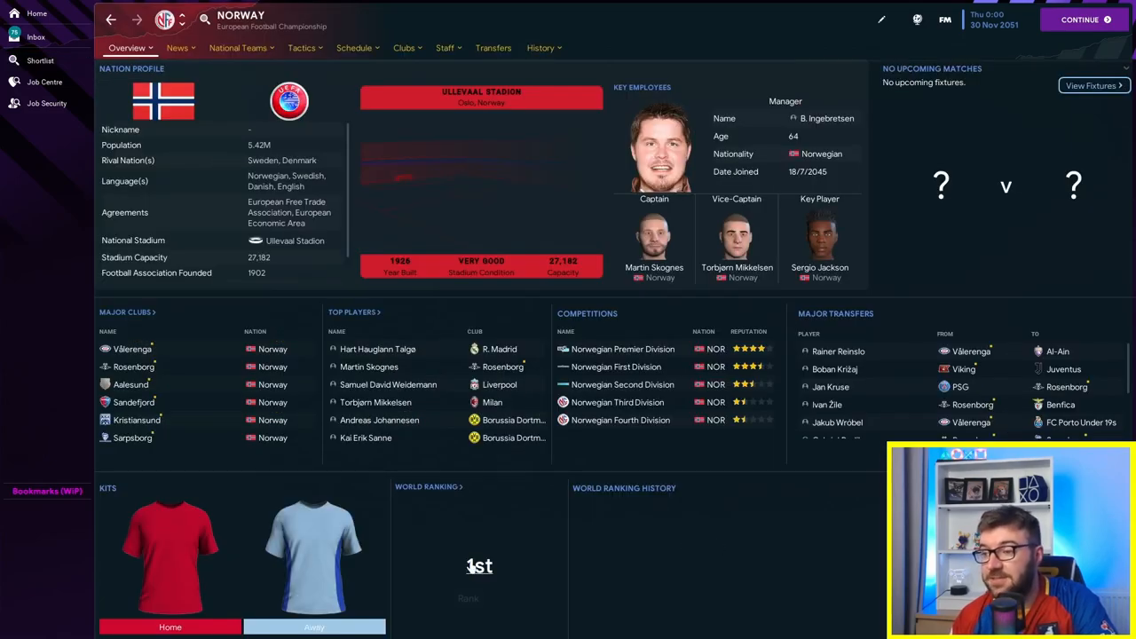
click(238, 48)
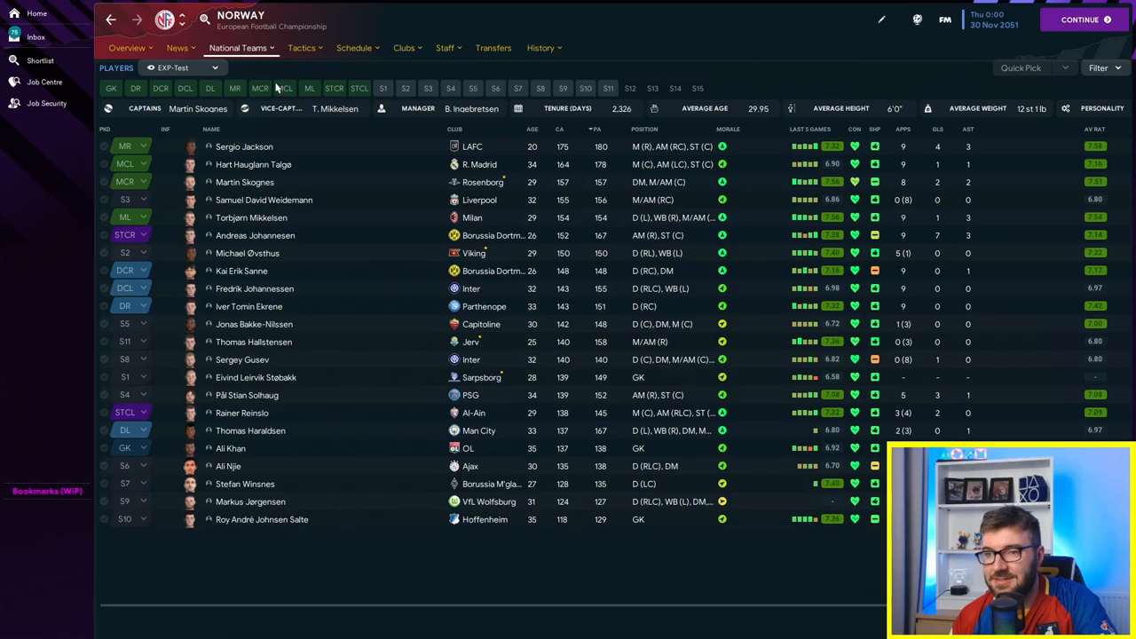
double_click(245, 146)
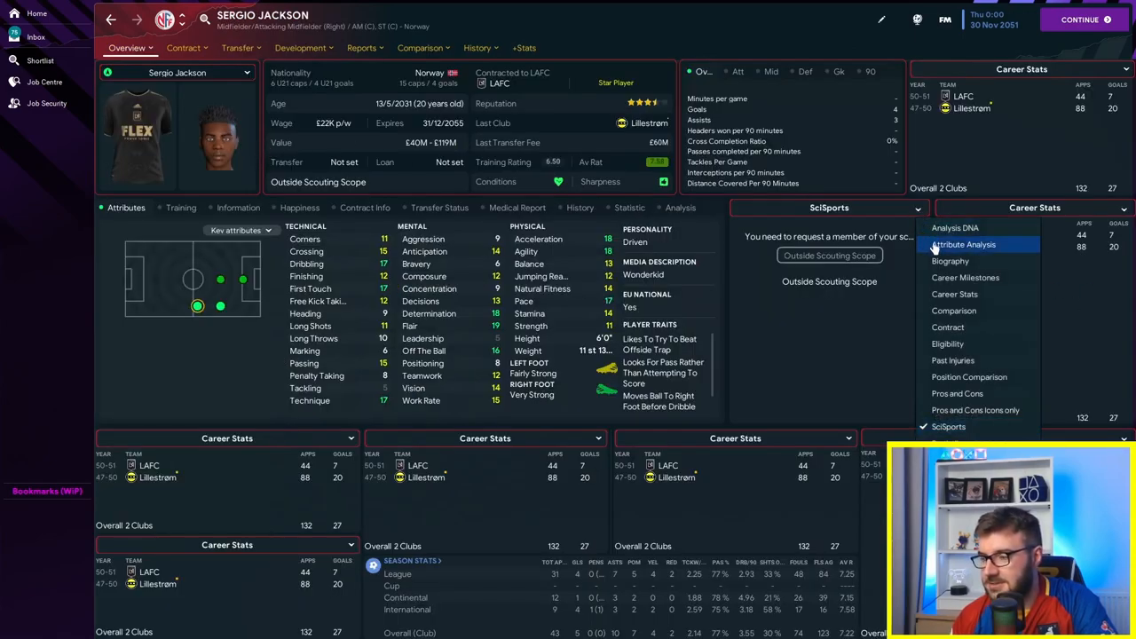
click(964, 245)
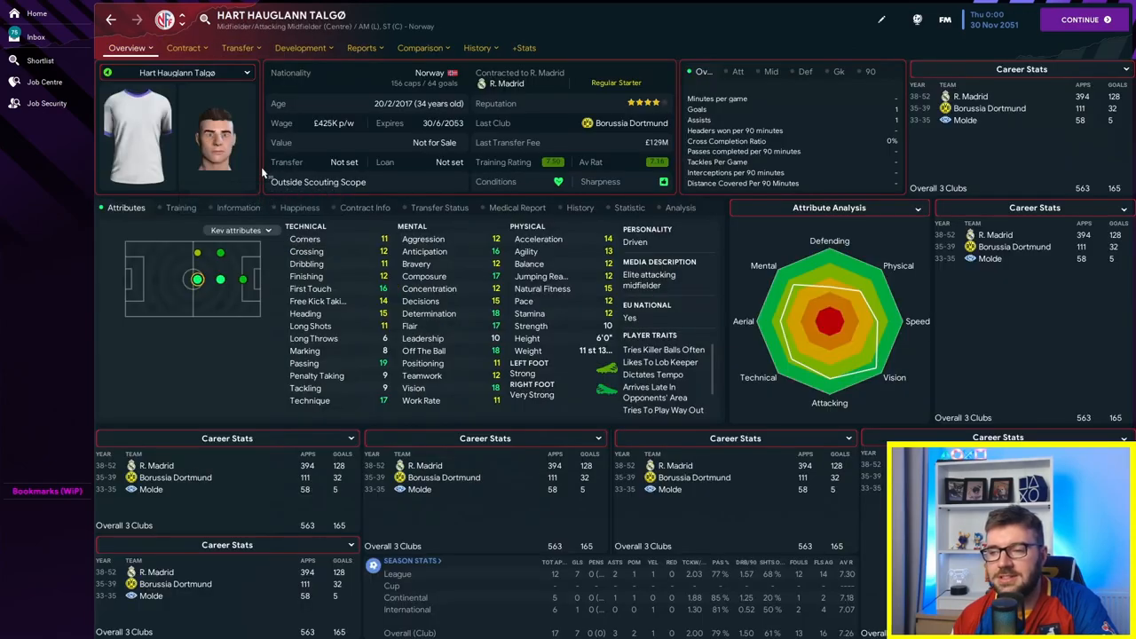
mouse_move(204, 100)
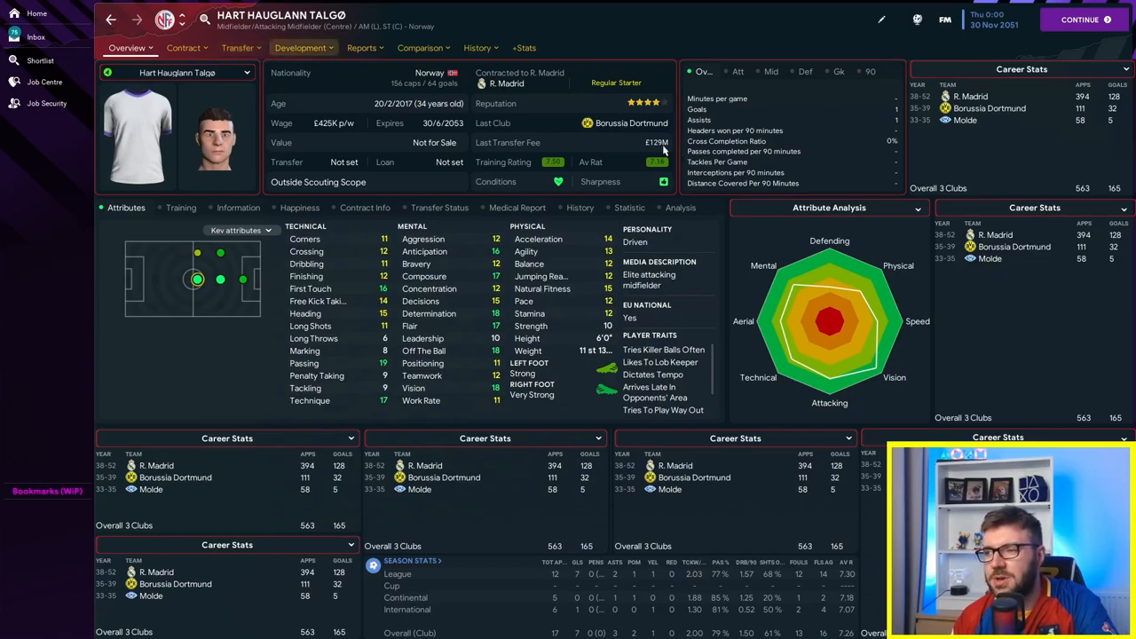
click(476, 47)
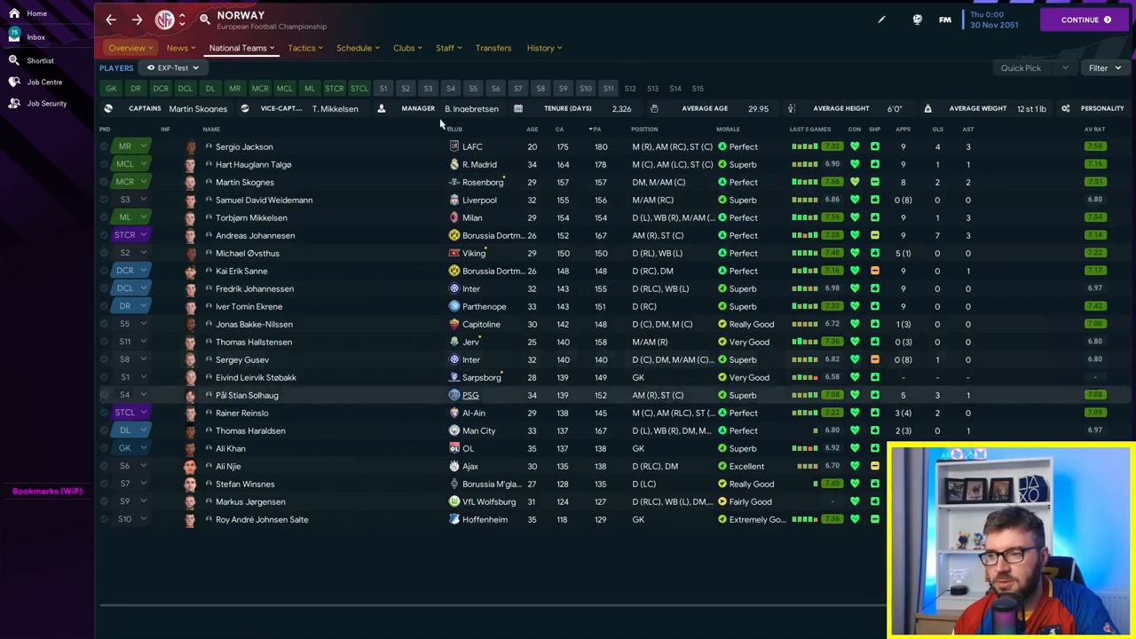
Step: Check another player from the squad, then return to the Perfect-player shortlist
click(537, 48)
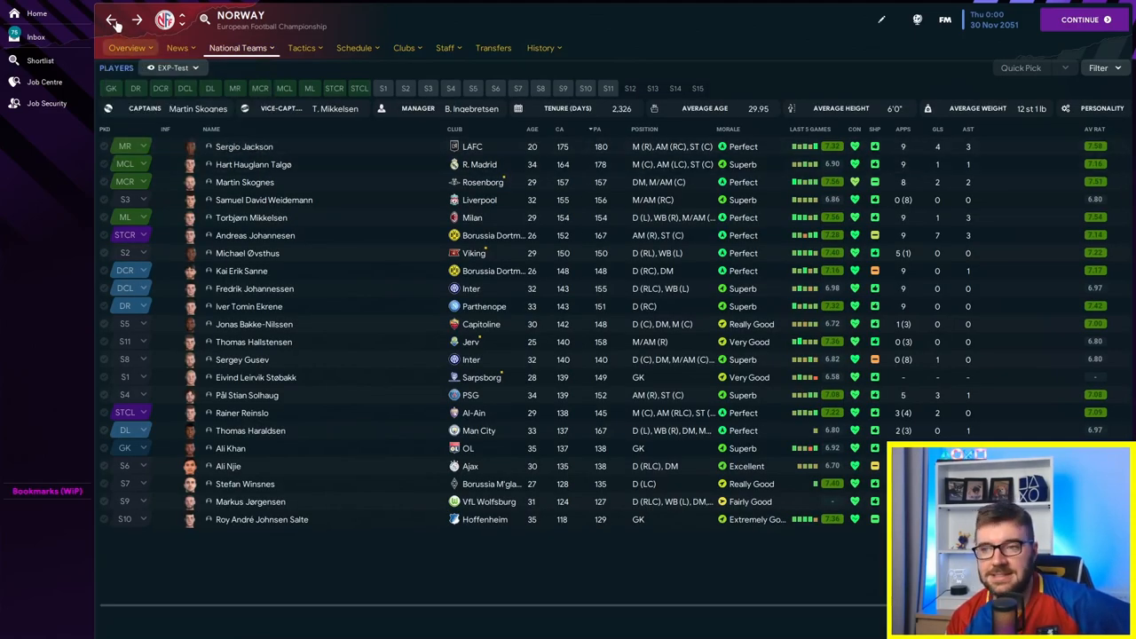
click(39, 61)
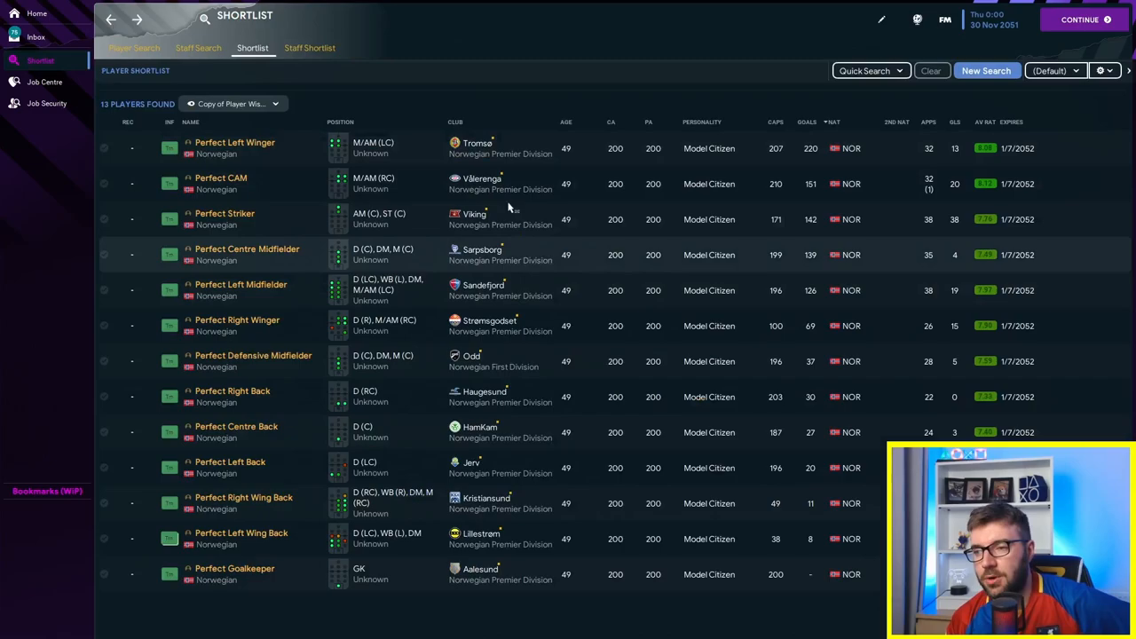
mouse_move(501, 189)
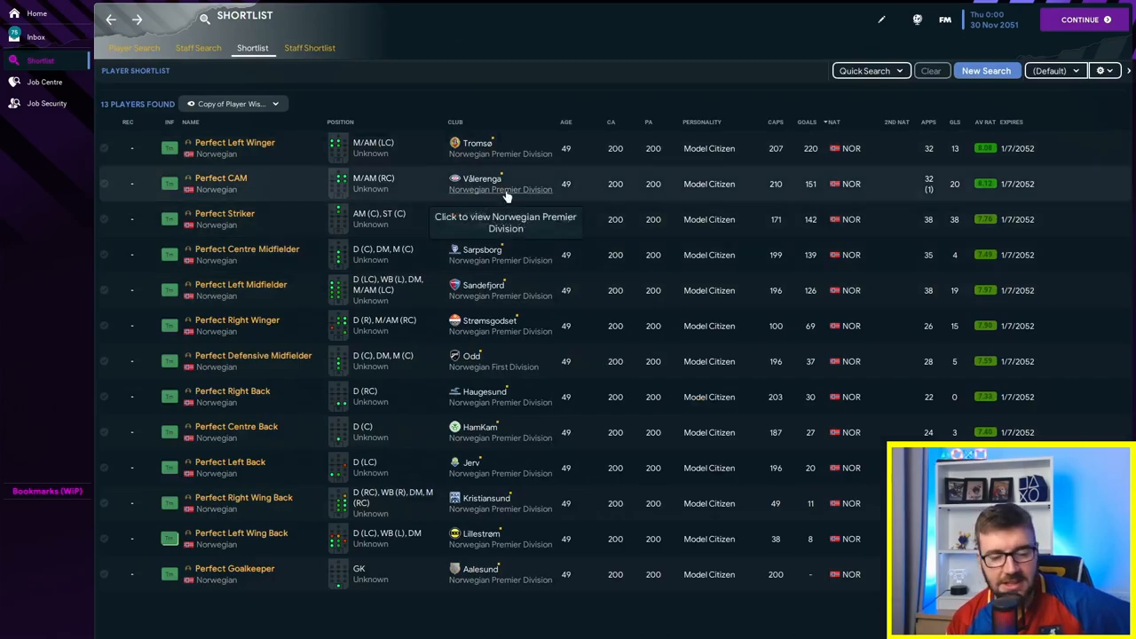
mouse_move(360, 234)
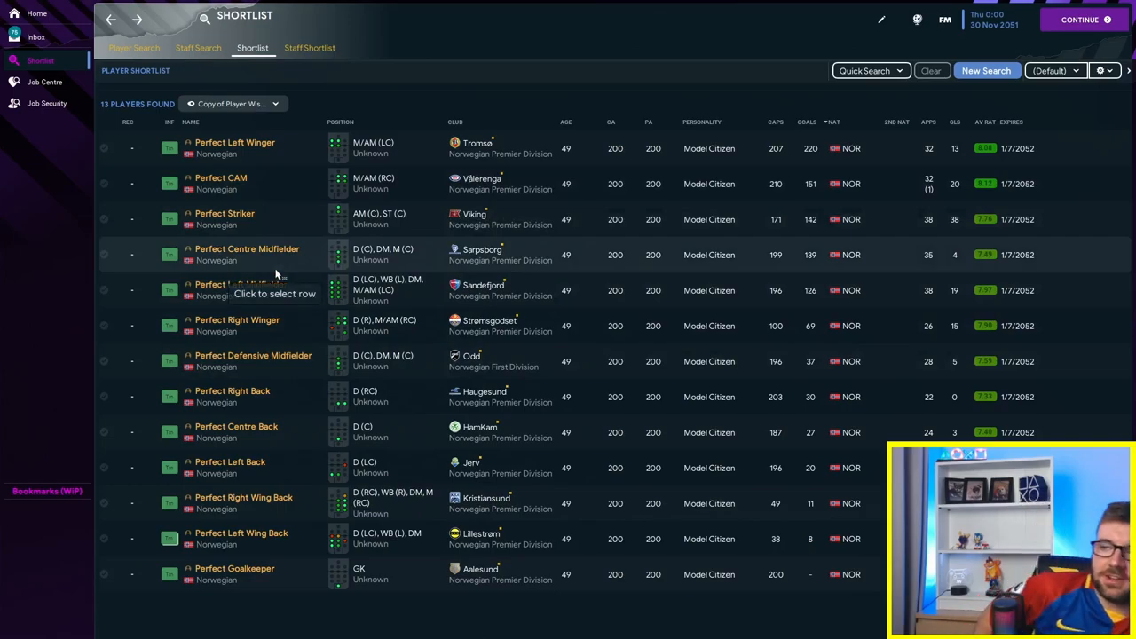
Step: View the Perfect Left Midfielder's and Right Wing Back's profiles, then return to the shortlist
double_click(235, 291)
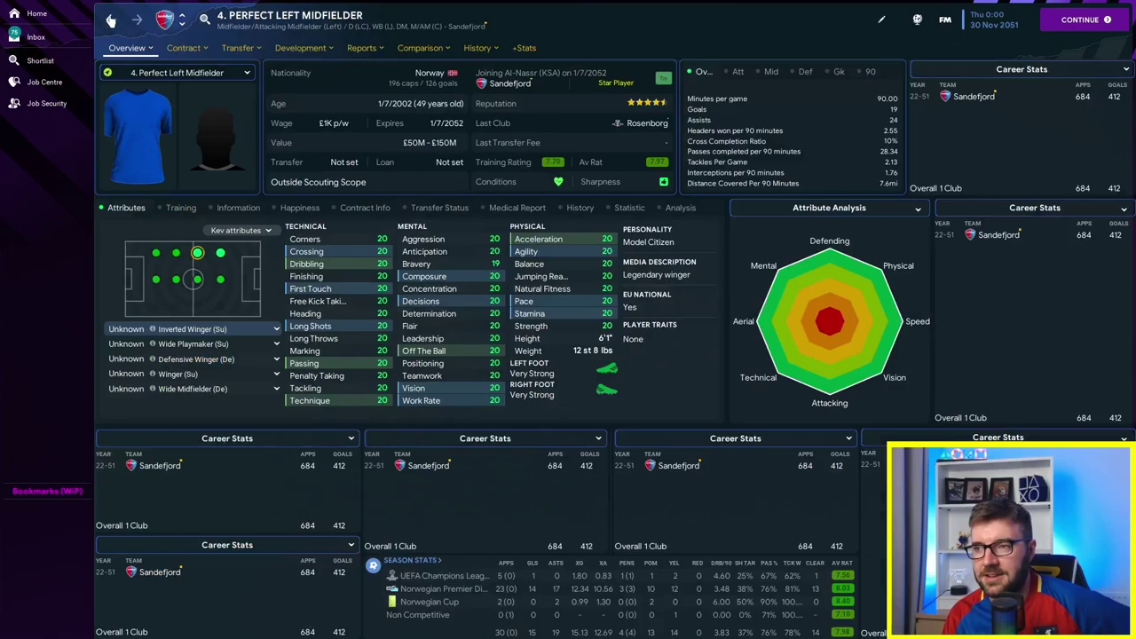
click(304, 50)
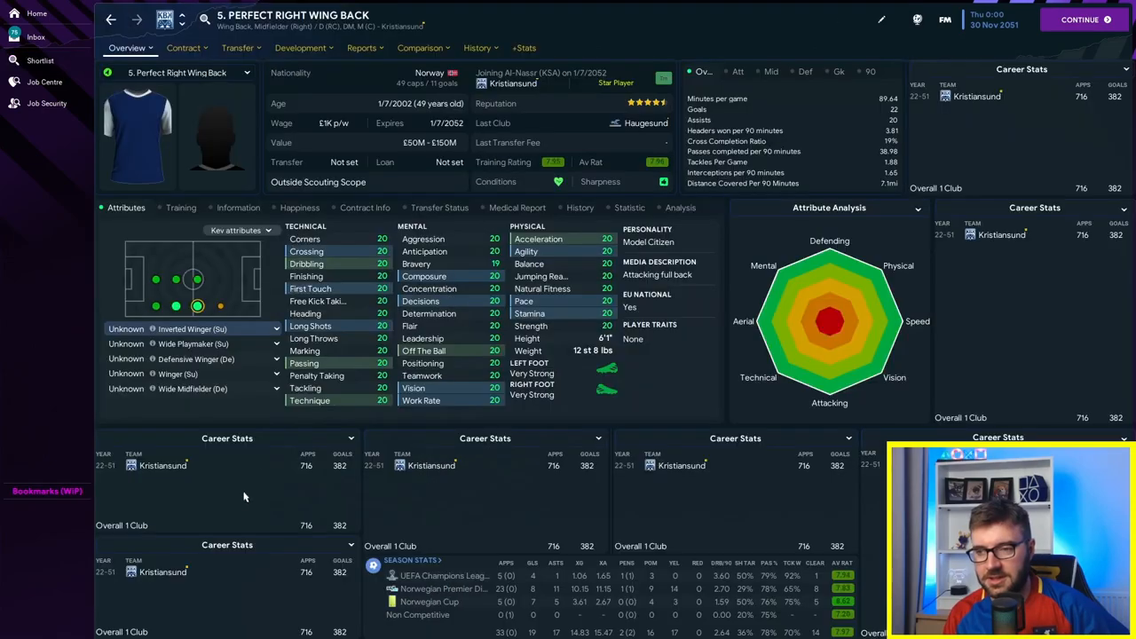
click(300, 48)
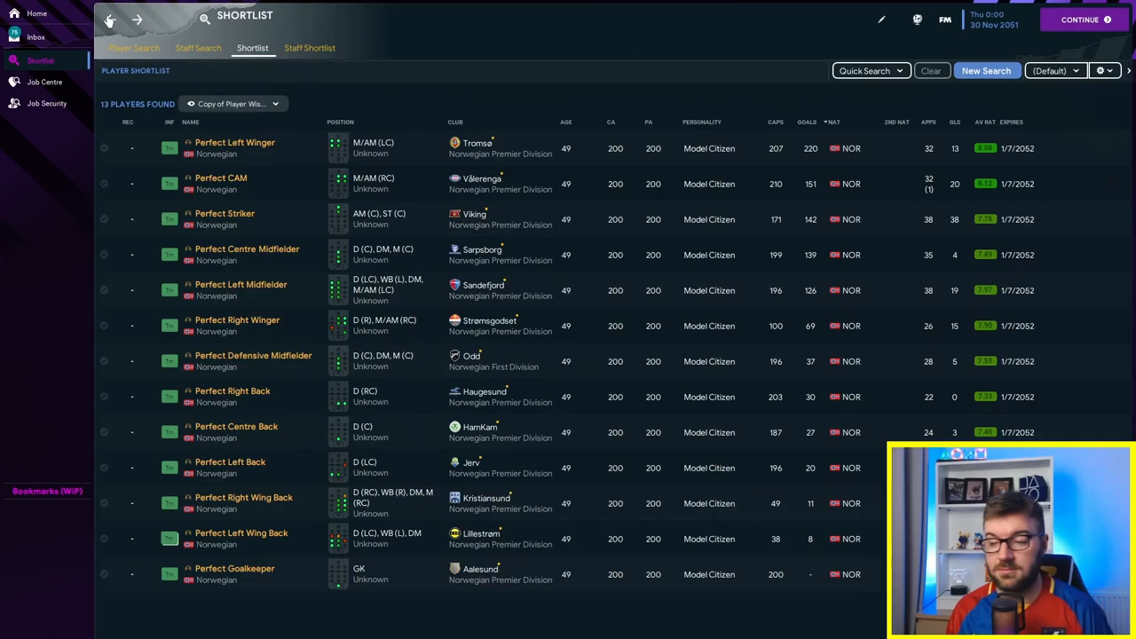
mouse_move(525, 268)
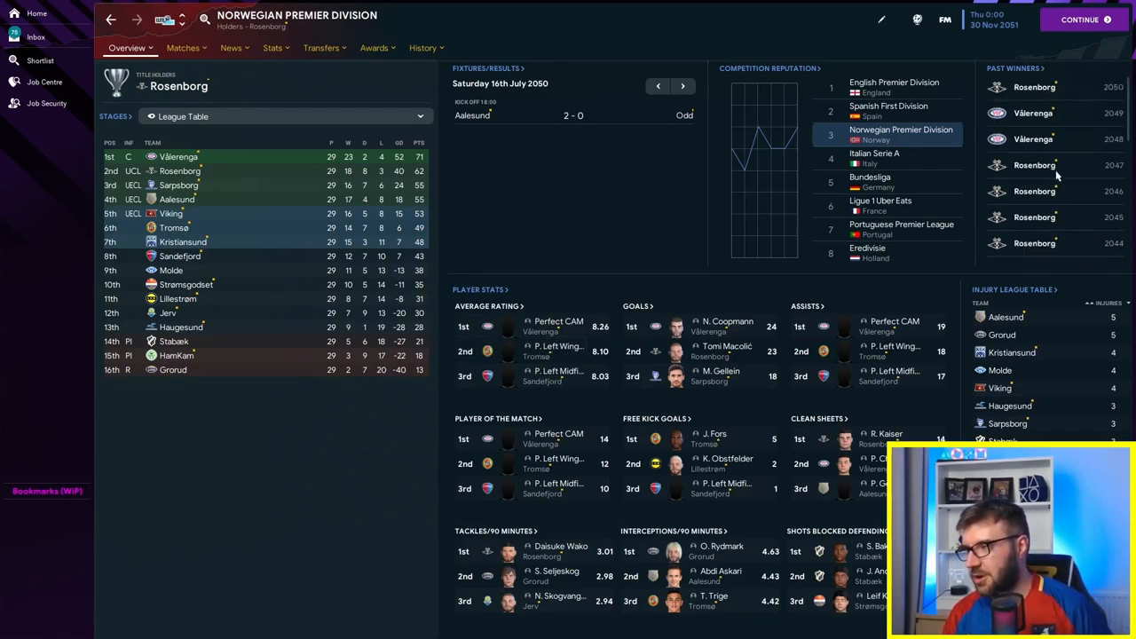
mouse_move(181, 164)
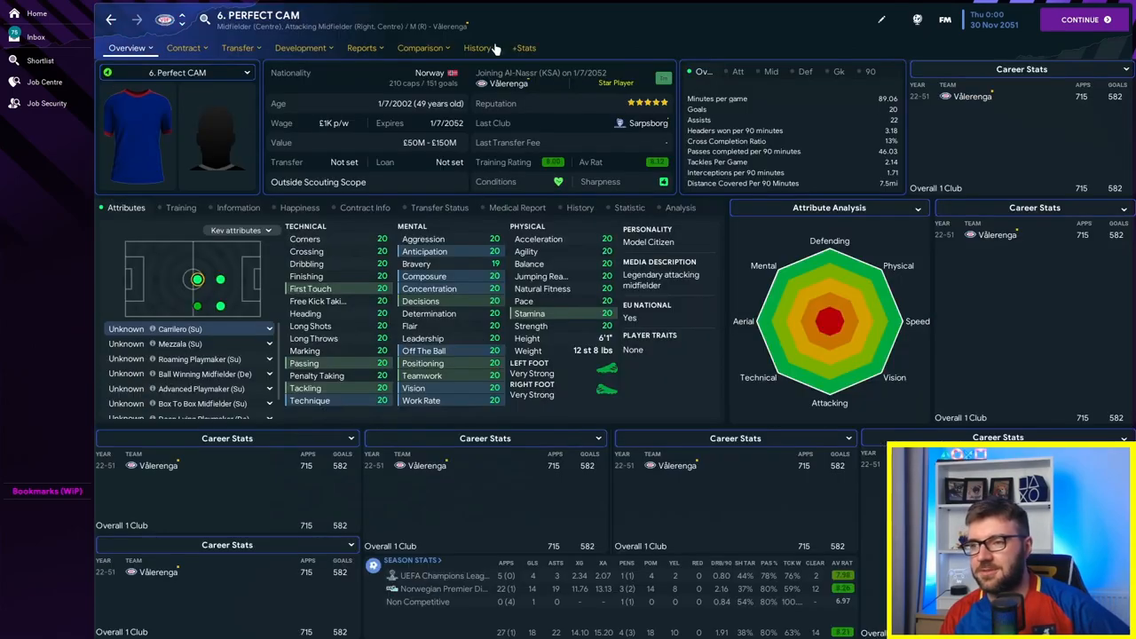
Step: Go back to the league overview, then view the UEFA Europa Conference League past winners
click(476, 47)
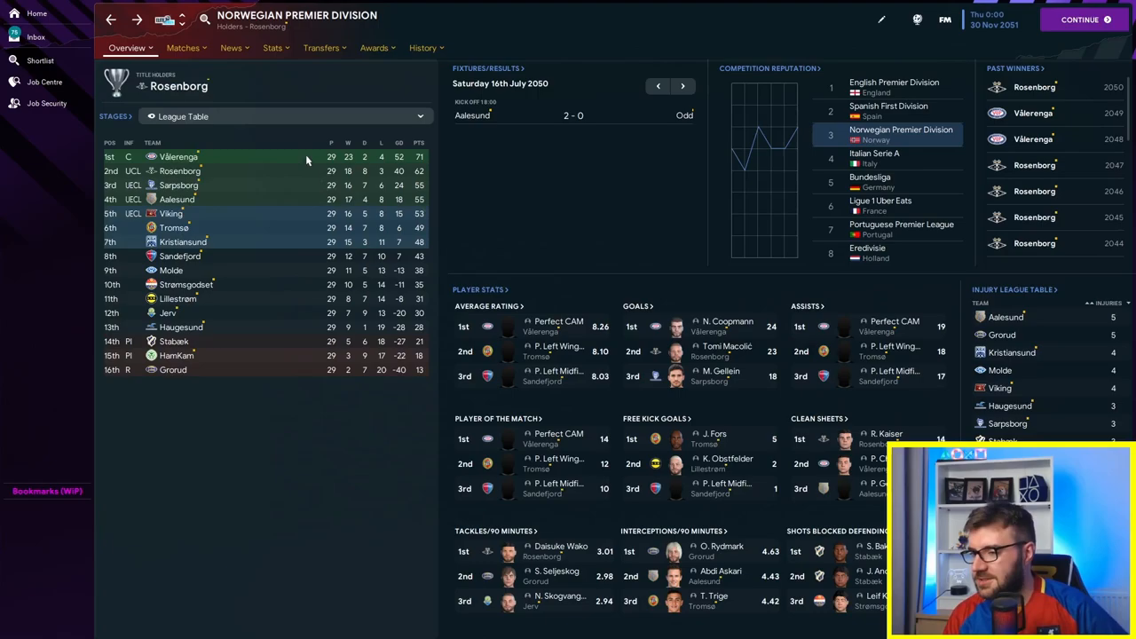
mouse_move(256, 158)
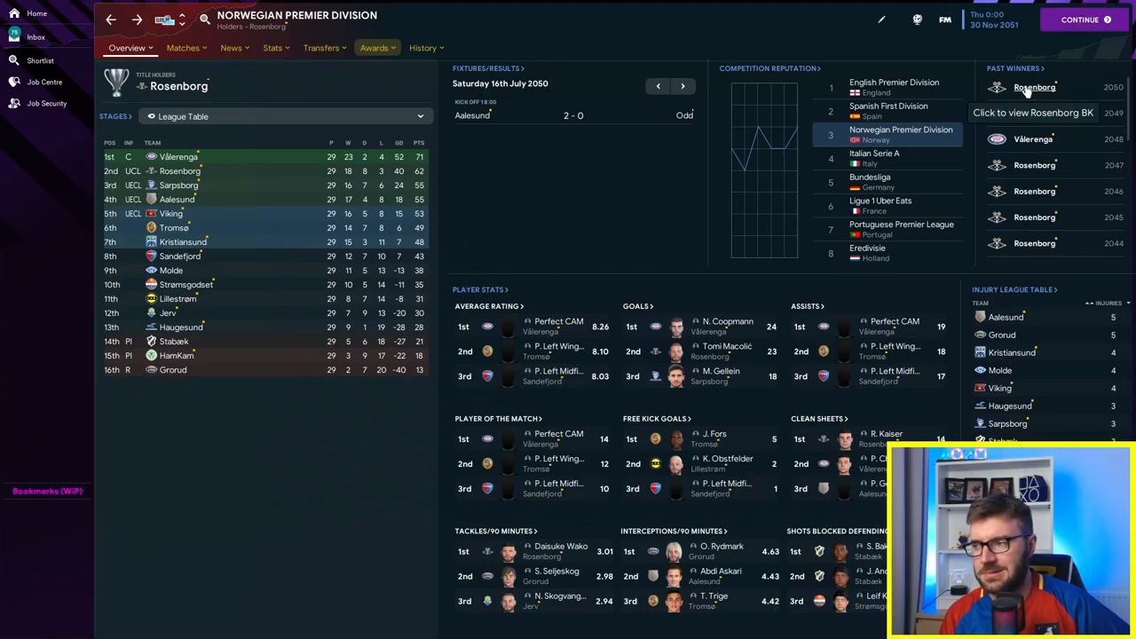
click(293, 22)
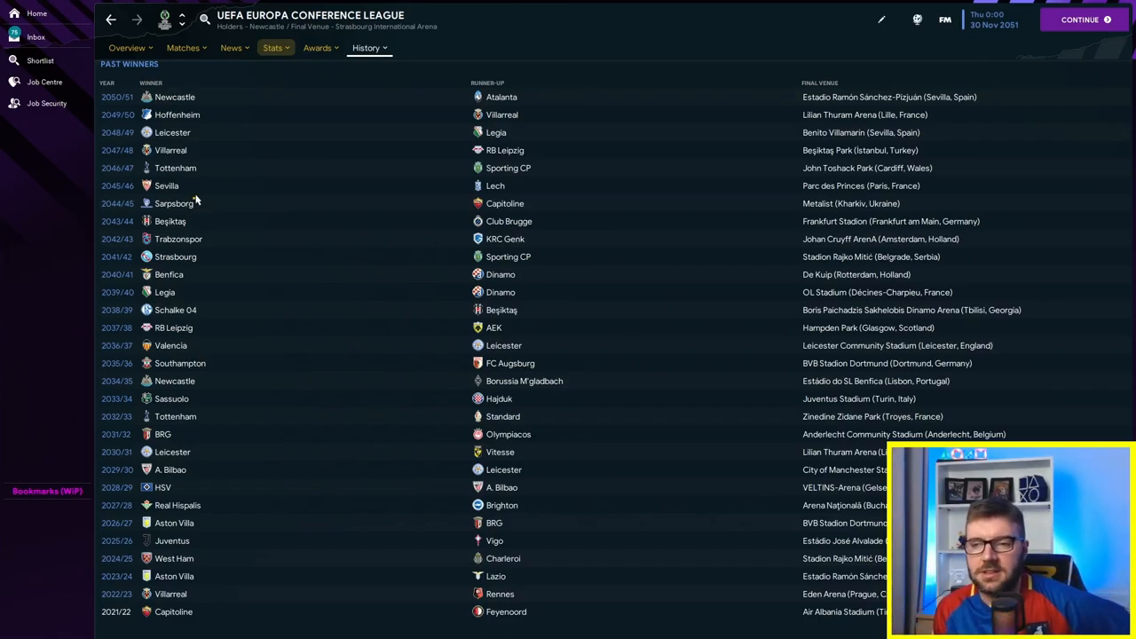
mouse_move(426, 167)
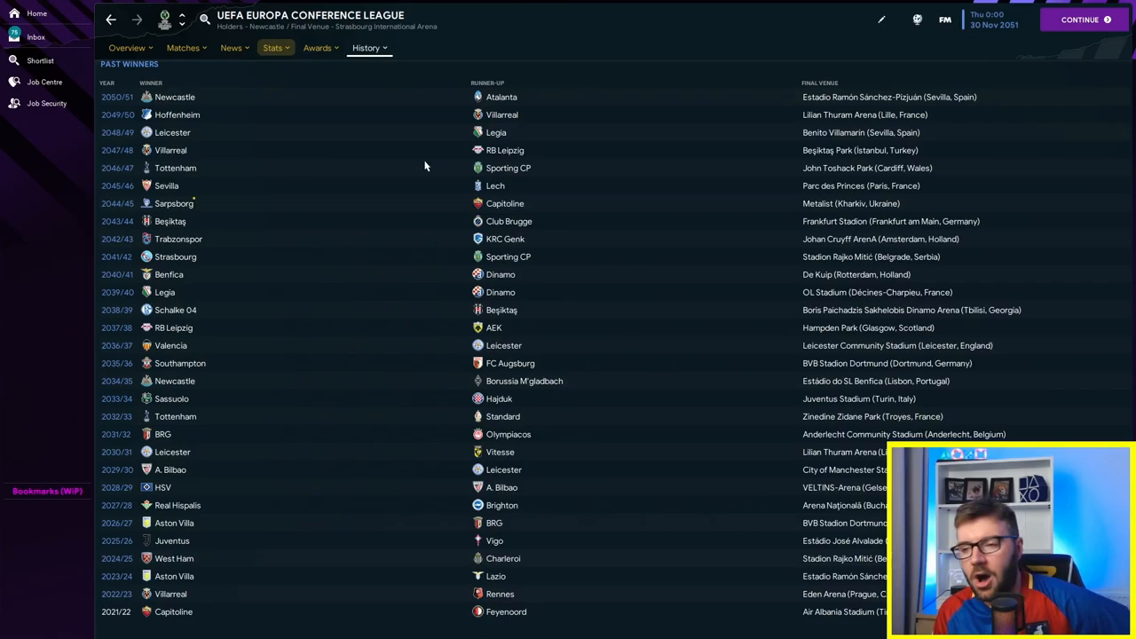
mouse_move(252, 490)
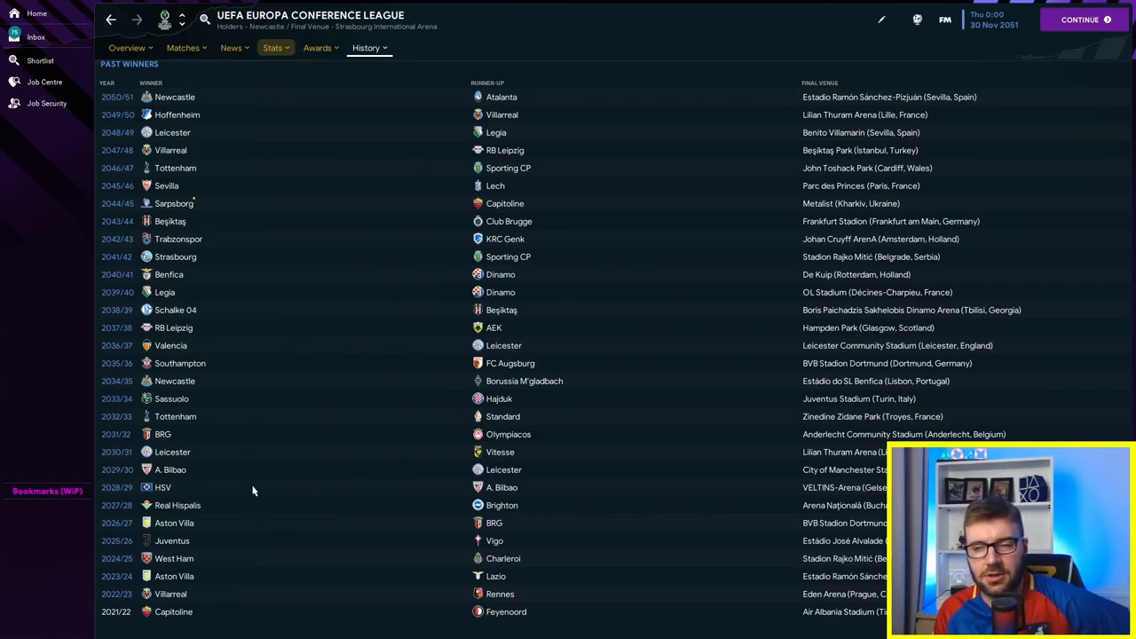
mouse_move(201, 273)
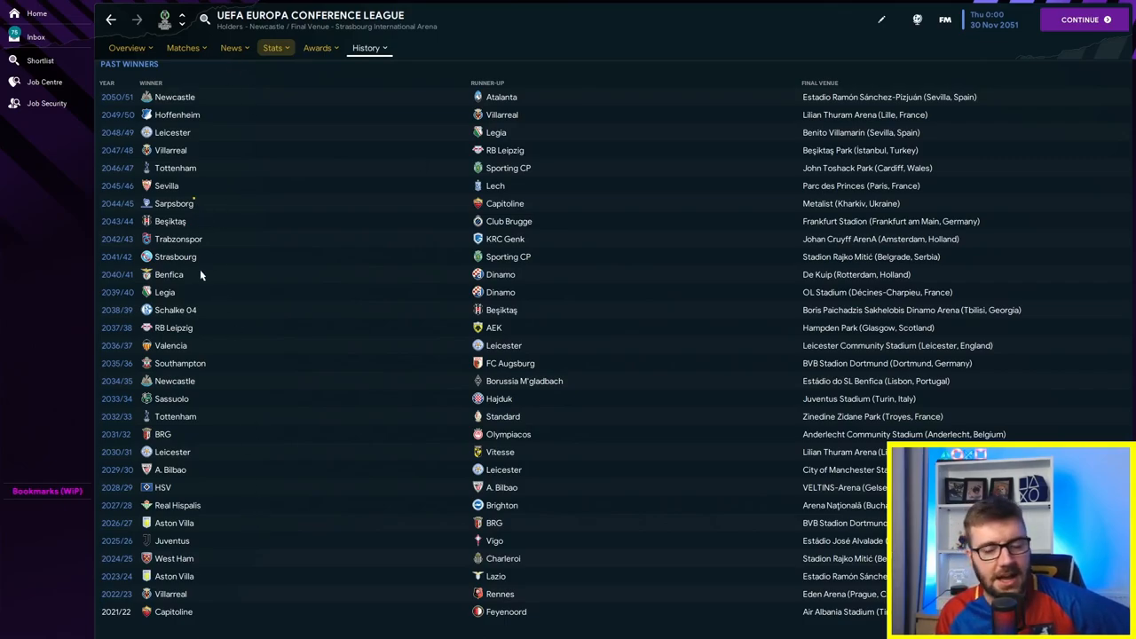
mouse_move(341, 550)
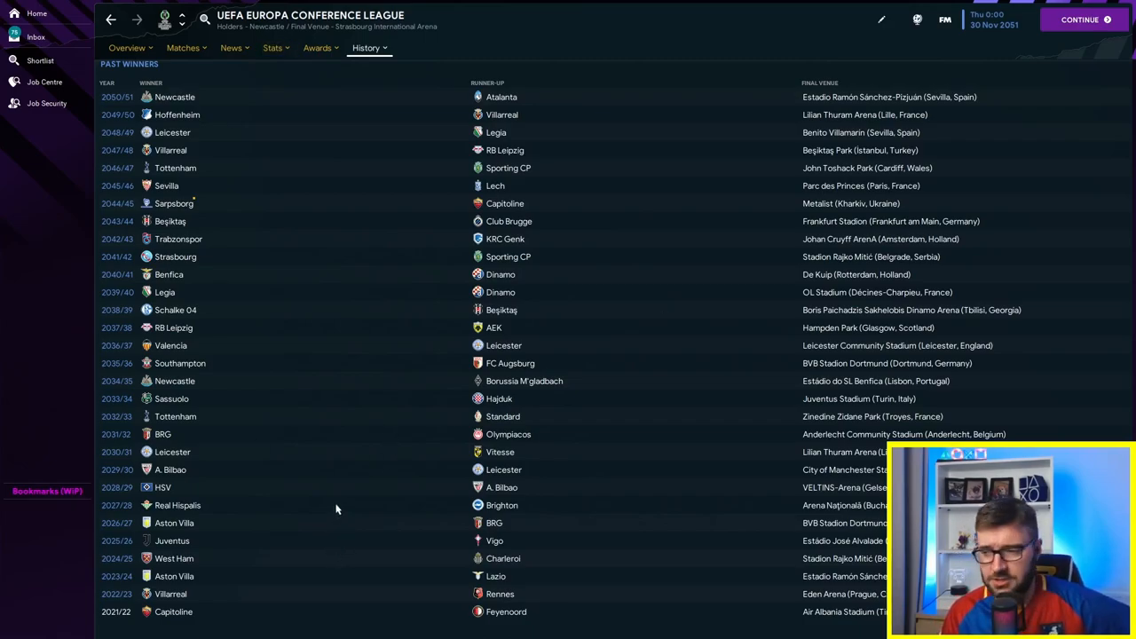
mouse_move(337, 483)
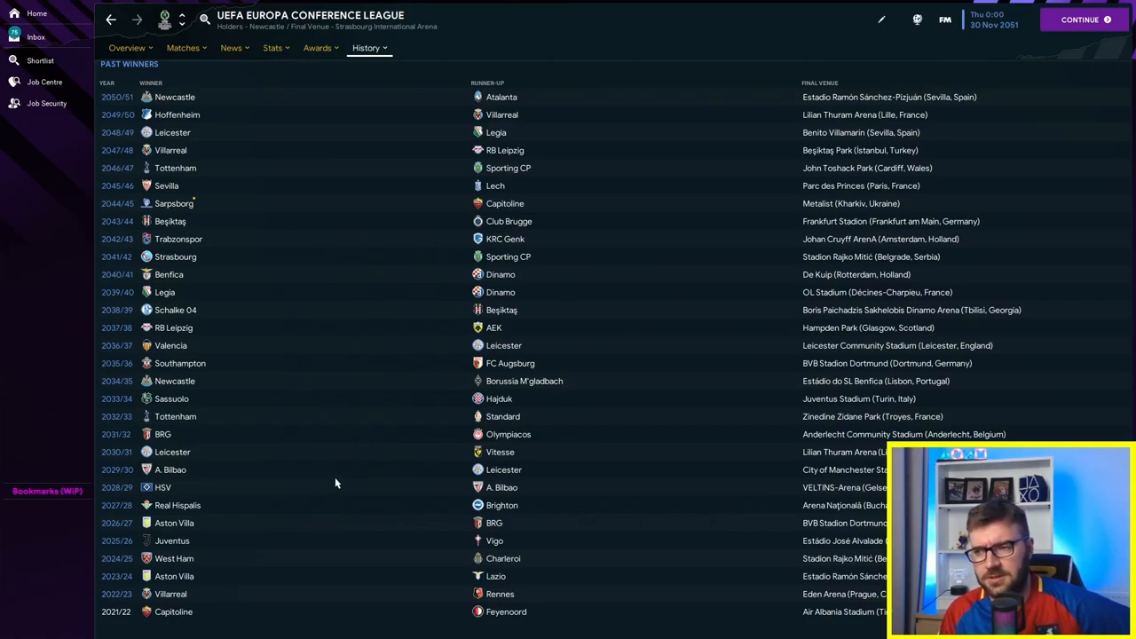
mouse_move(331, 483)
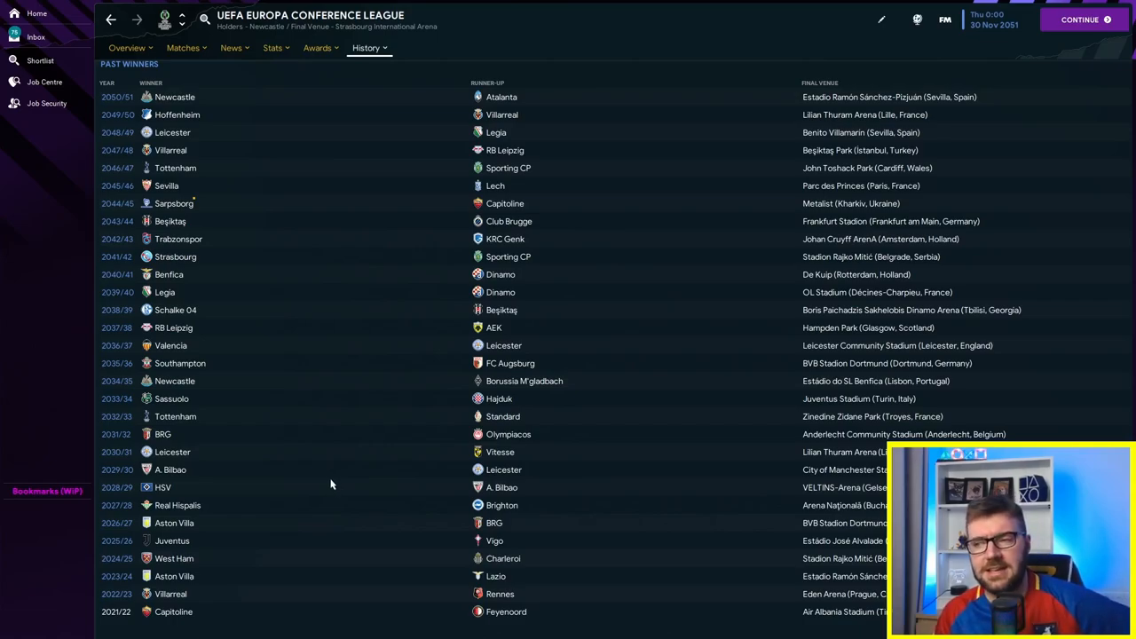
mouse_move(250, 224)
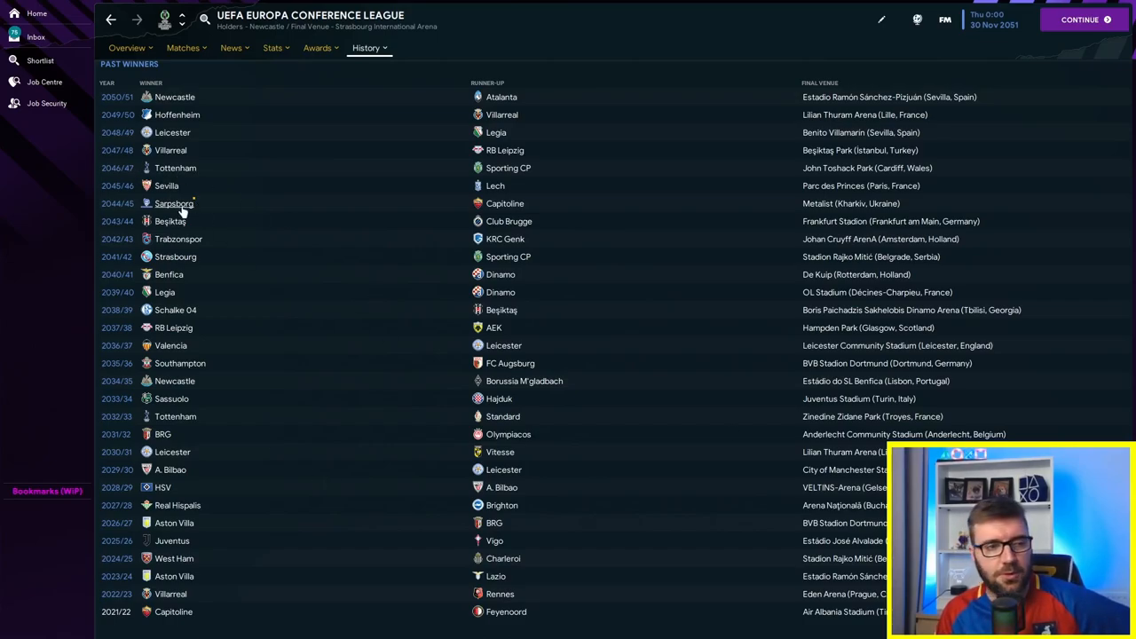
mouse_move(552, 323)
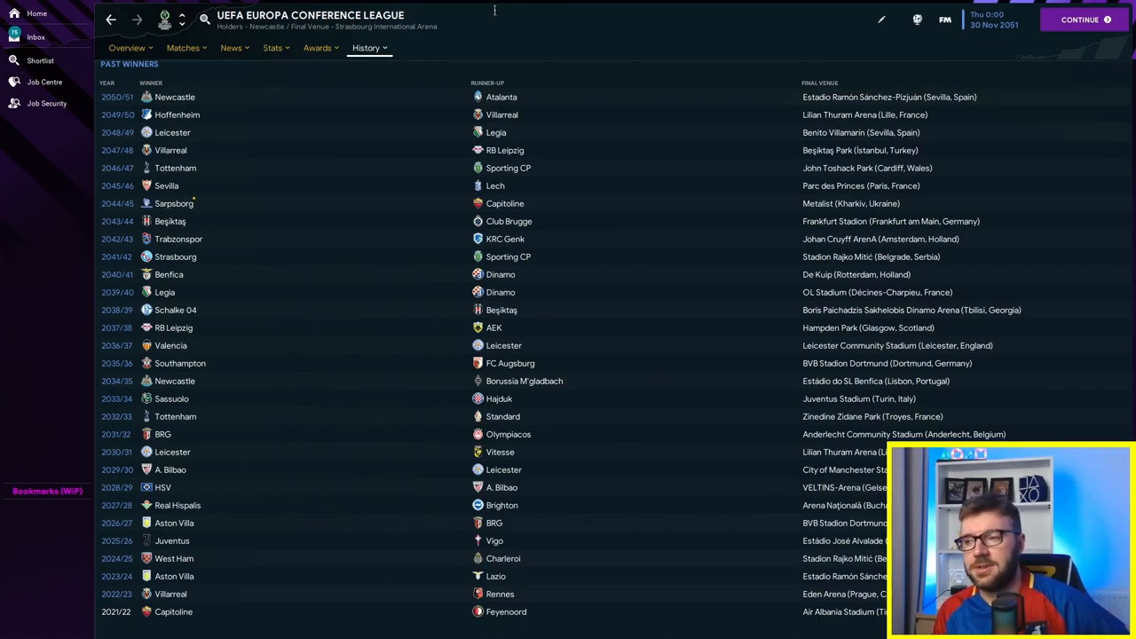
mouse_move(249, 385)
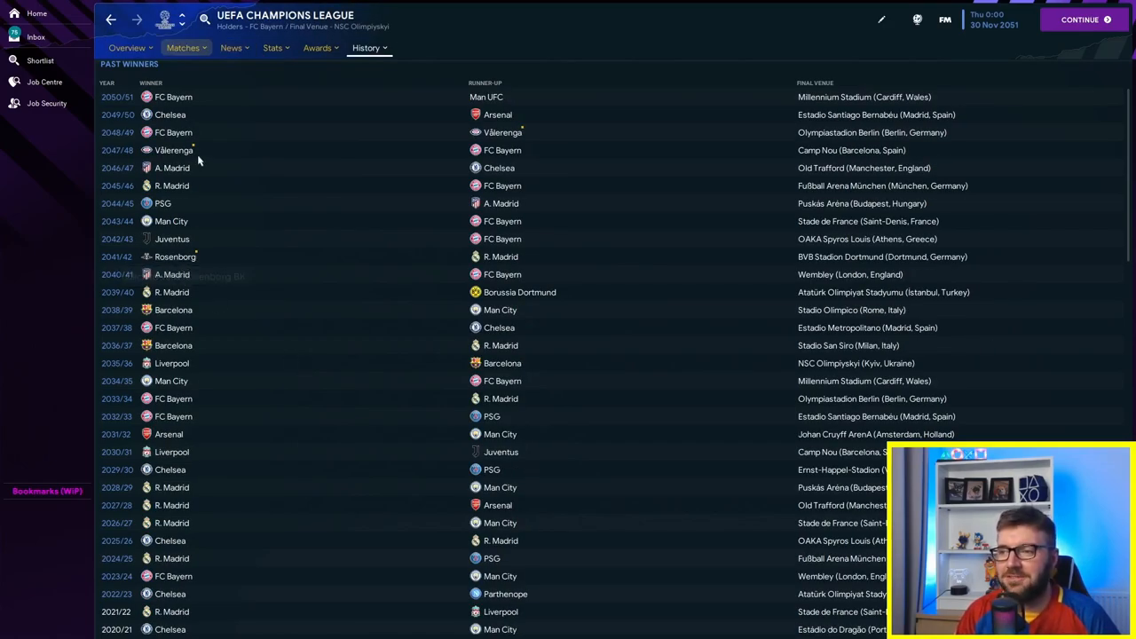
mouse_move(174, 149)
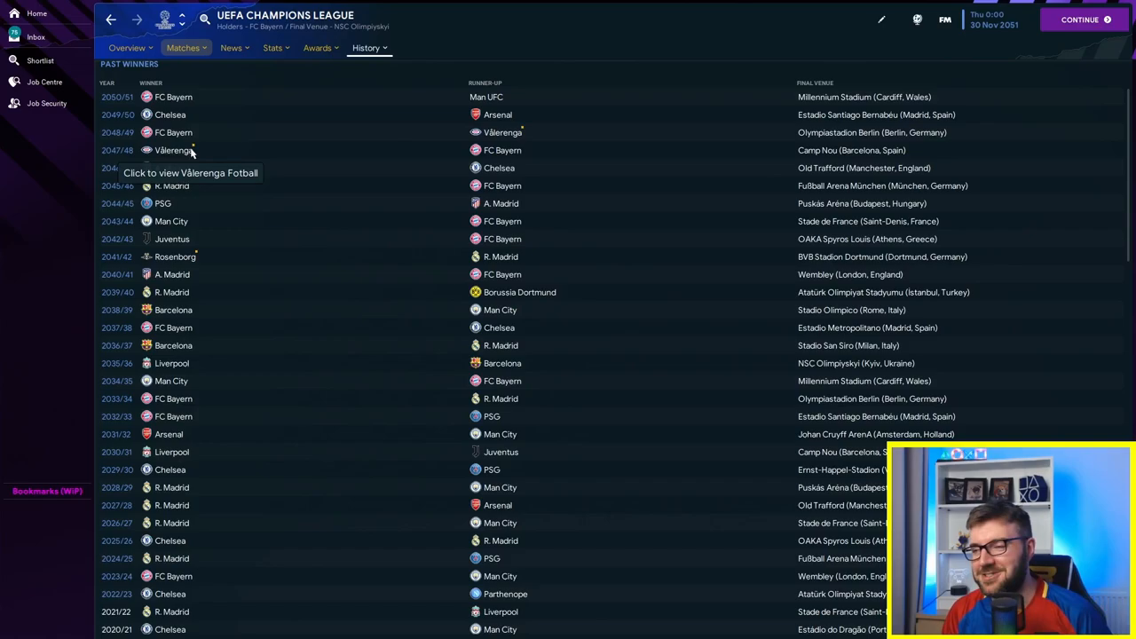
Step: View Vålerenga's club page, then the European competitions ranked by reputation
click(171, 149)
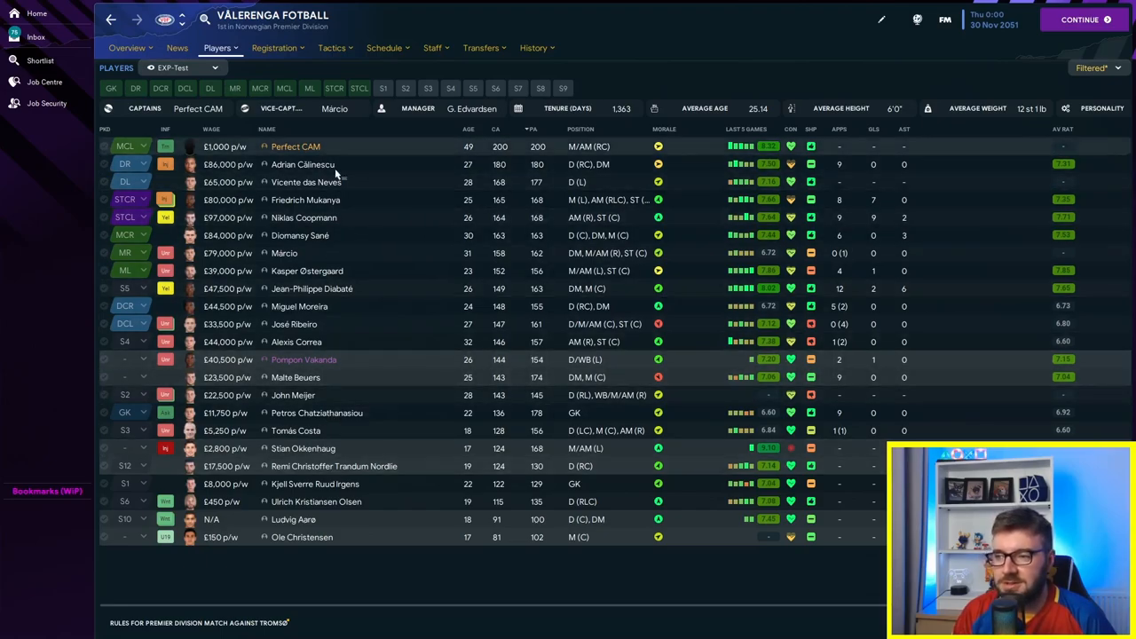
click(131, 48)
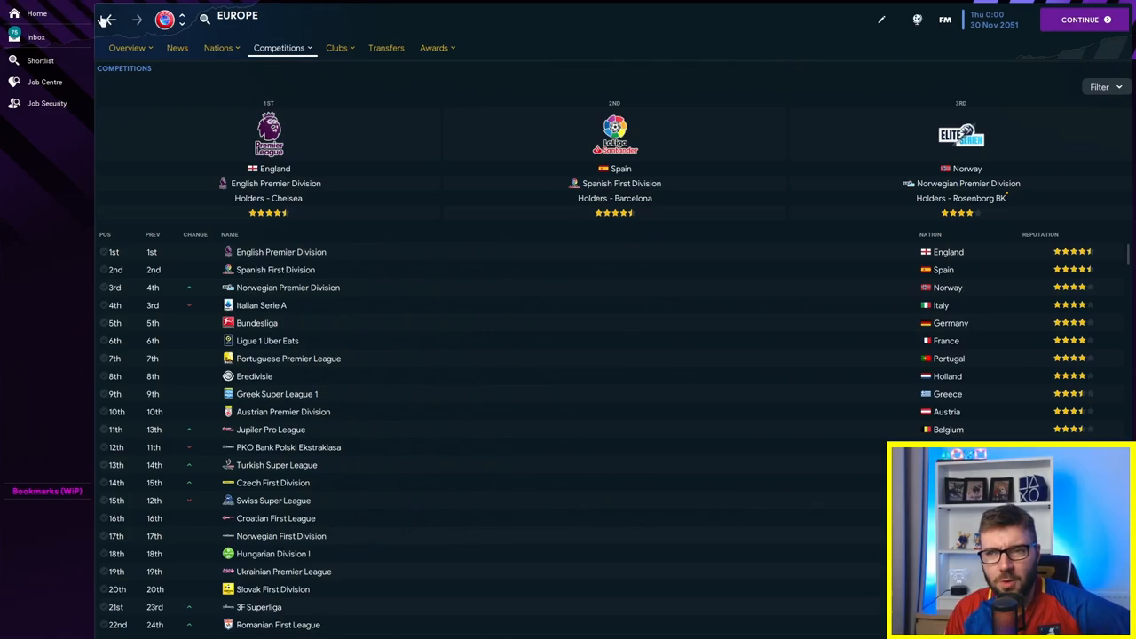
Step: Review the 576-player search results sorted with the 200-ability Perfect players on top
click(288, 287)
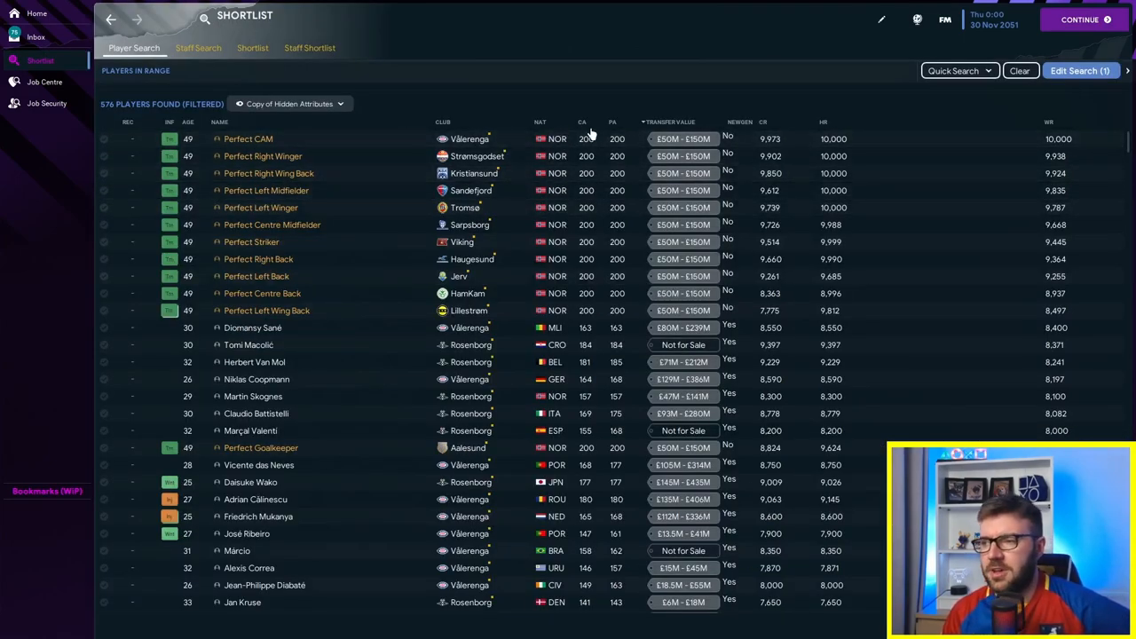
click(613, 121)
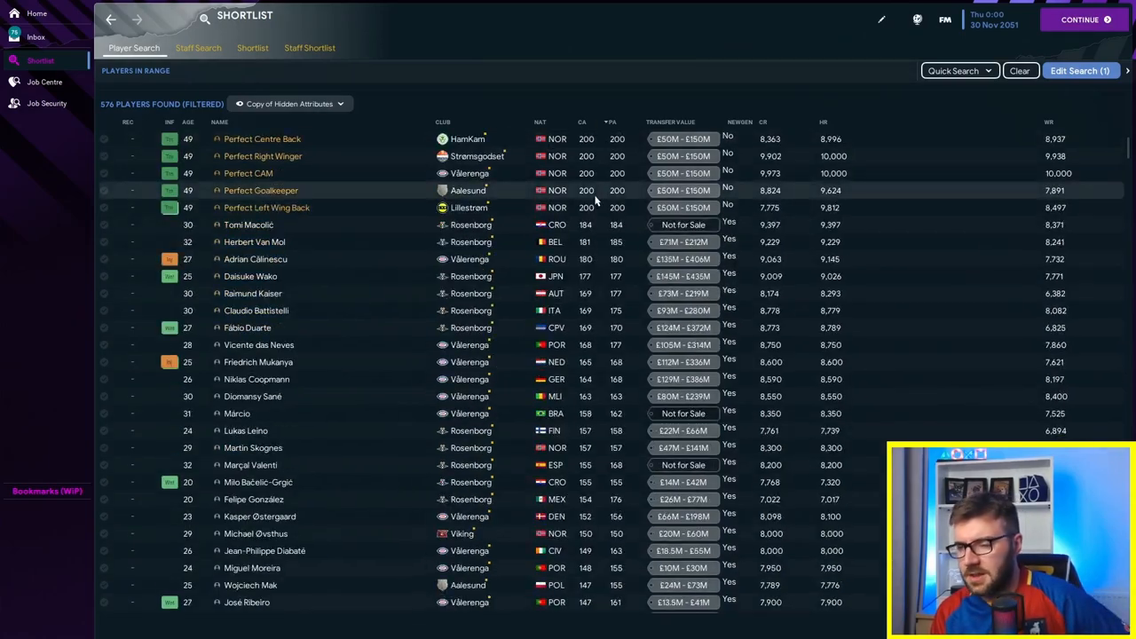
scroll(down, 3)
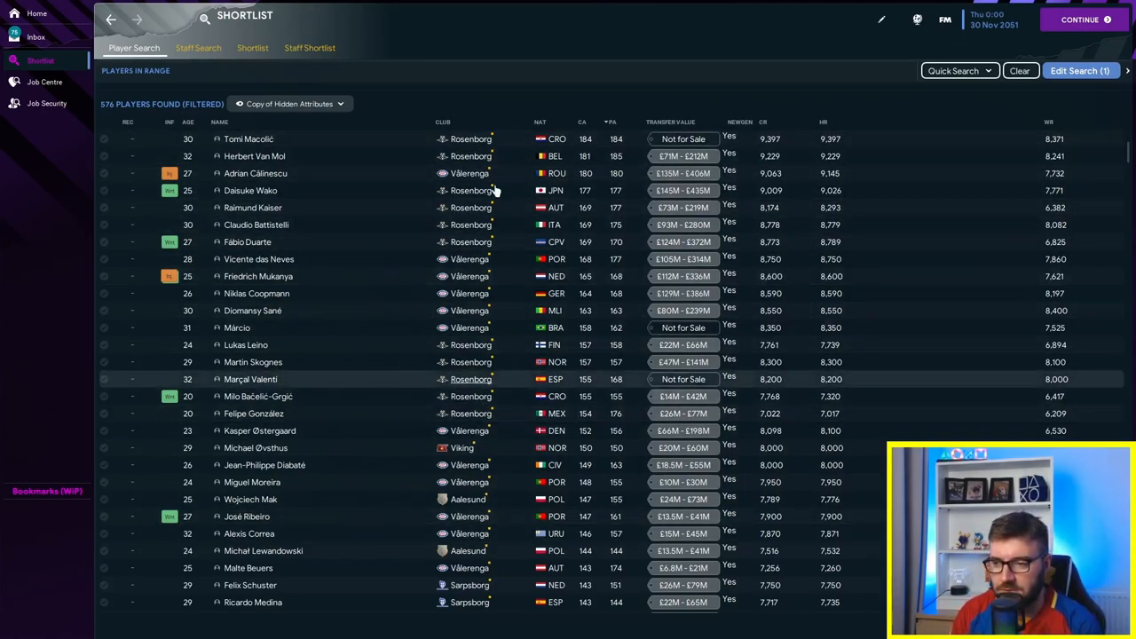
mouse_move(554, 277)
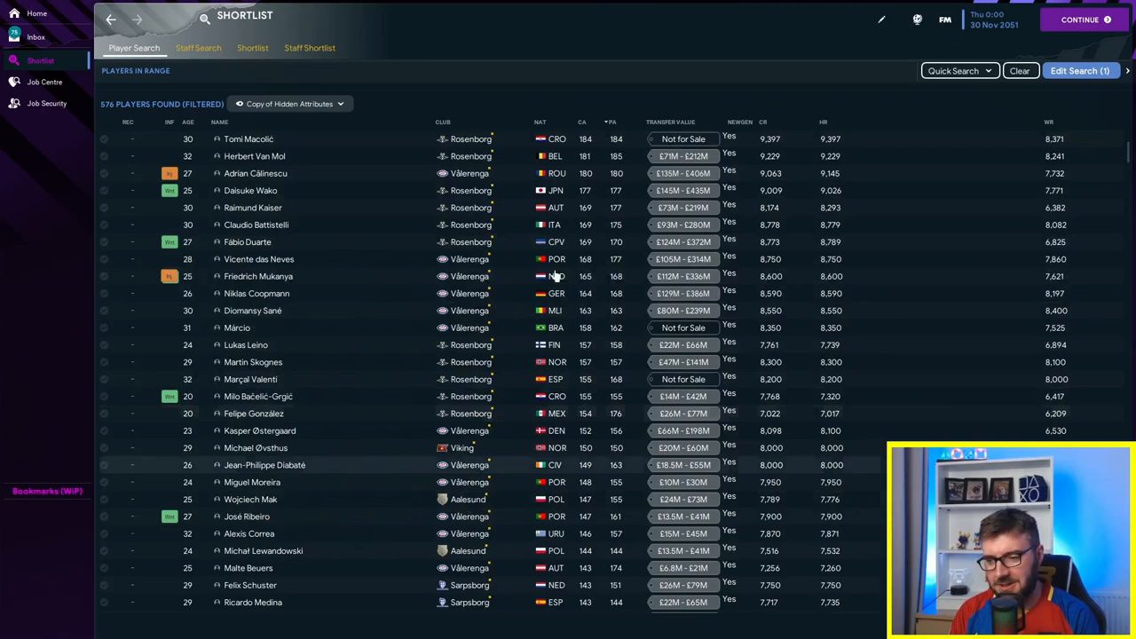
scroll(down, 3)
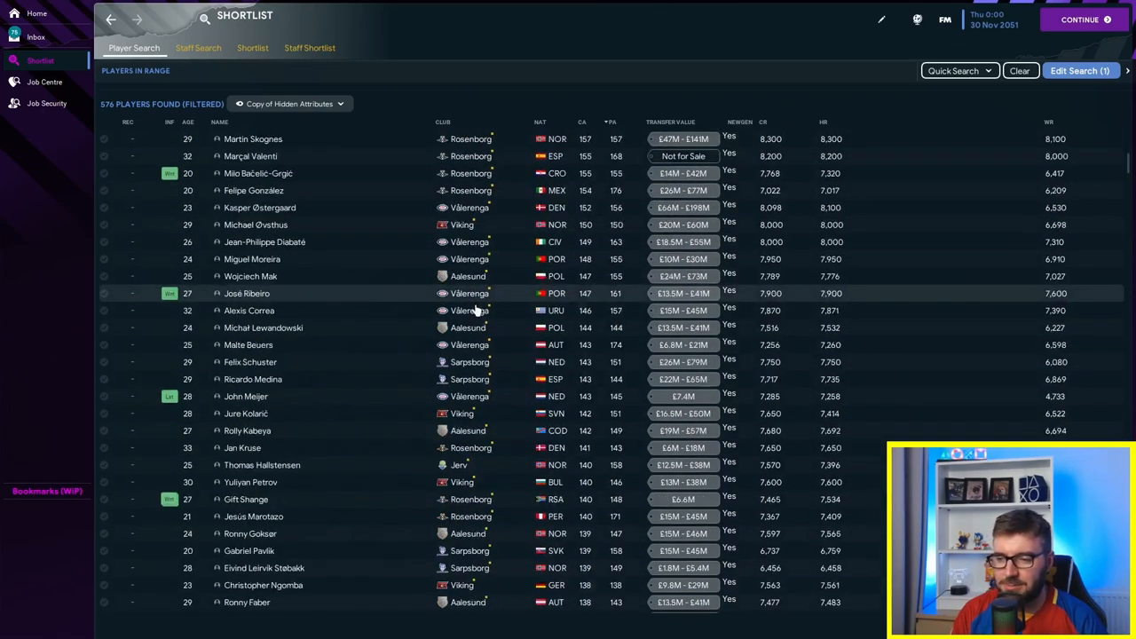
scroll(down, 3)
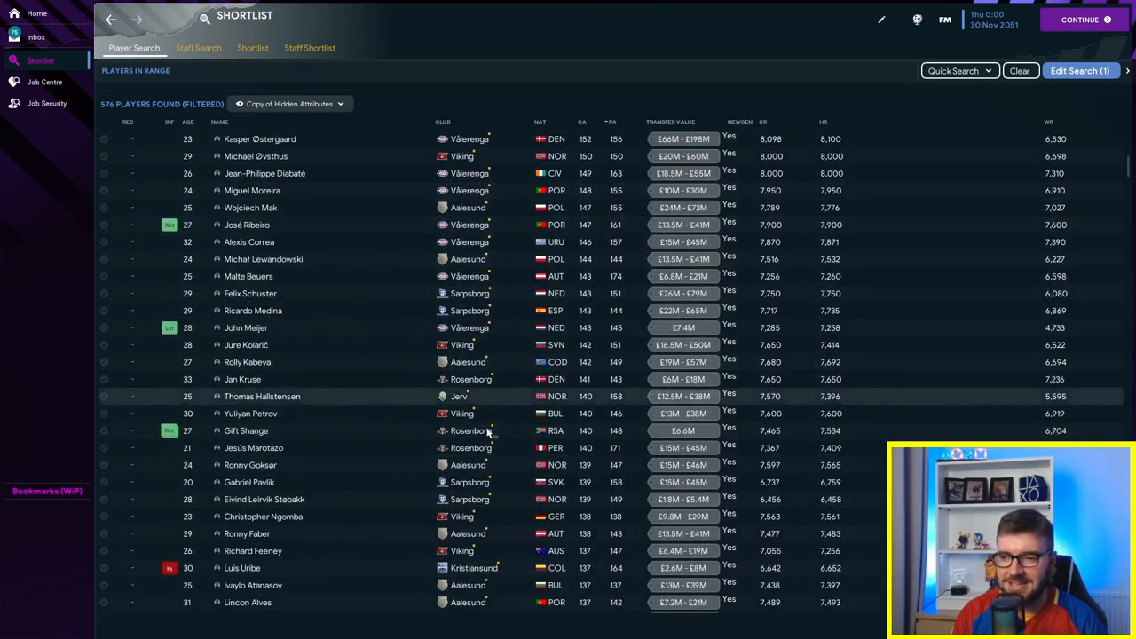
mouse_move(445, 117)
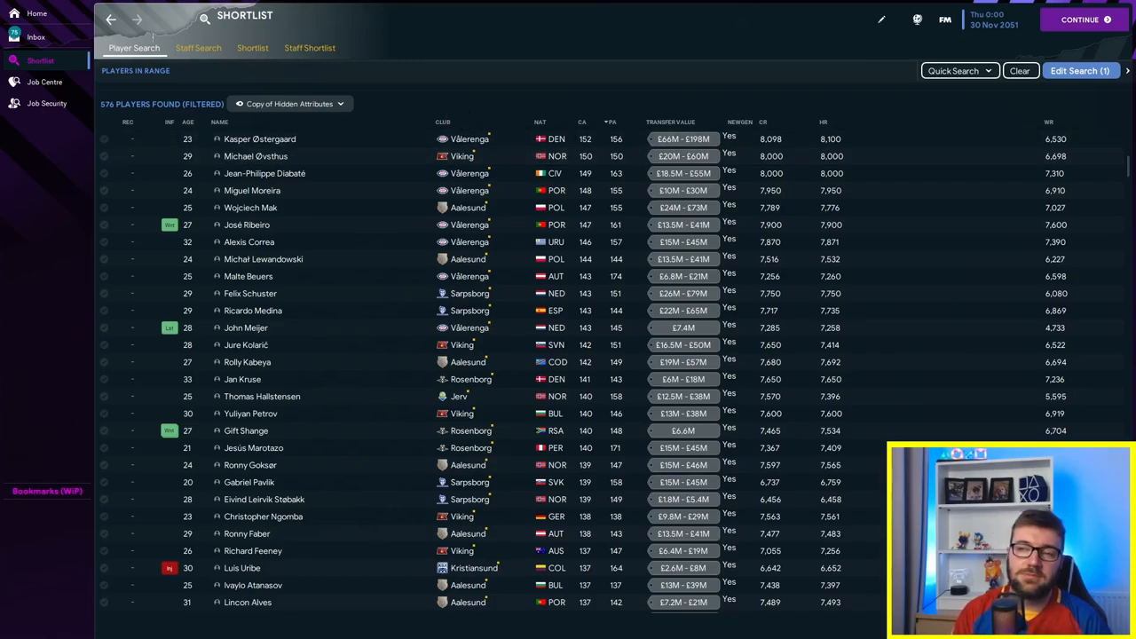
mouse_move(36, 39)
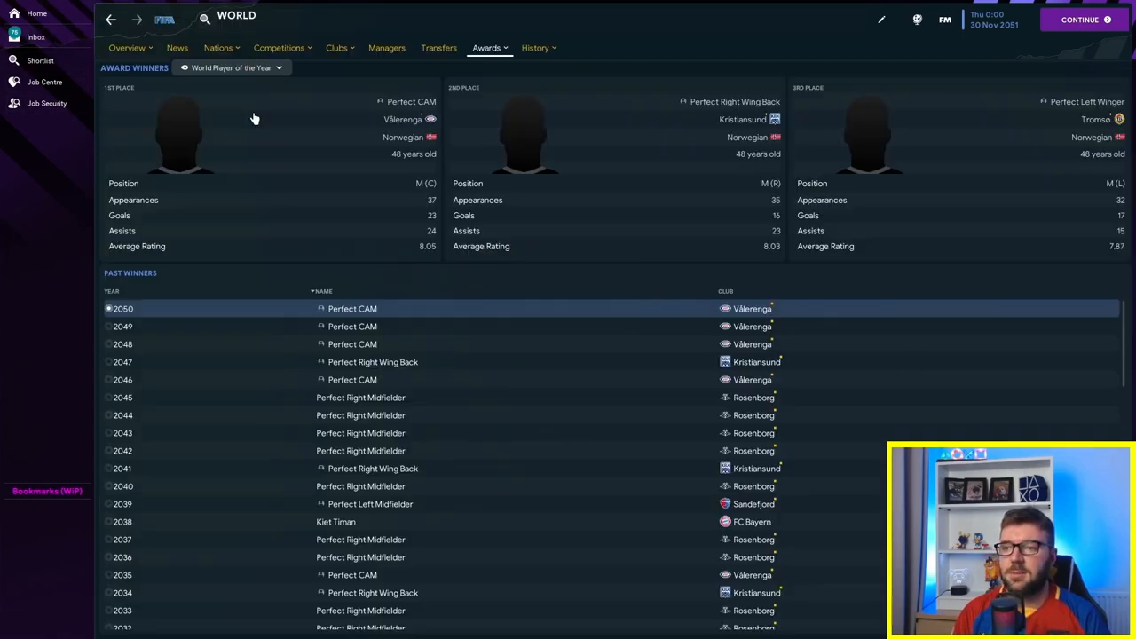
scroll(down, 3)
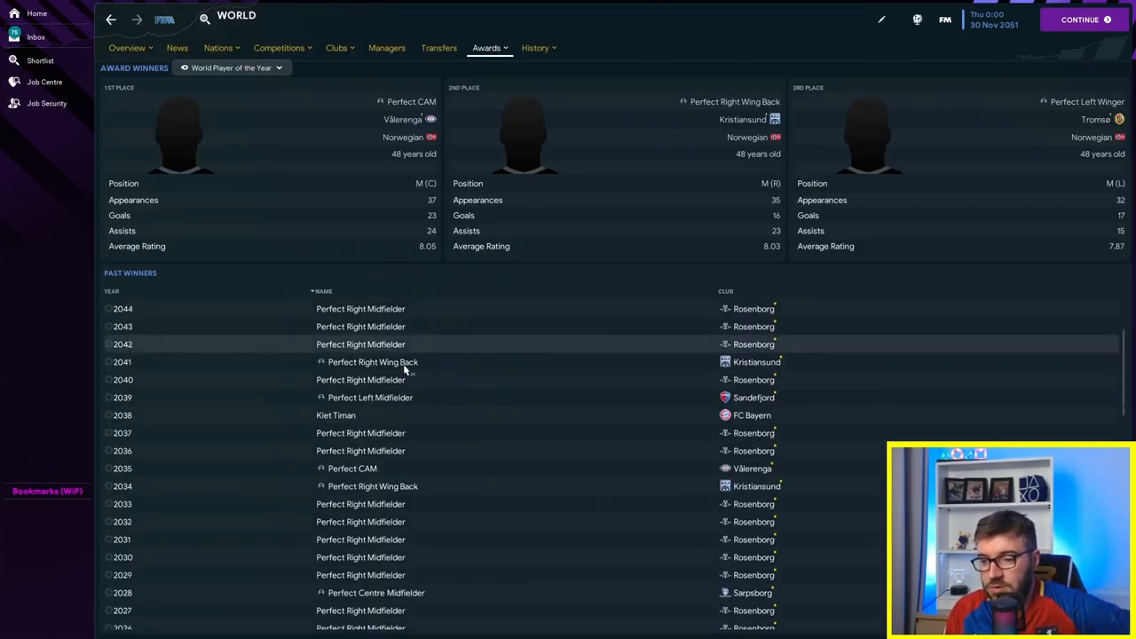
scroll(down, 3)
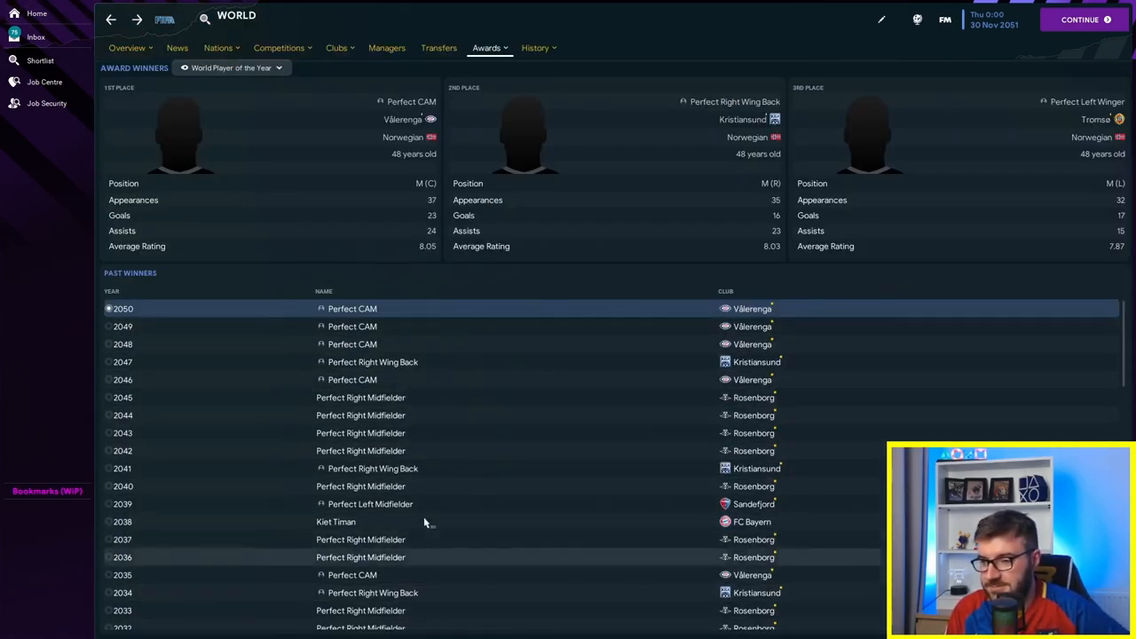
mouse_move(426, 468)
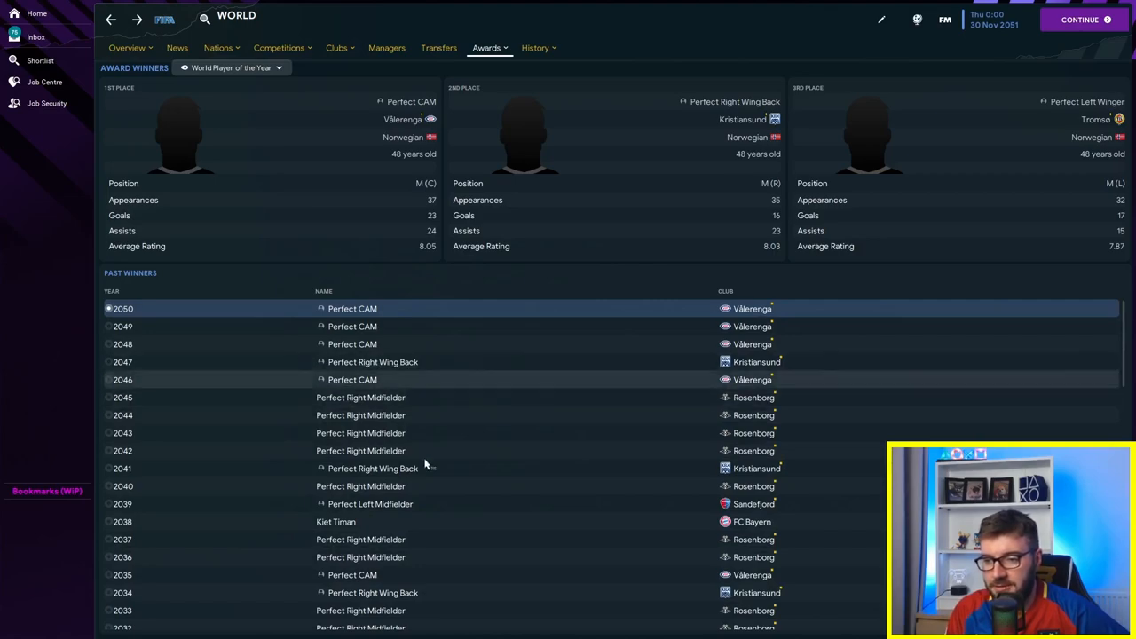
mouse_move(333, 431)
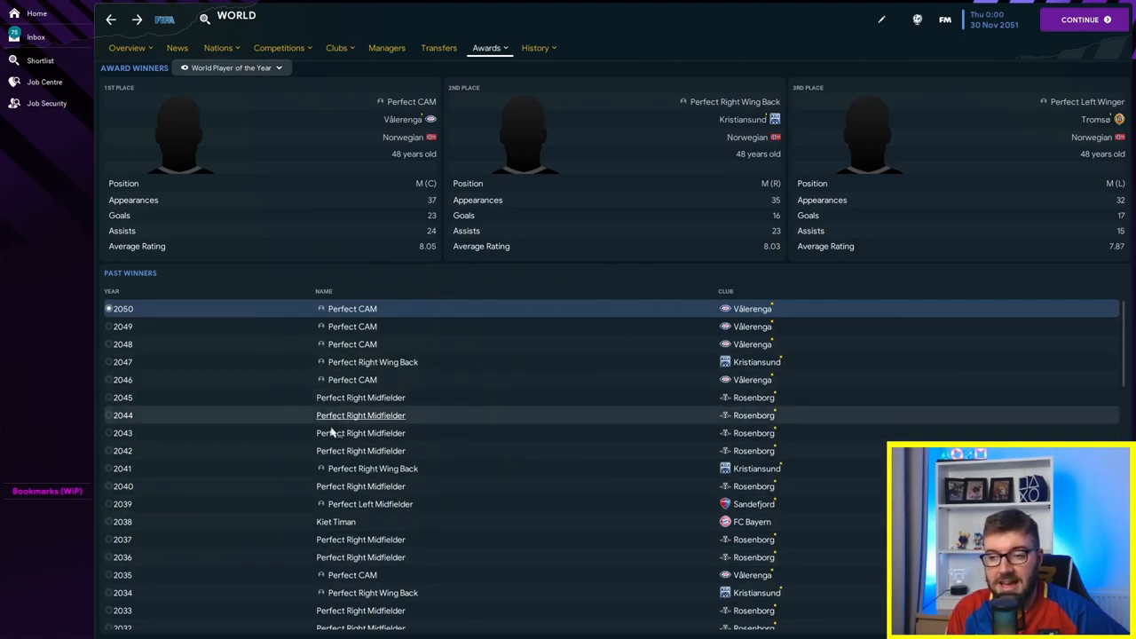
scroll(down, 3)
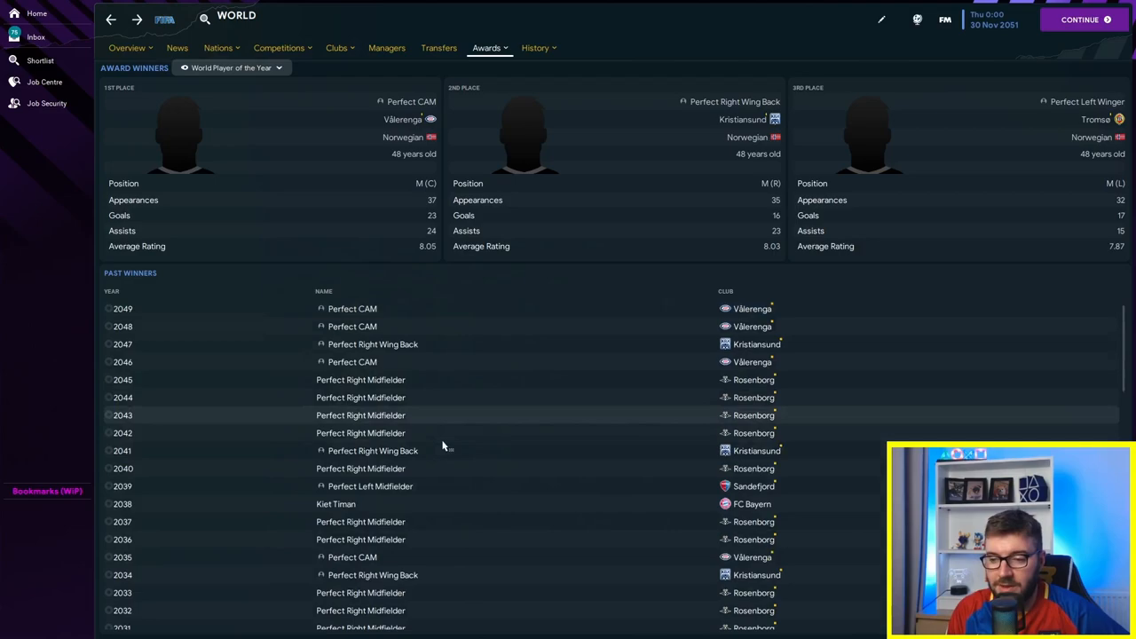
scroll(down, 3)
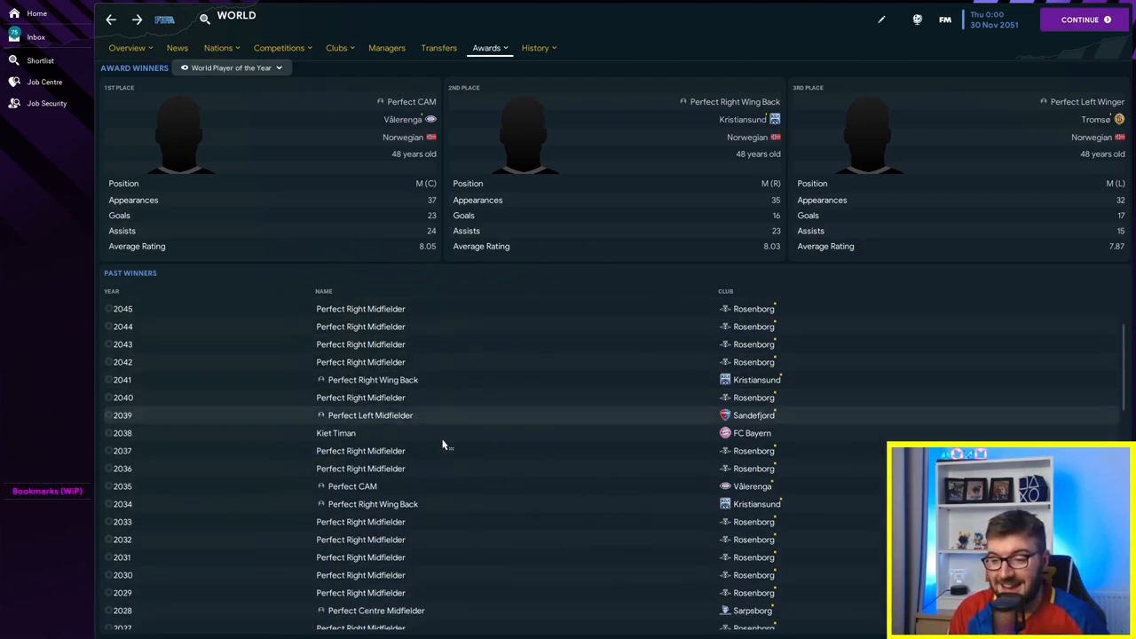
scroll(down, 3)
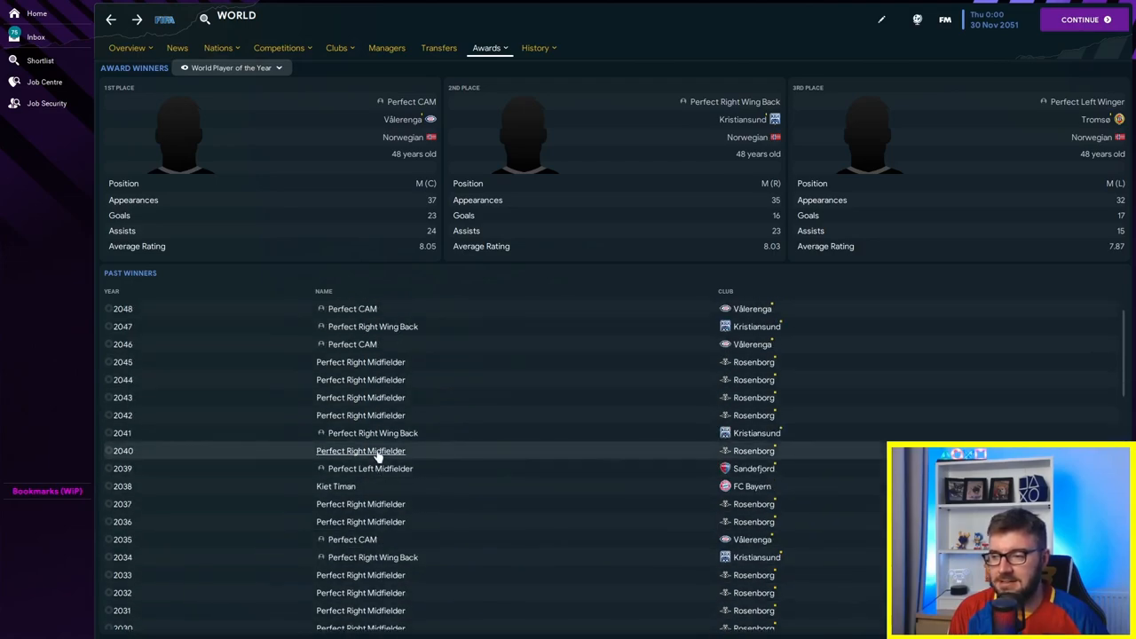
Step: Review the World Golden Ball past winners dominated by the Perfect players
click(233, 67)
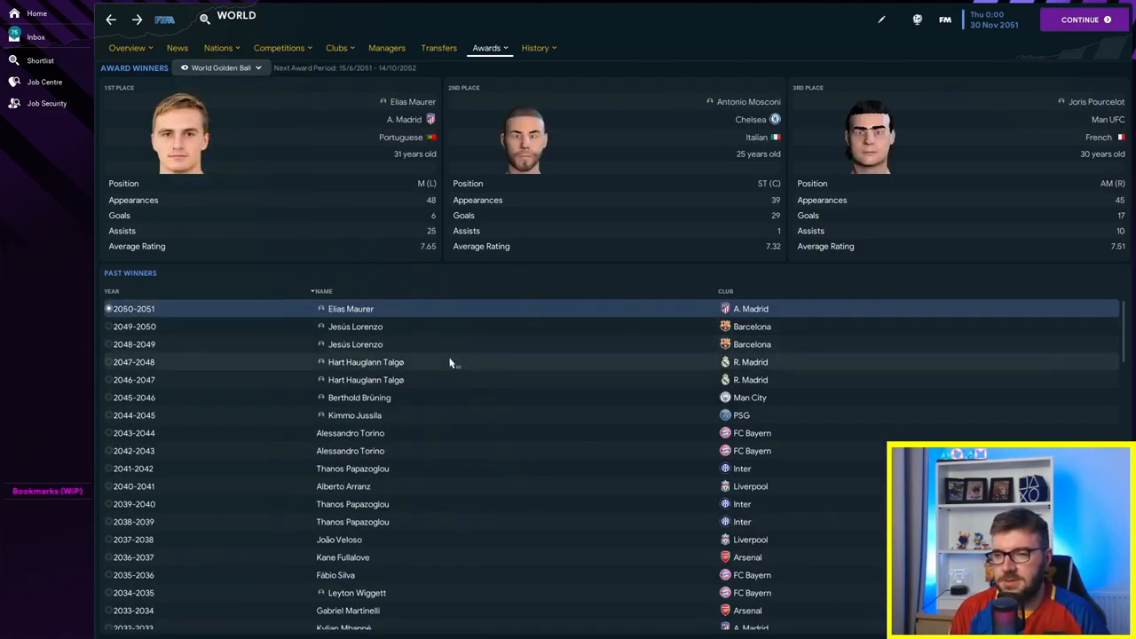
mouse_move(449, 340)
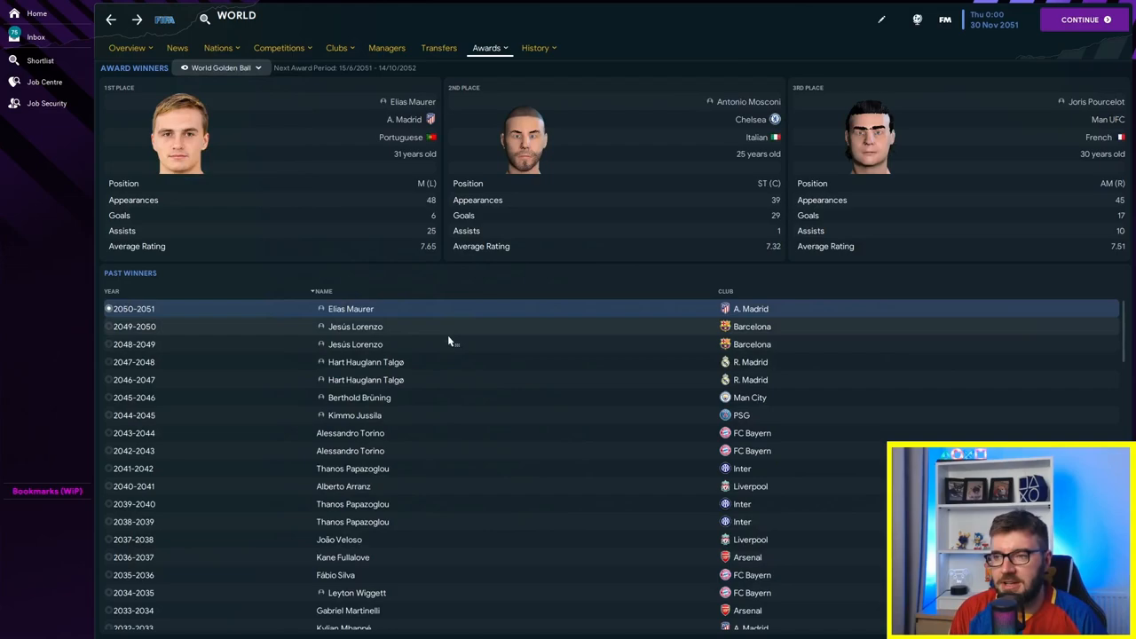
mouse_move(415, 371)
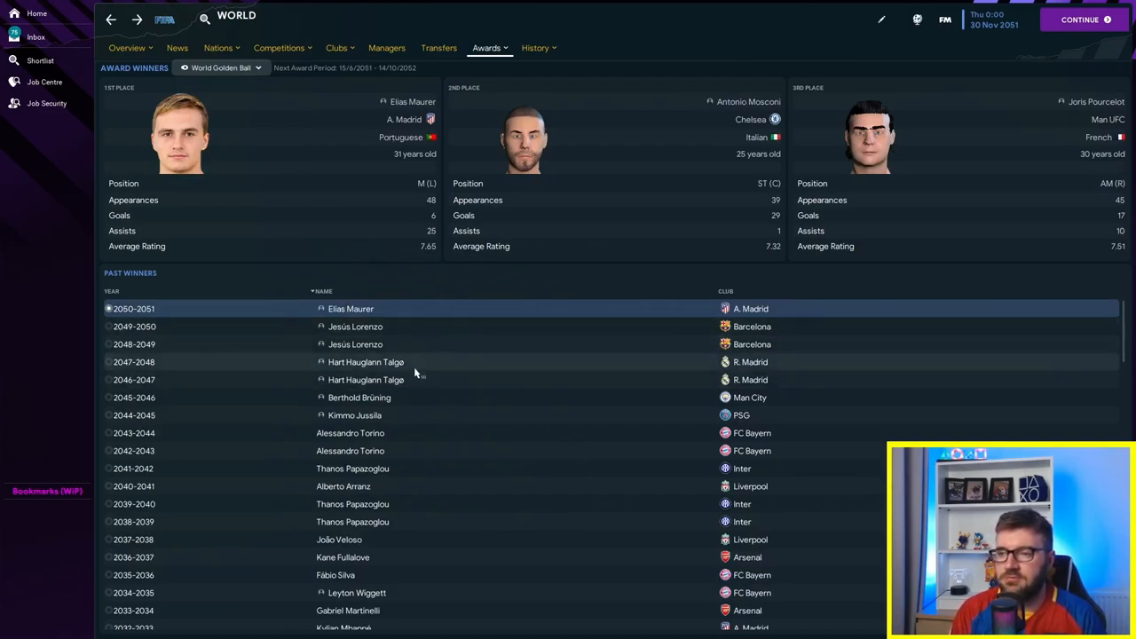
mouse_move(423, 212)
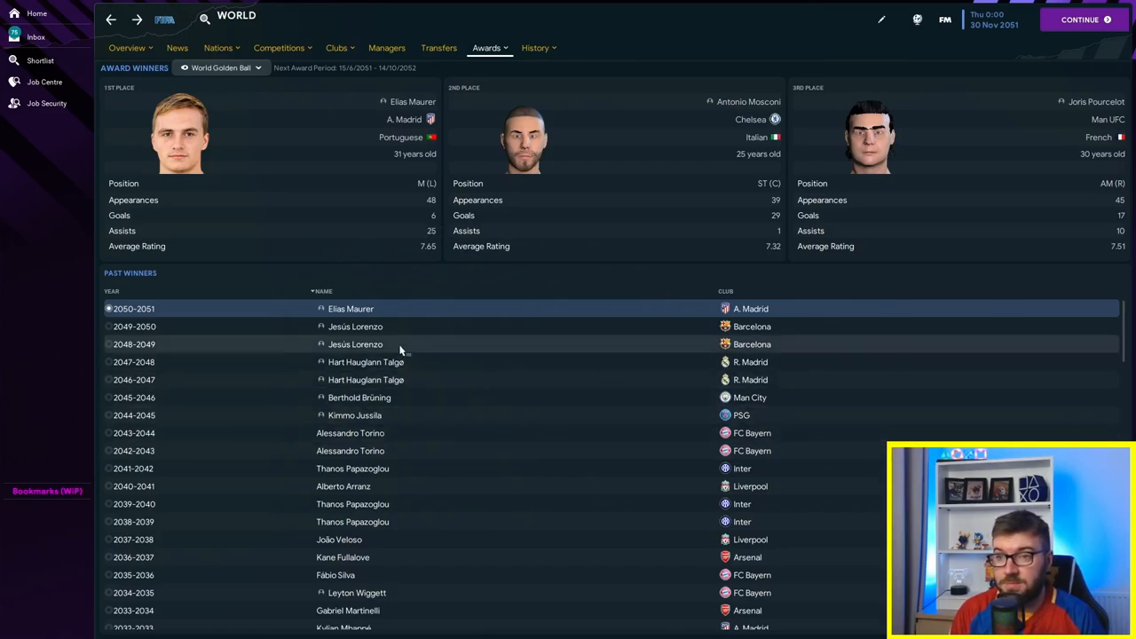
scroll(down, 3)
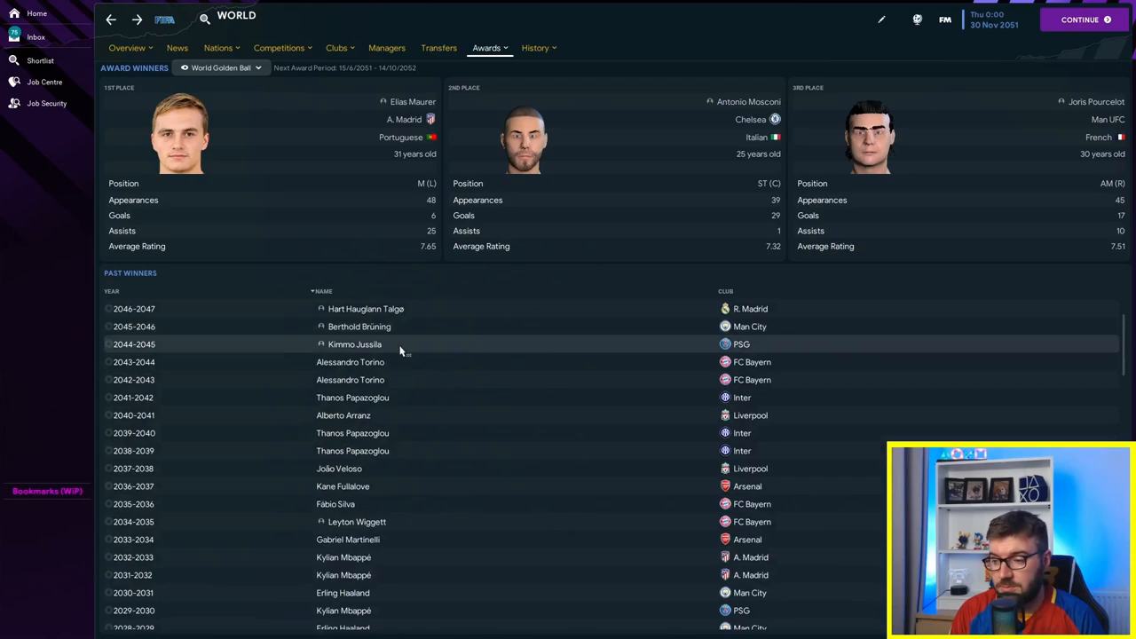
scroll(down, 3)
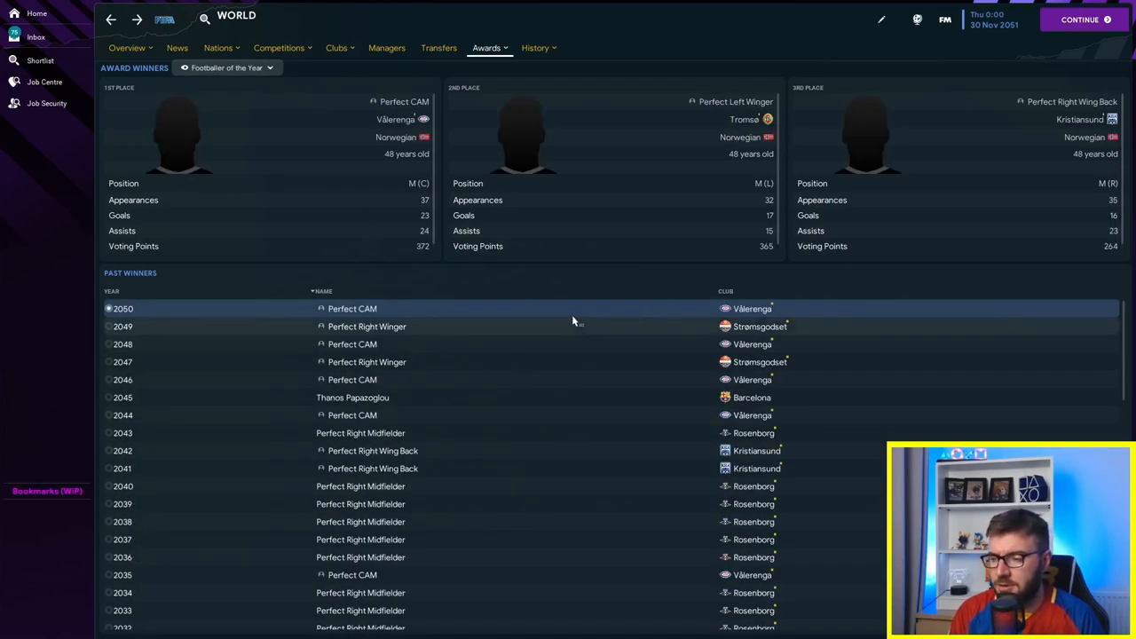
Step: Scroll the Footballer of the Year history into the 2030s winners
scroll(down, 3)
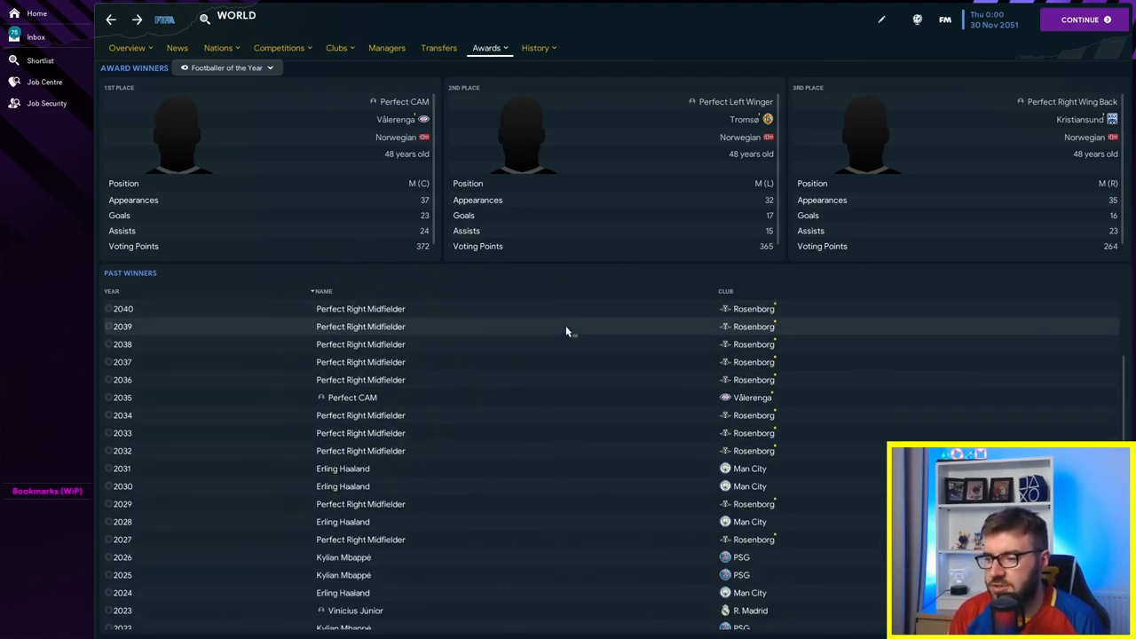
scroll(down, 3)
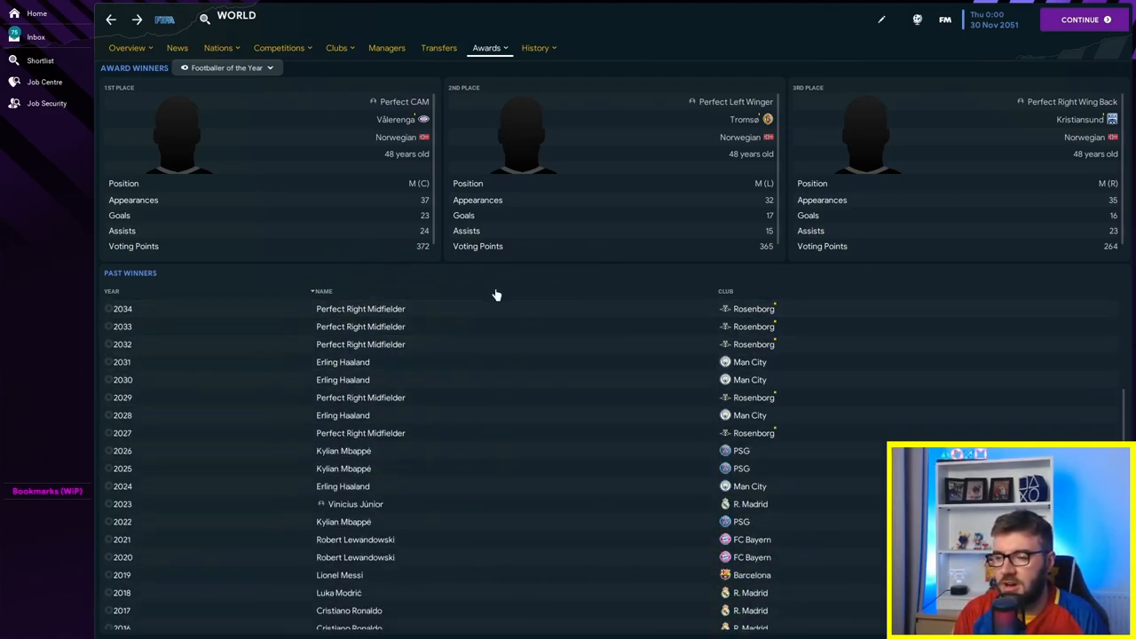
mouse_move(398, 449)
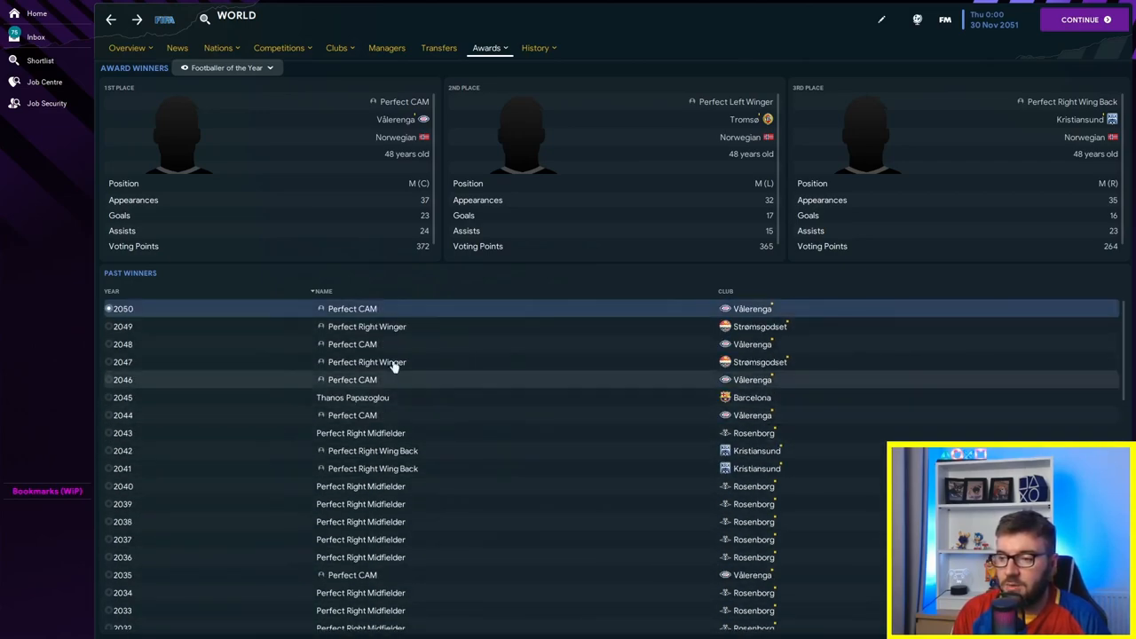
mouse_move(348, 398)
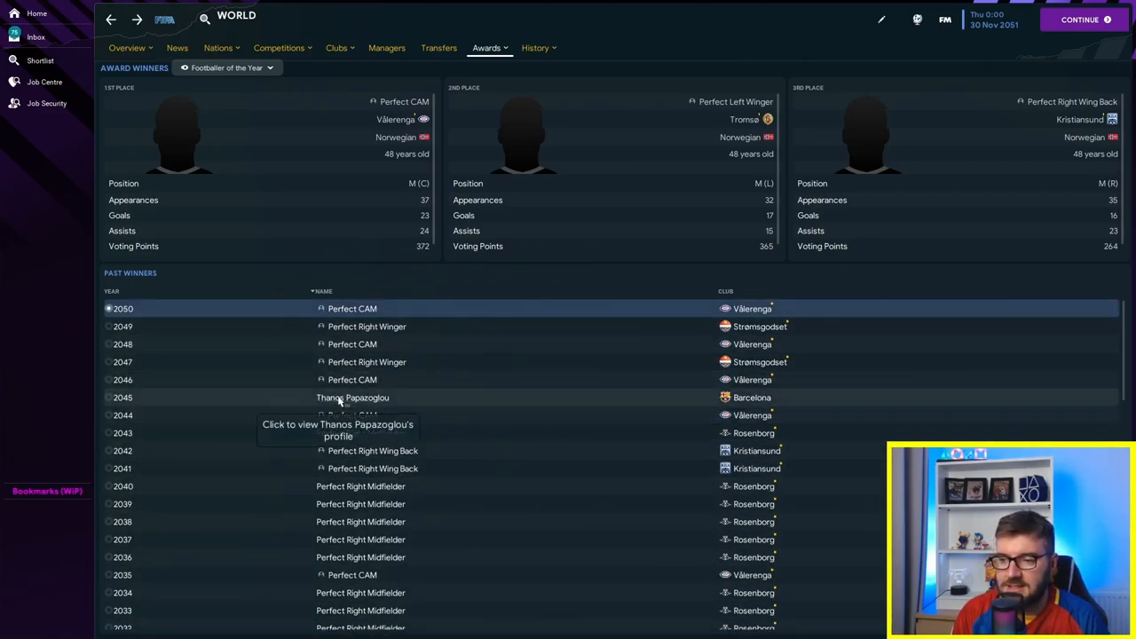
mouse_move(74, 67)
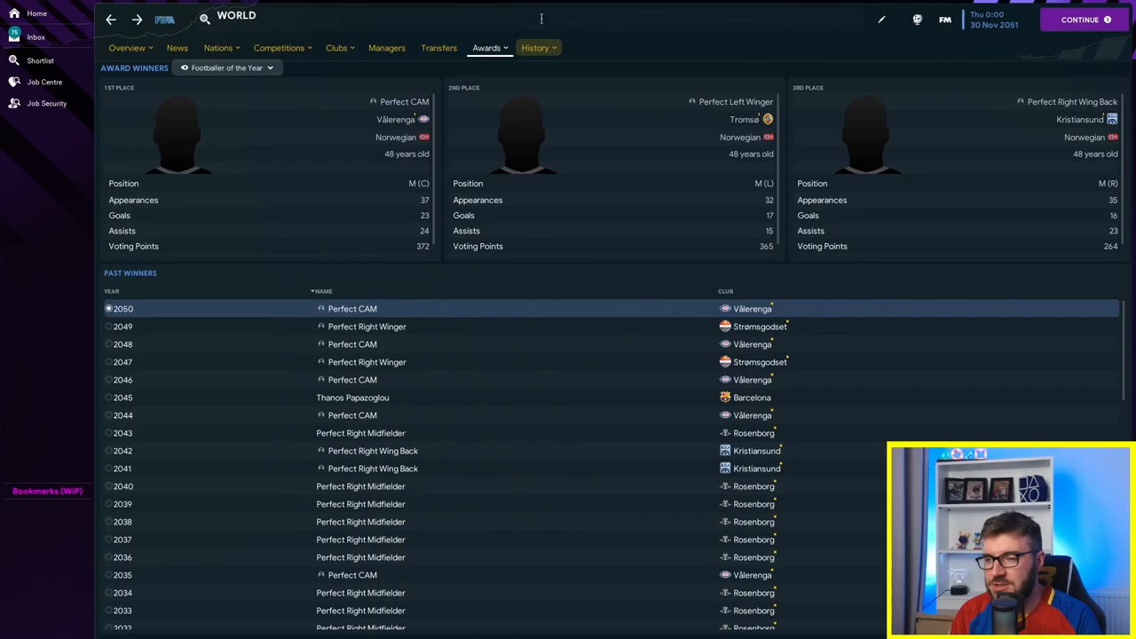
mouse_move(944, 21)
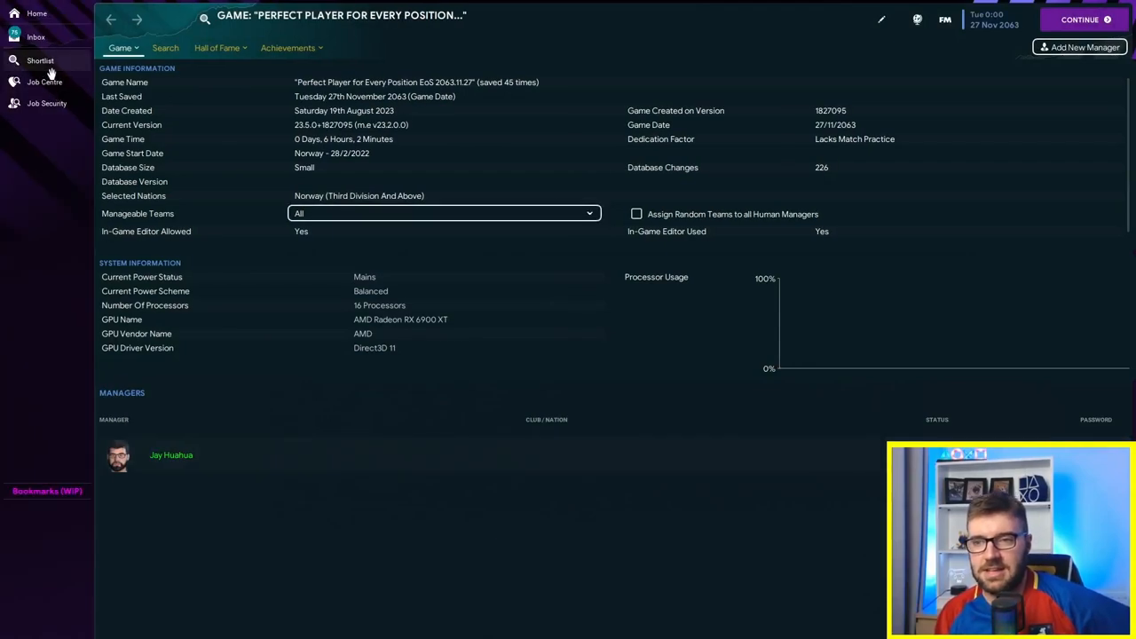
Step: Navigate via the sidebar shortlist towards Norway's nation profile
click(43, 60)
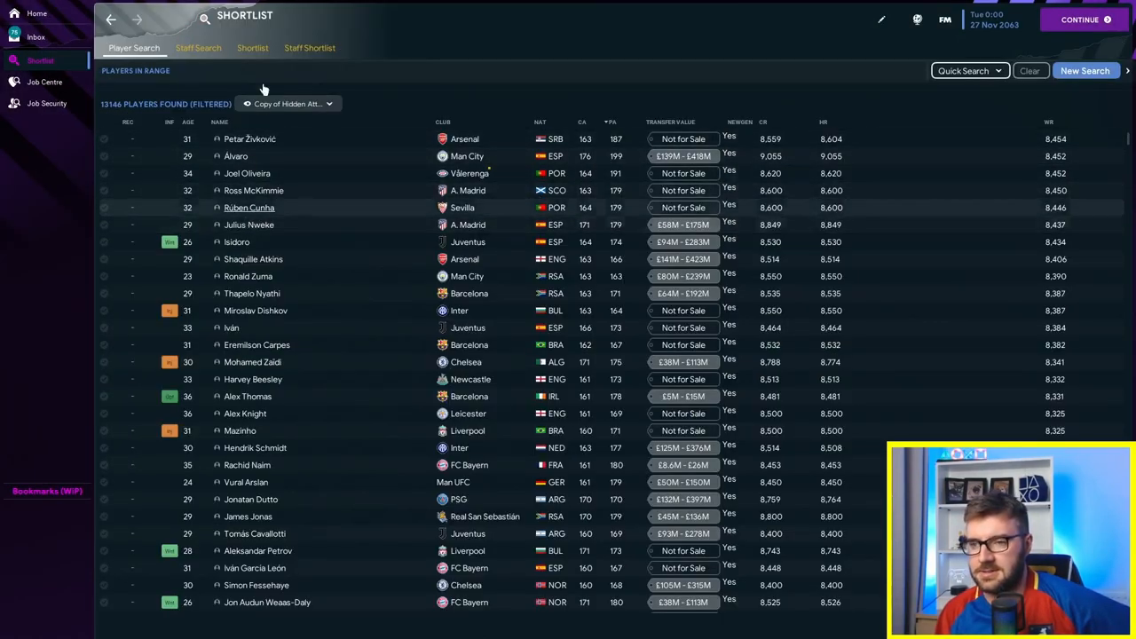
click(46, 103)
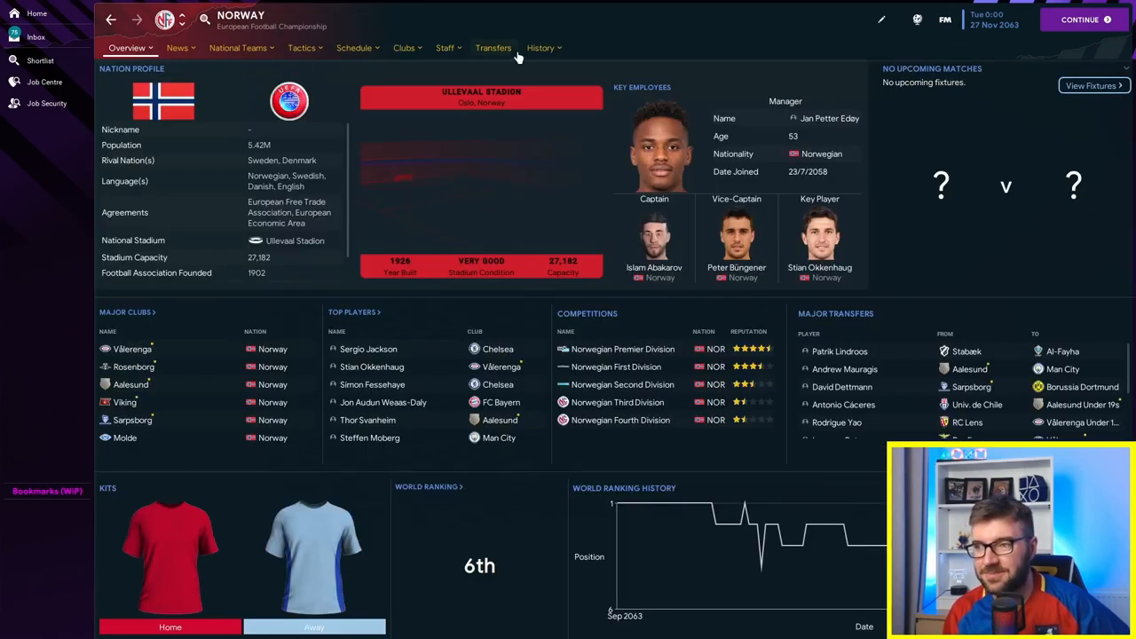
Step: View Norway's honours, the Norwegian Premier Division, then search 'confere' for the Conference League
click(537, 48)
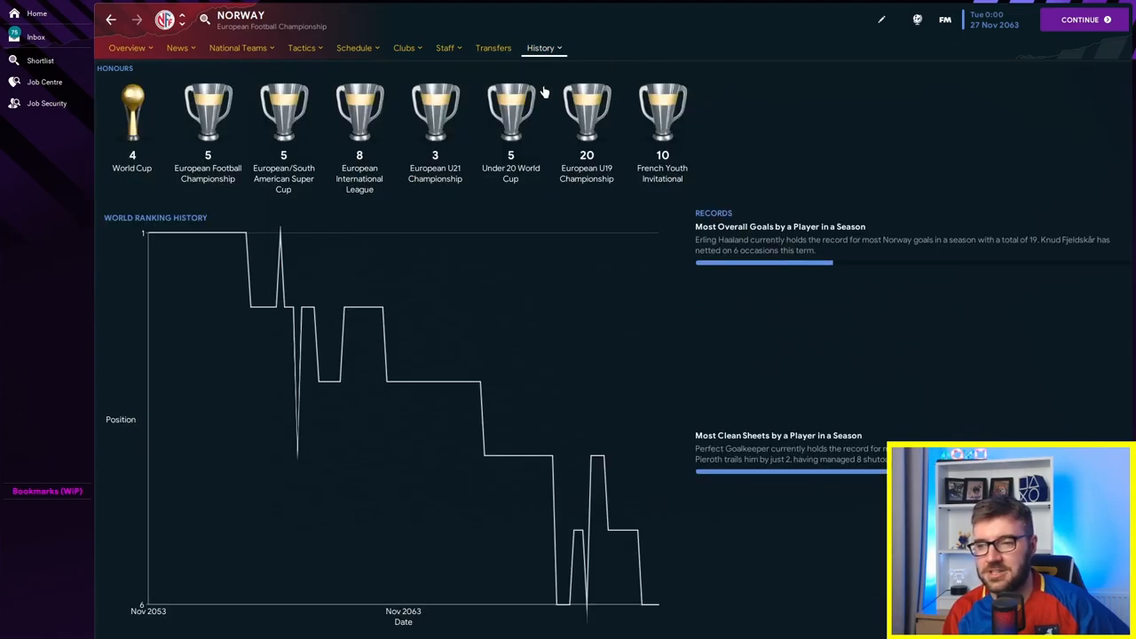
click(124, 48)
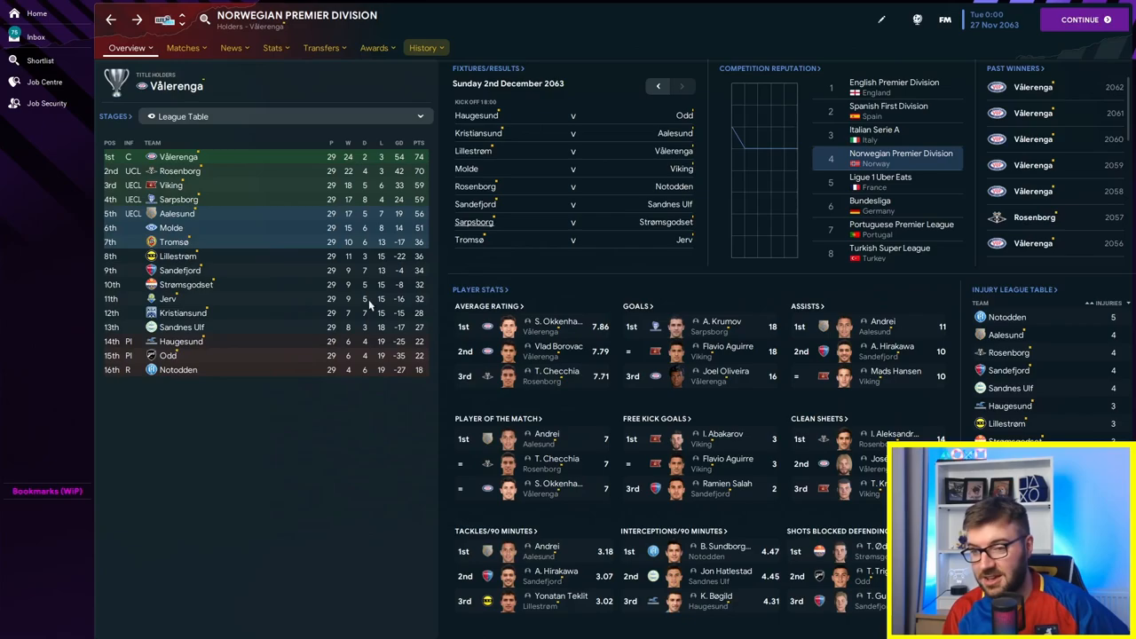
mouse_move(180, 415)
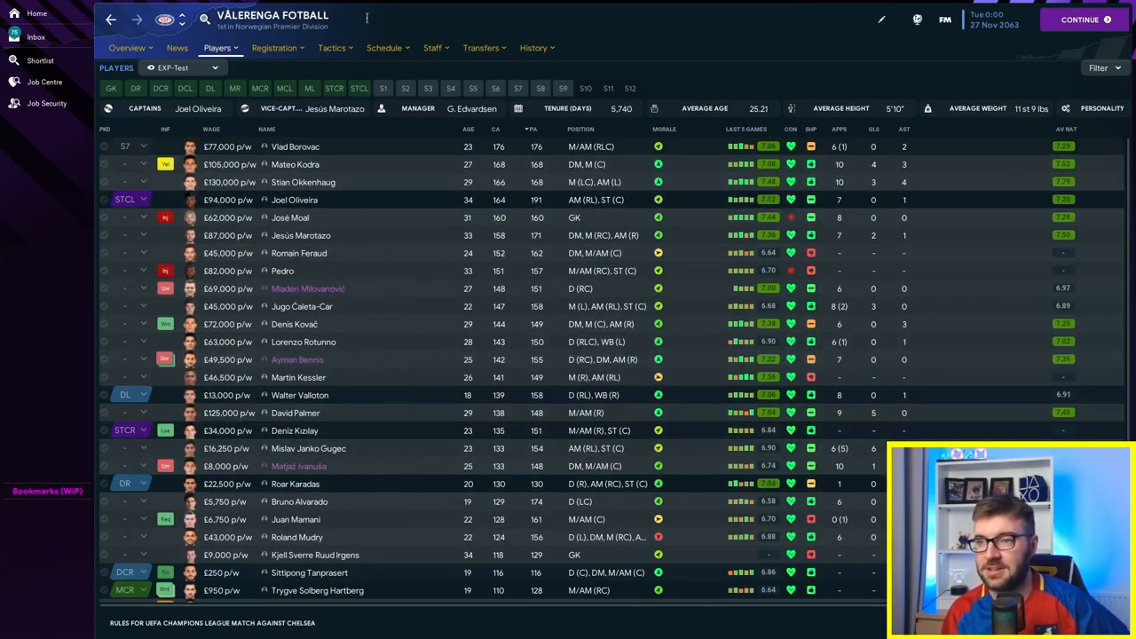
text(confere)
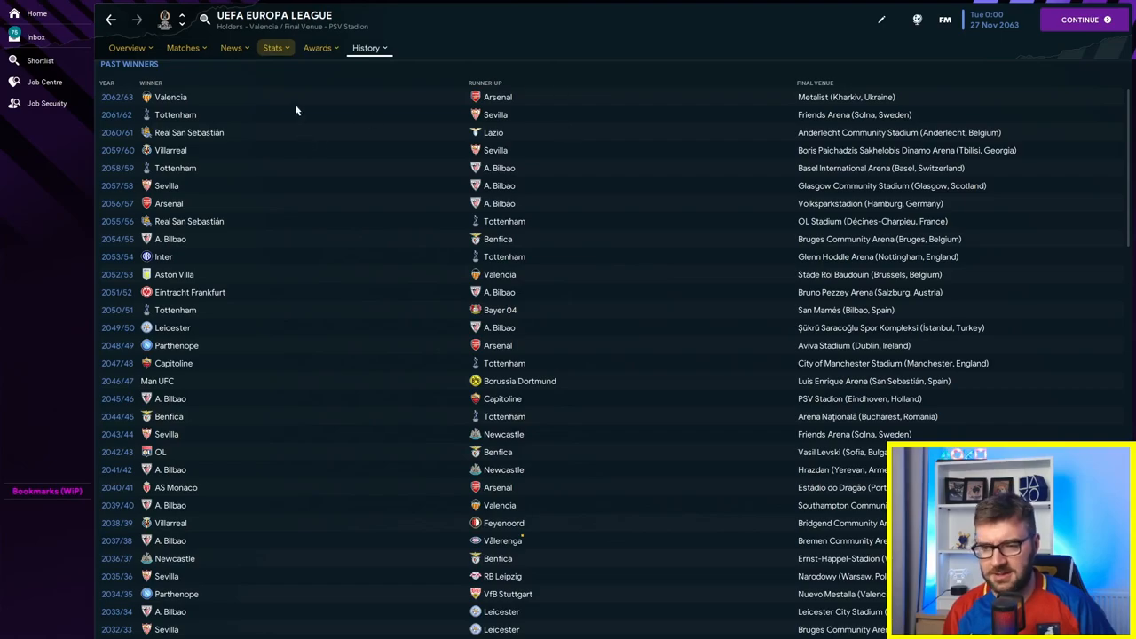
mouse_move(179, 19)
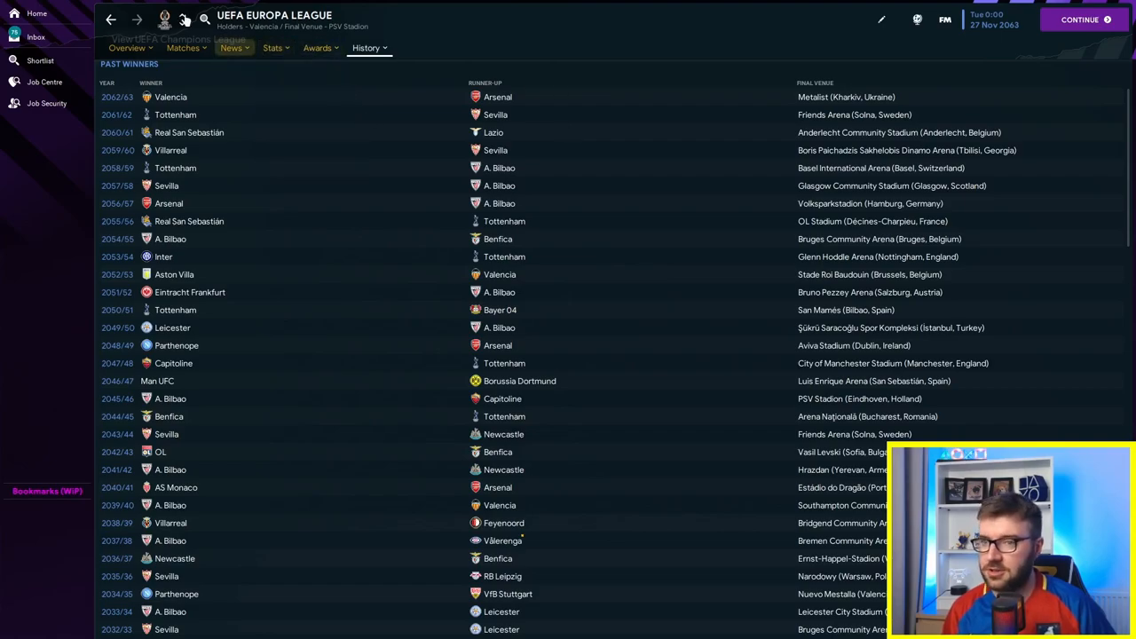
Step: Switch to the UEFA Champions League past winners, with Chelsea as 2062/63 holders
click(181, 22)
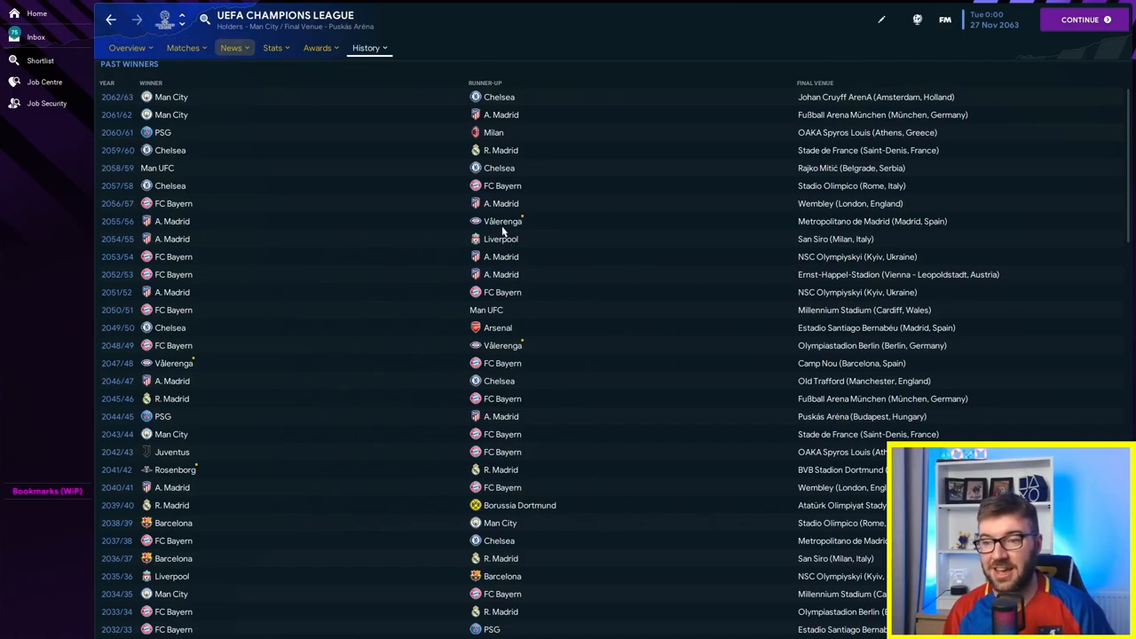
mouse_move(204, 228)
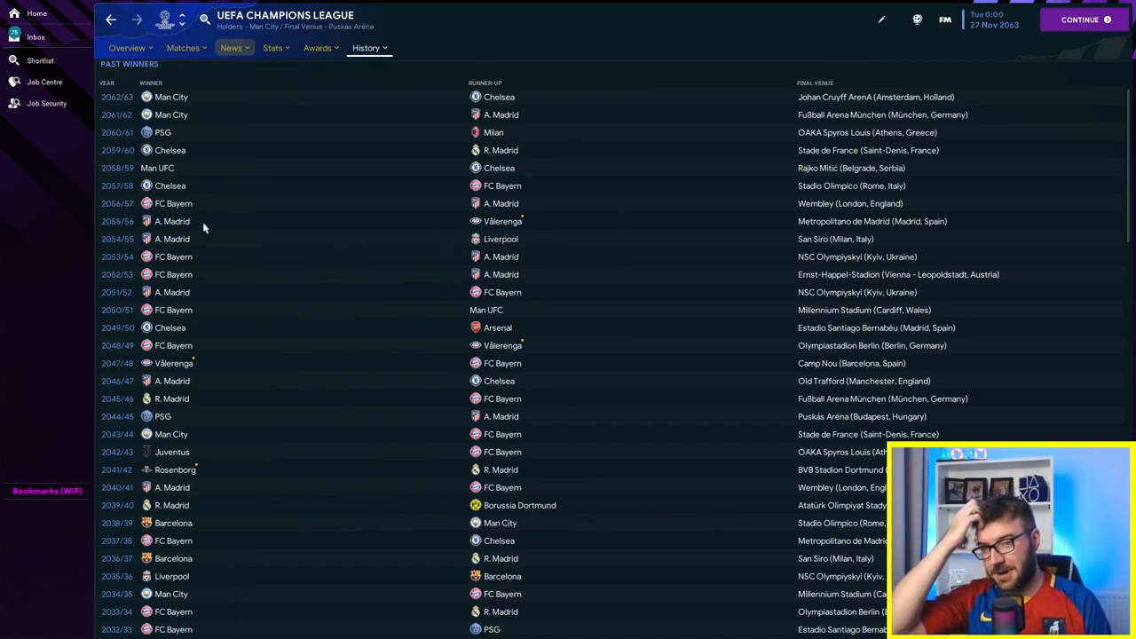
mouse_move(106, 70)
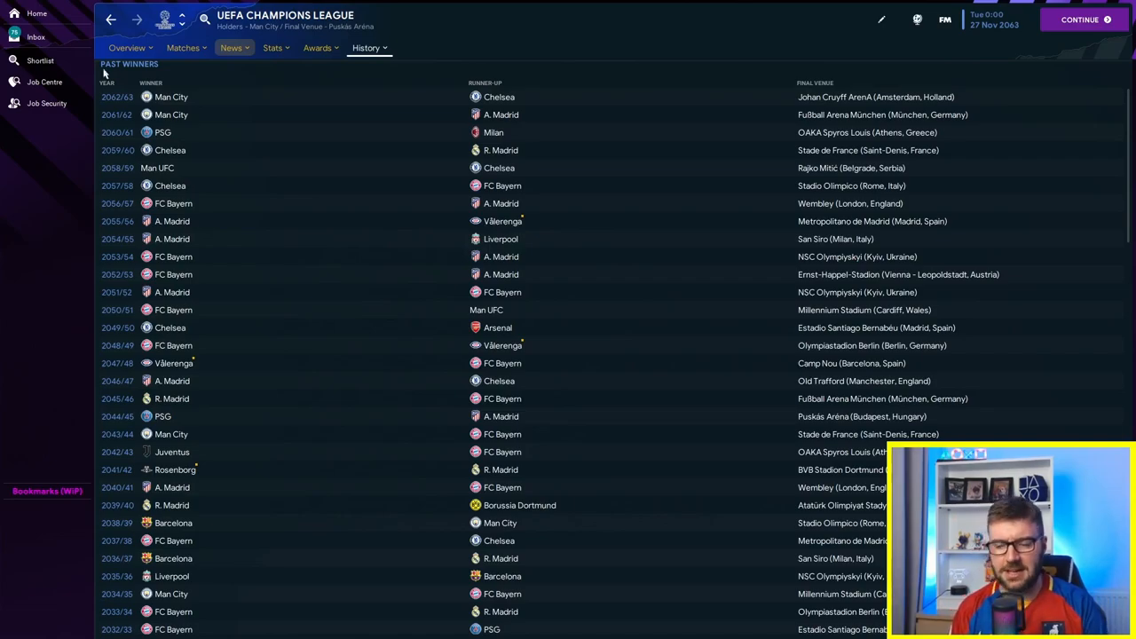